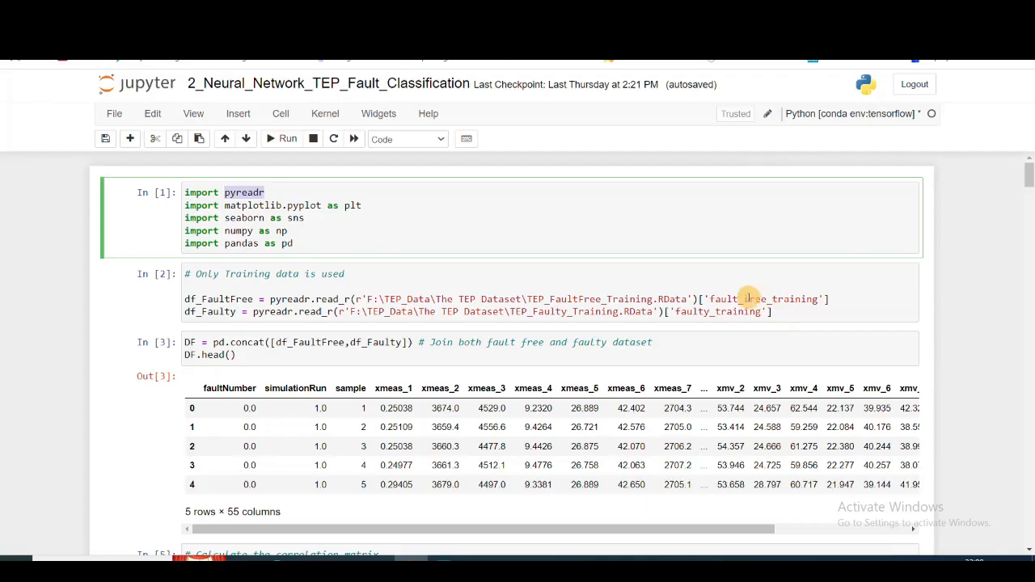
Step: Scroll through the earlier notebook cells and their output tables
click(511, 288)
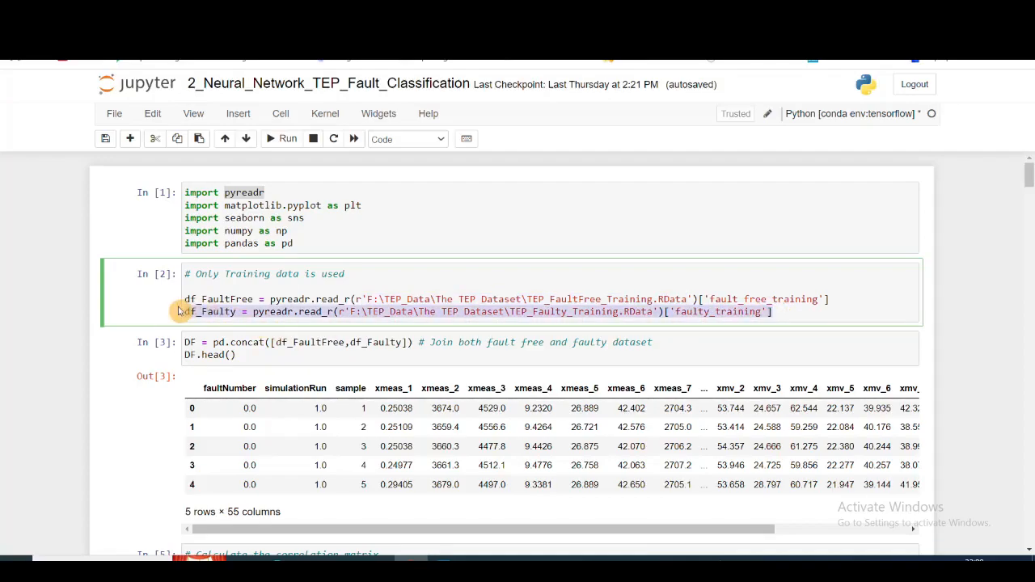
scroll(down, 3)
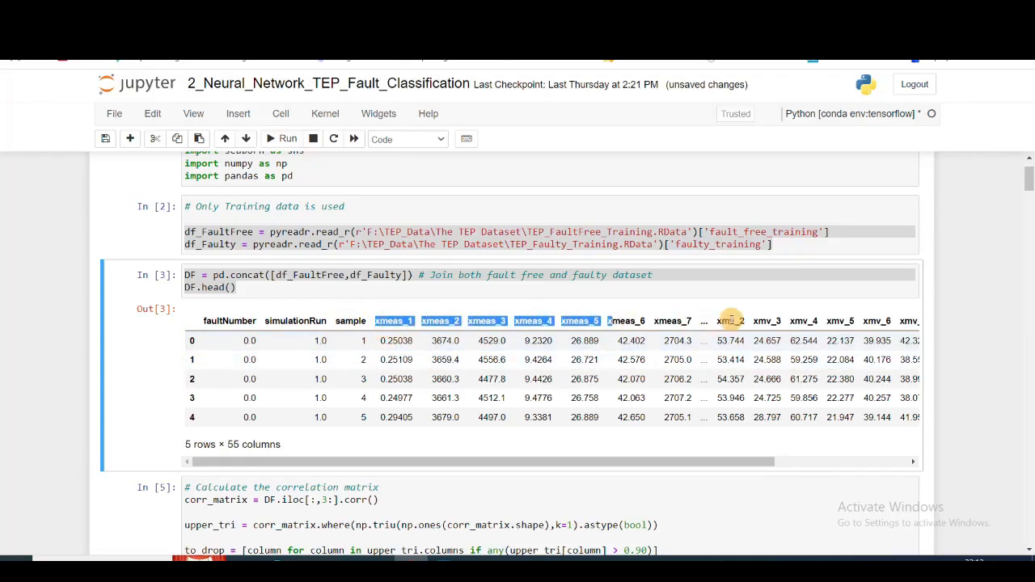
scroll(right, 3)
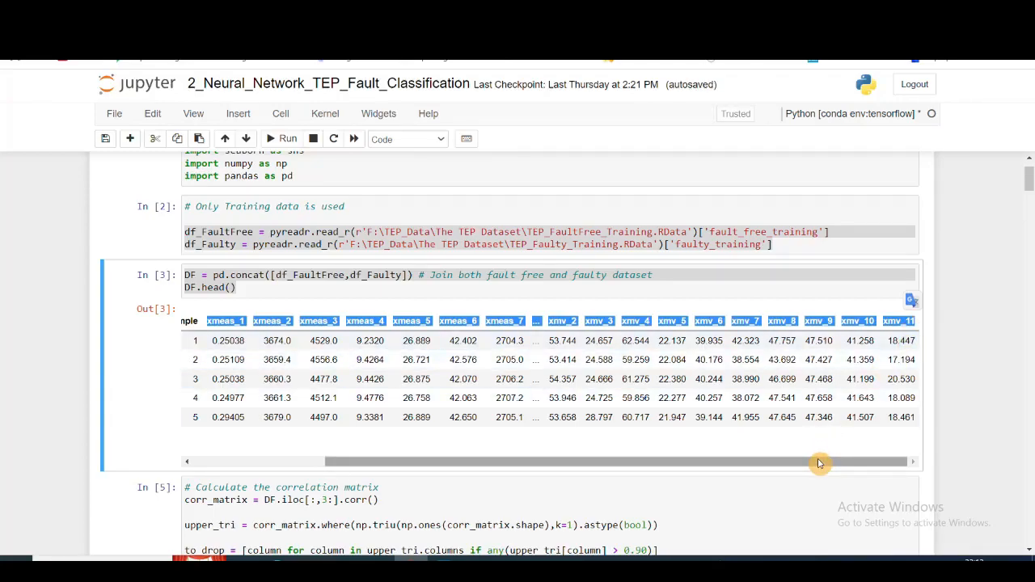
drag(819, 462, 809, 462)
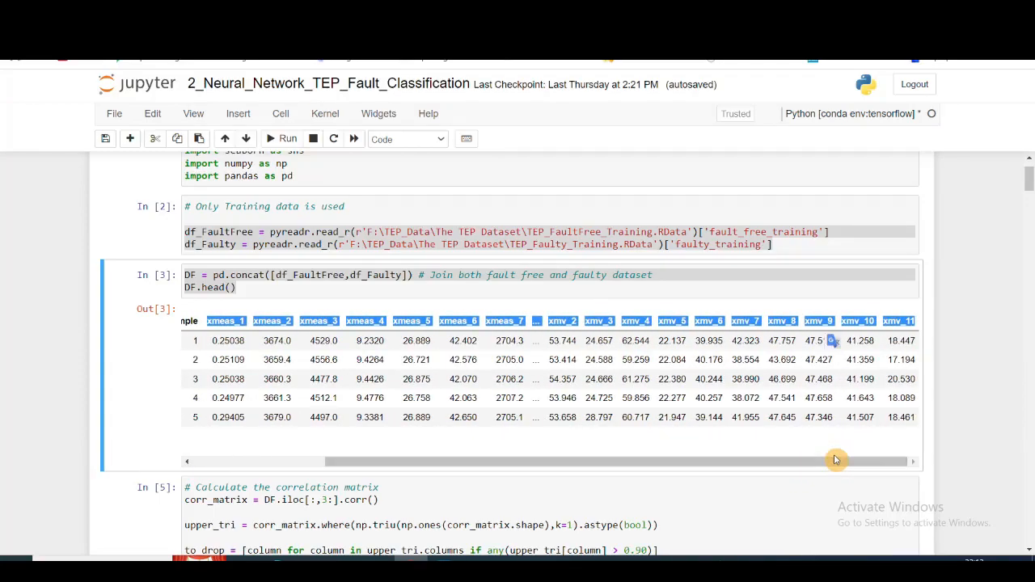
scroll(down, 3)
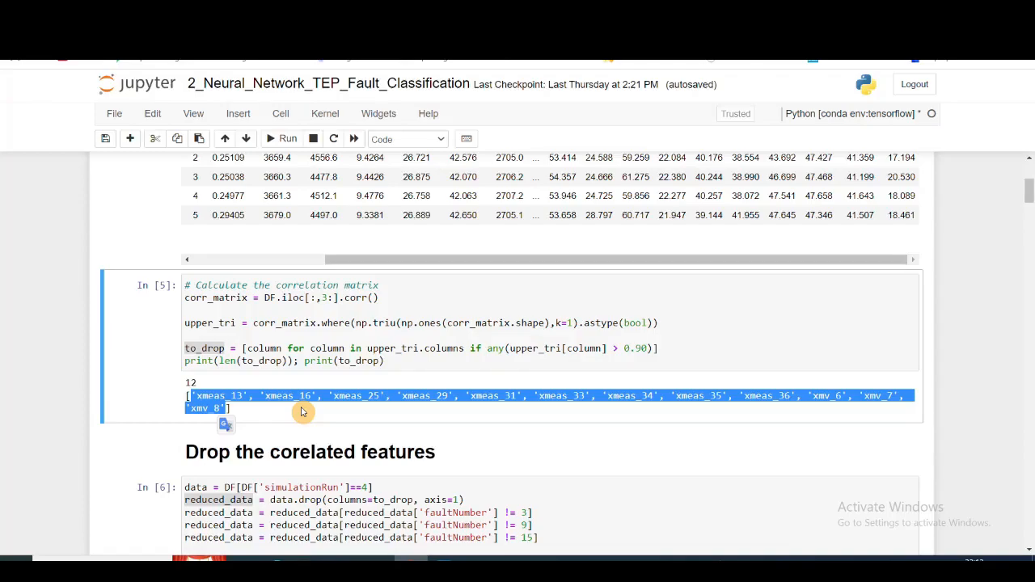
scroll(down, 3)
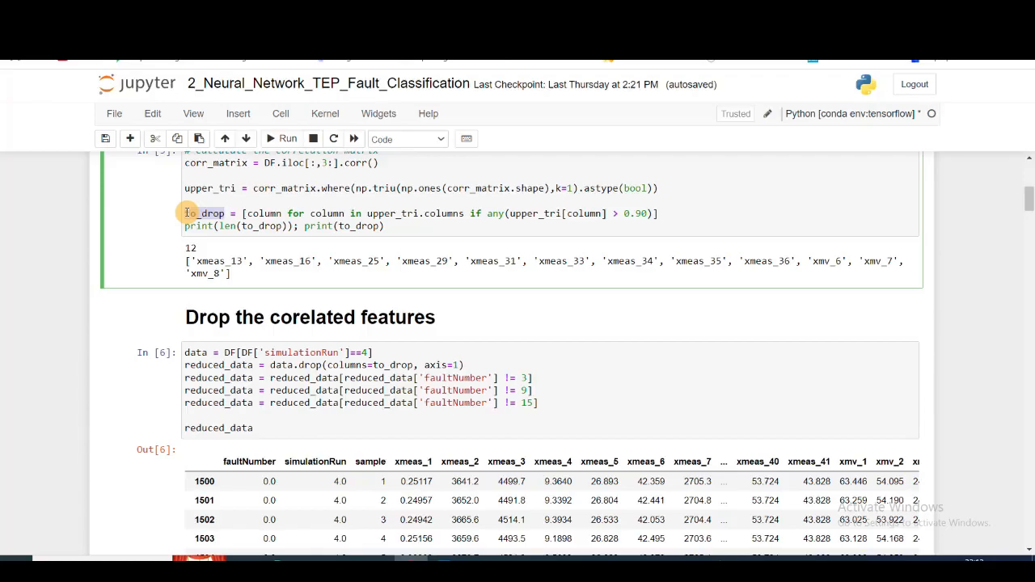
Step: Change the simulationRun filter to ==45 and review the 9000-row, 43-column reduced_data table
click(348, 365)
text(5)
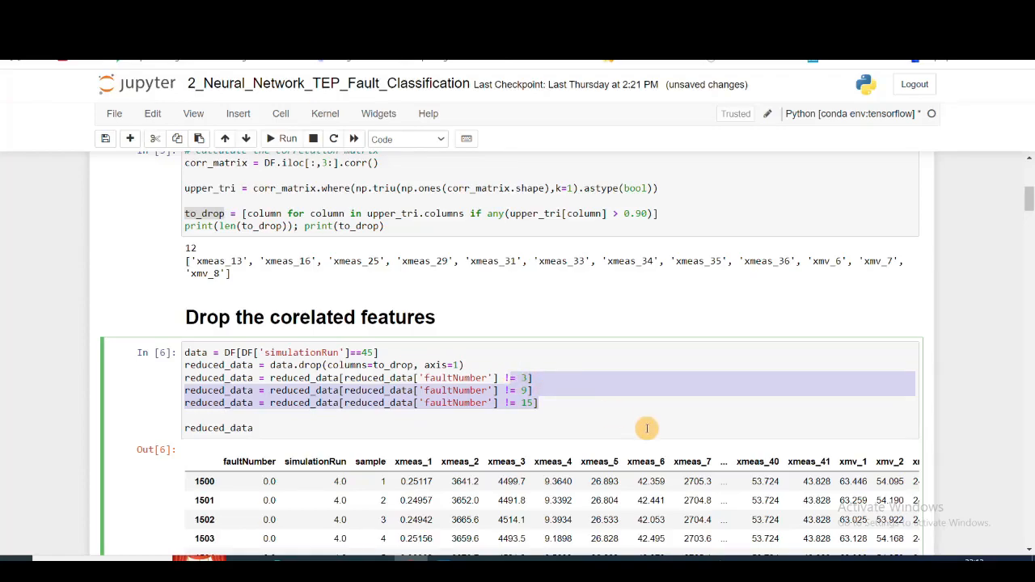
mouse_move(255, 404)
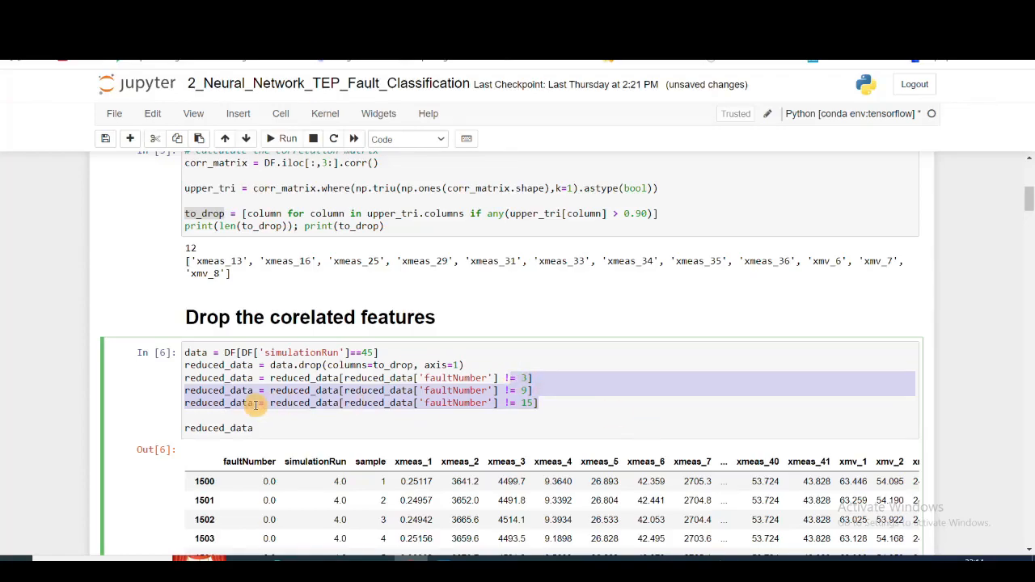
scroll(down, 3)
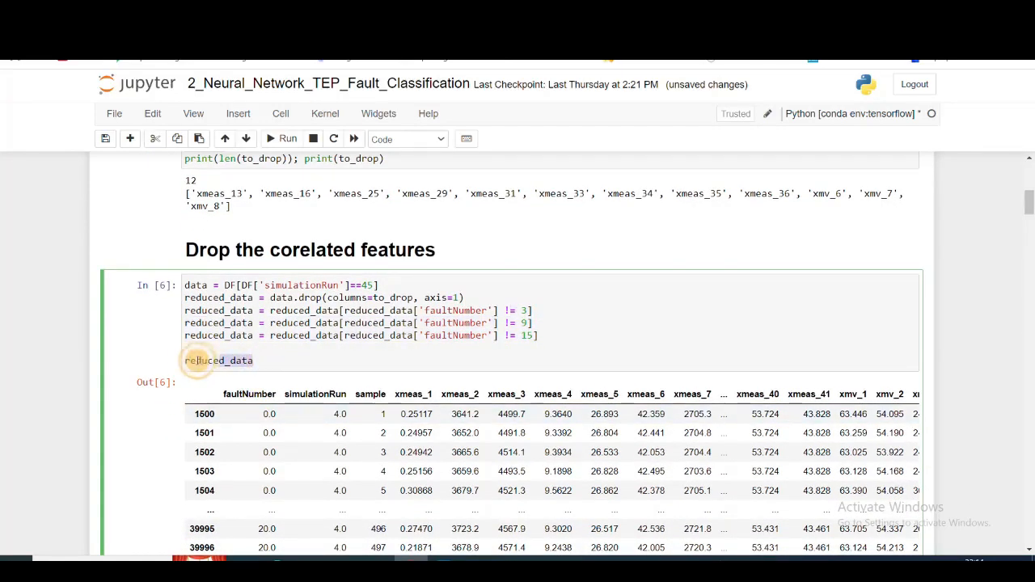
scroll(down, 3)
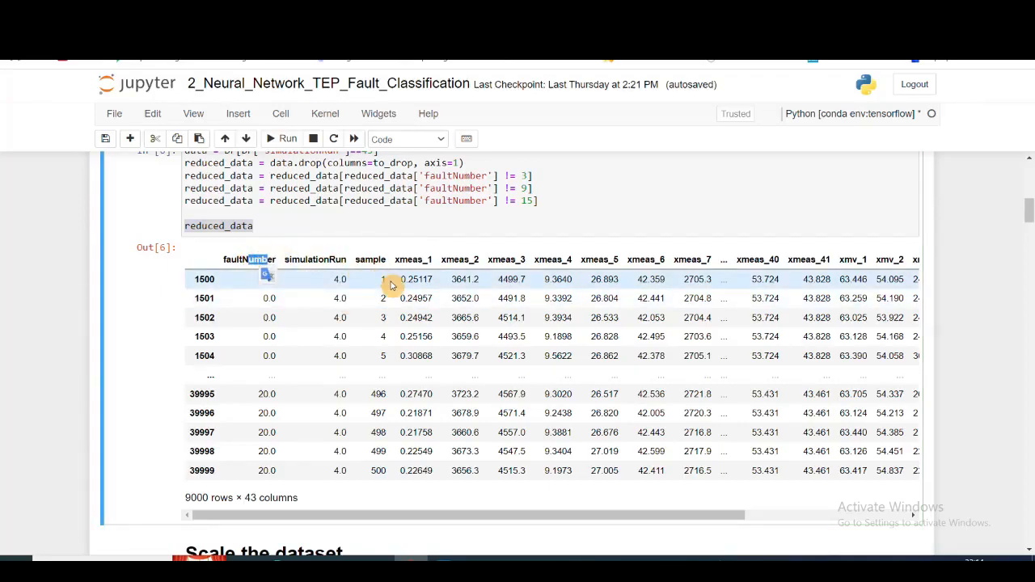
mouse_move(548, 429)
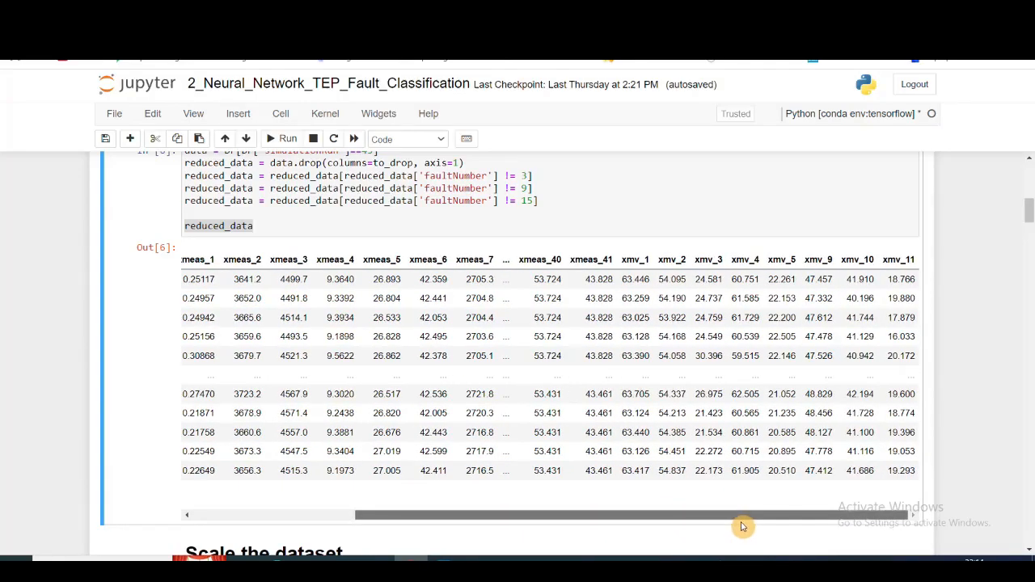
drag(742, 515, 479, 520)
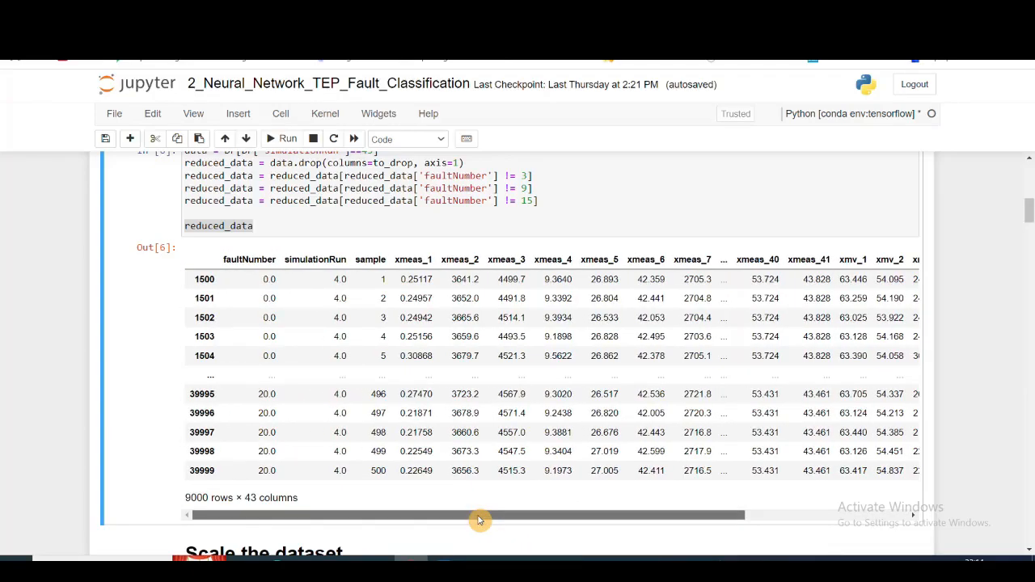
scroll(down, 3)
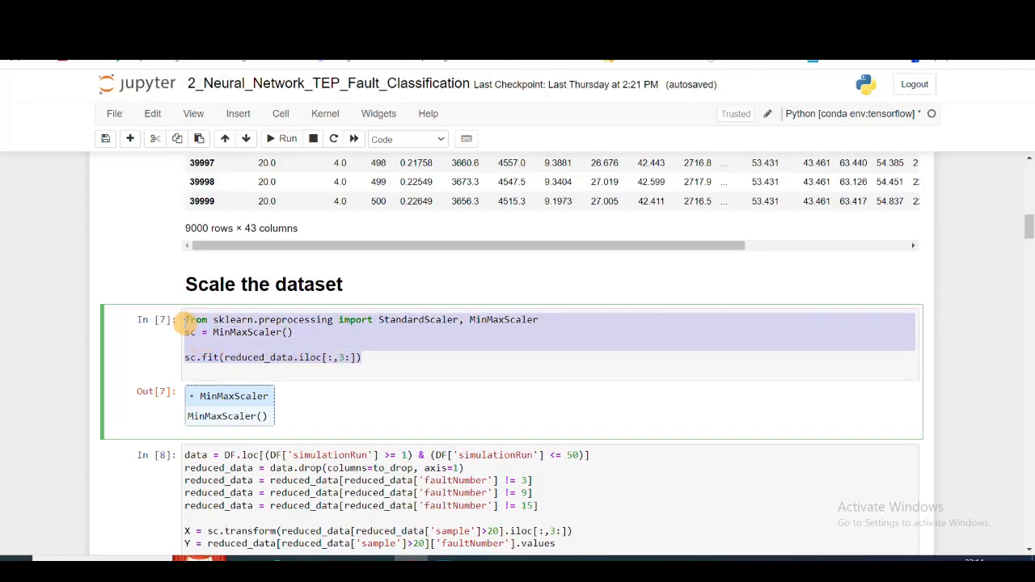
click(298, 332)
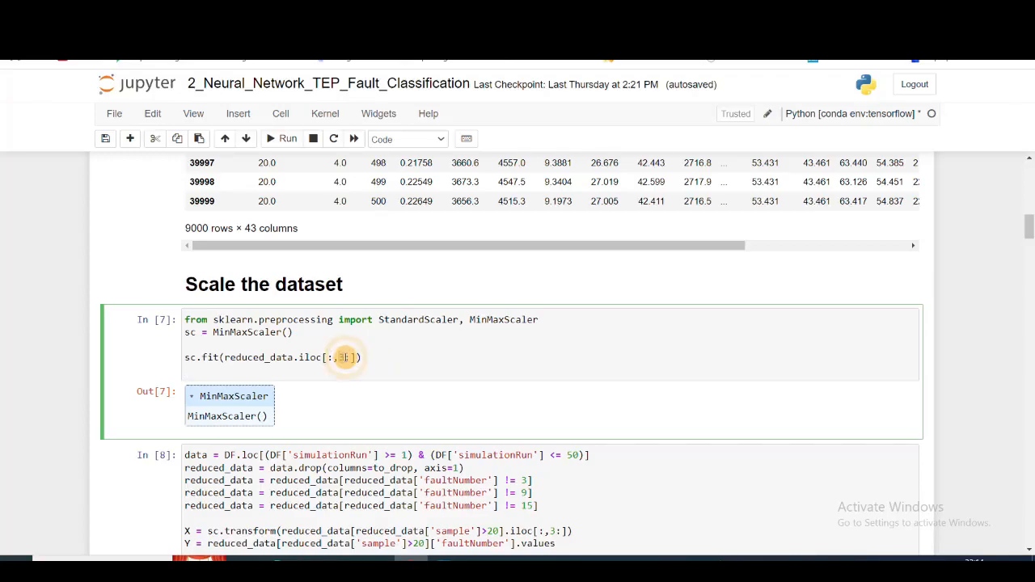
scroll(up, 3)
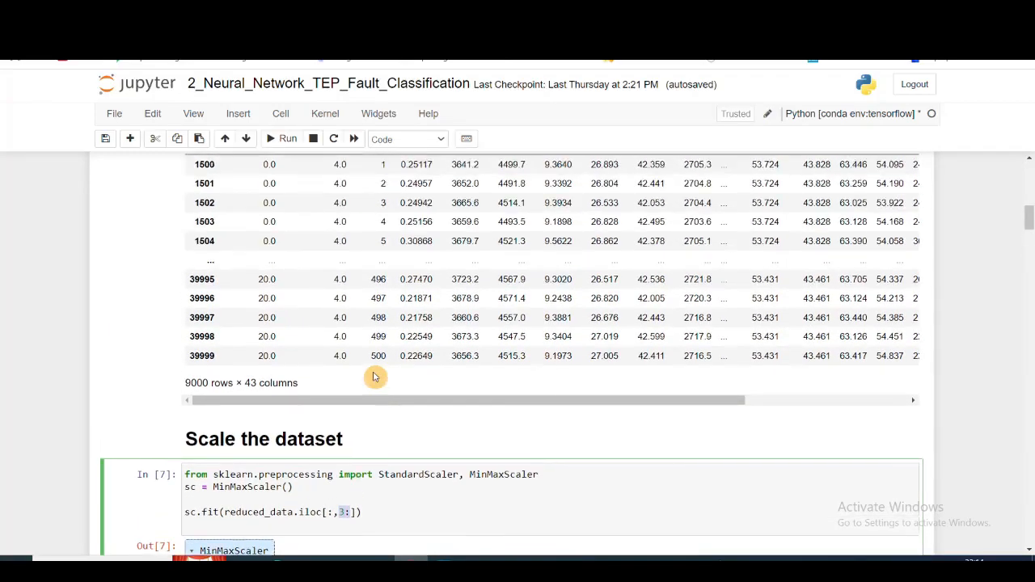
scroll(up, 3)
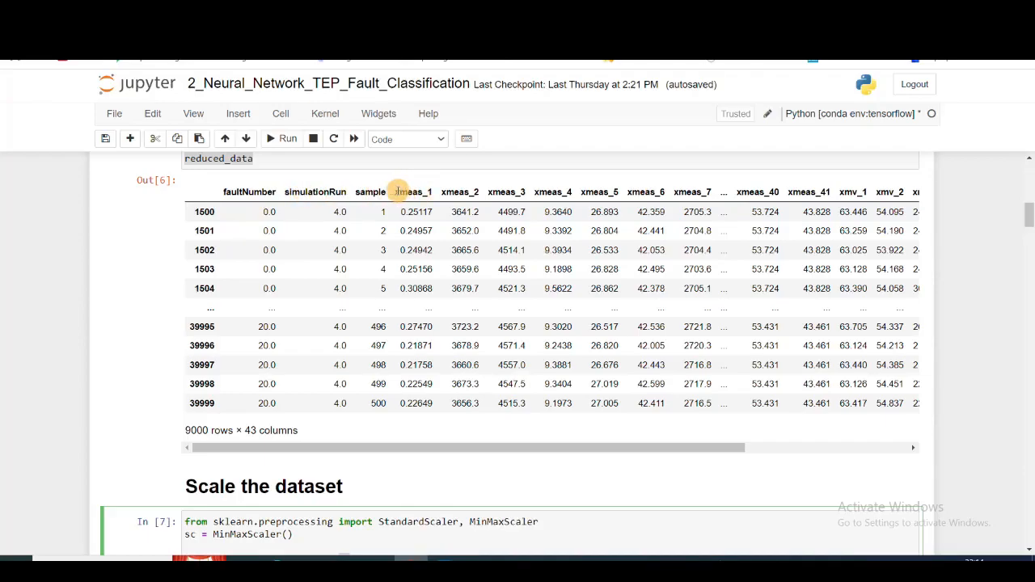
click(338, 230)
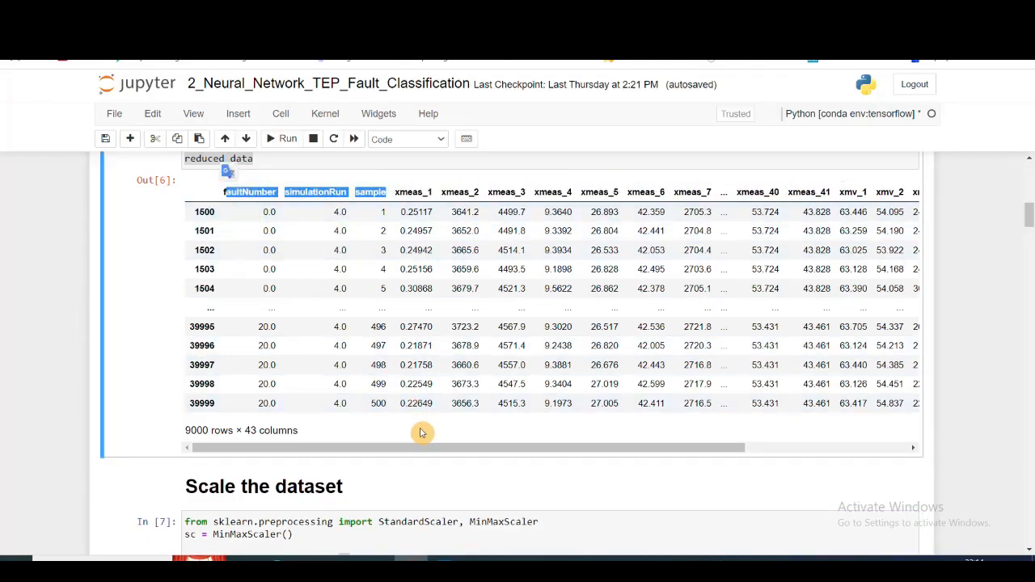
scroll(down, 3)
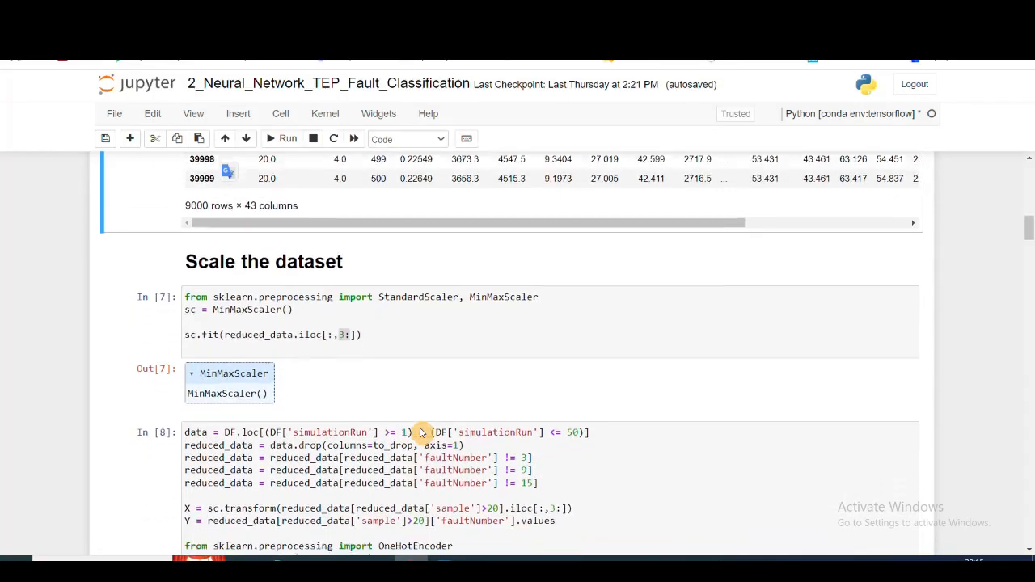
scroll(down, 3)
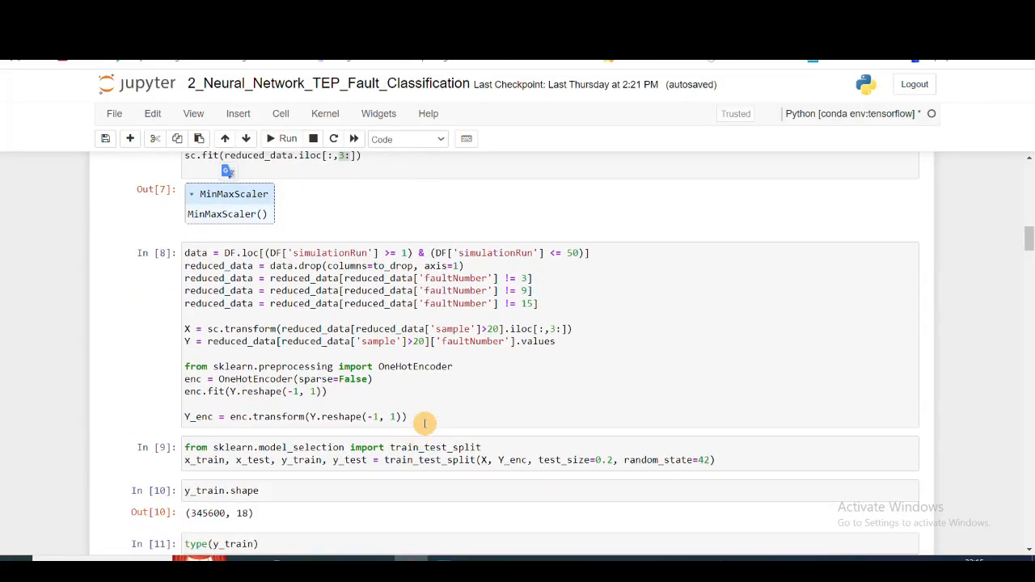
scroll(up, 3)
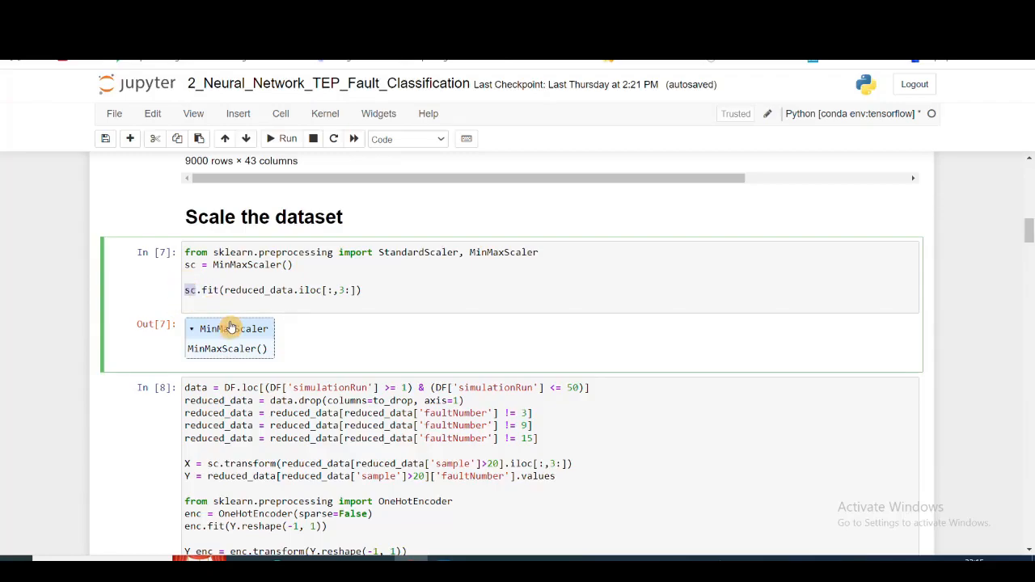
mouse_move(351, 337)
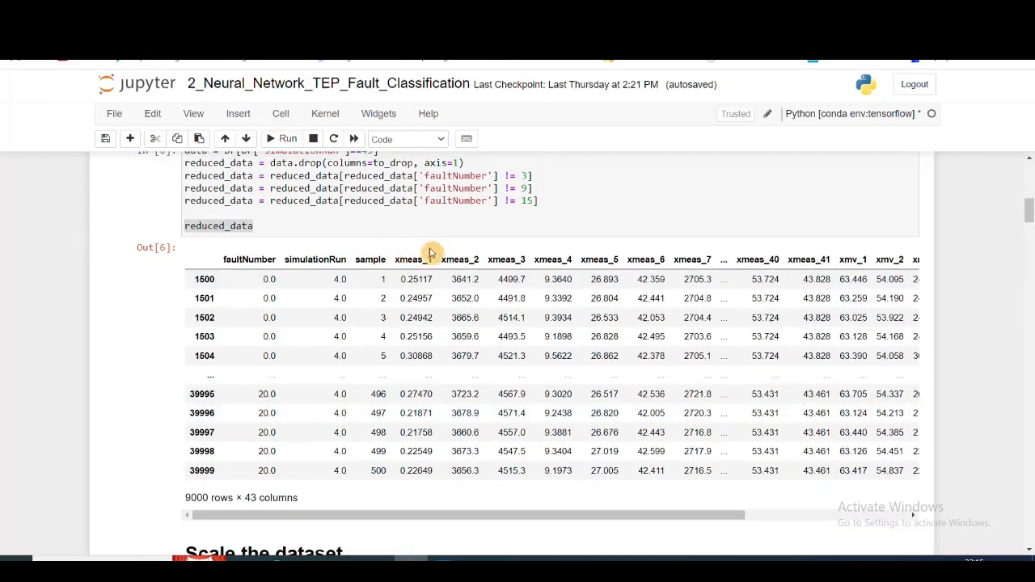
scroll(down, 3)
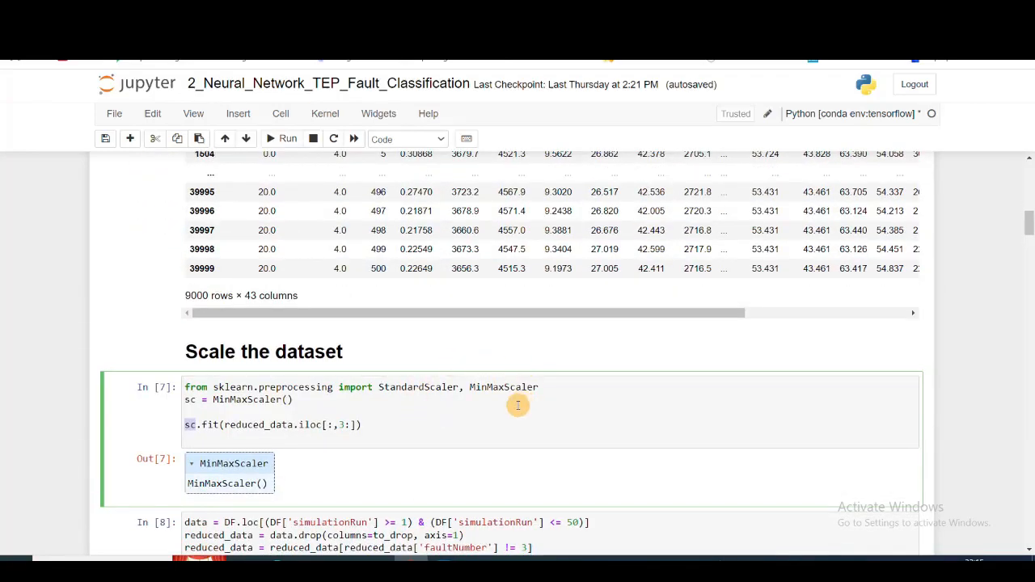
scroll(down, 3)
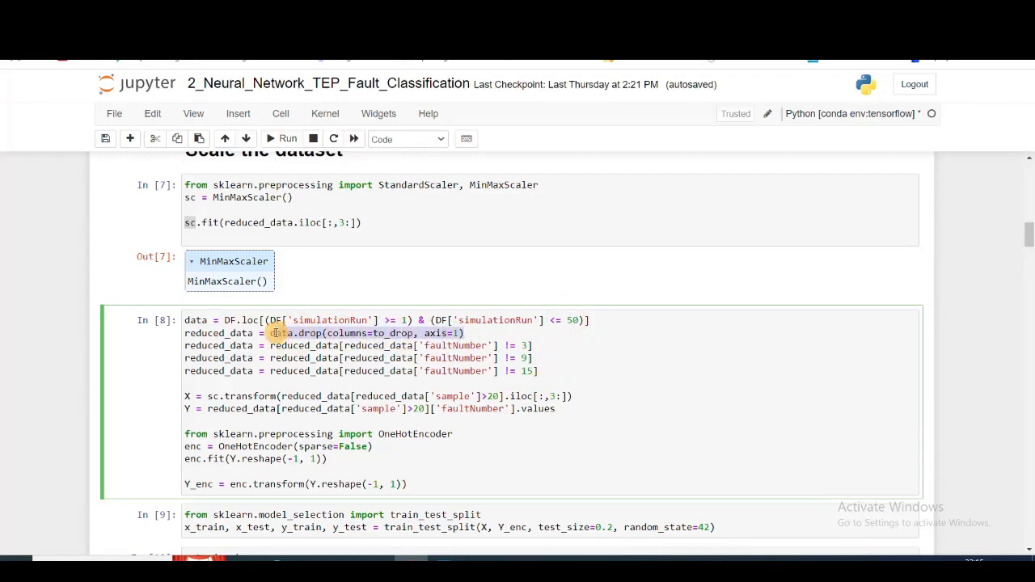
mouse_move(313, 396)
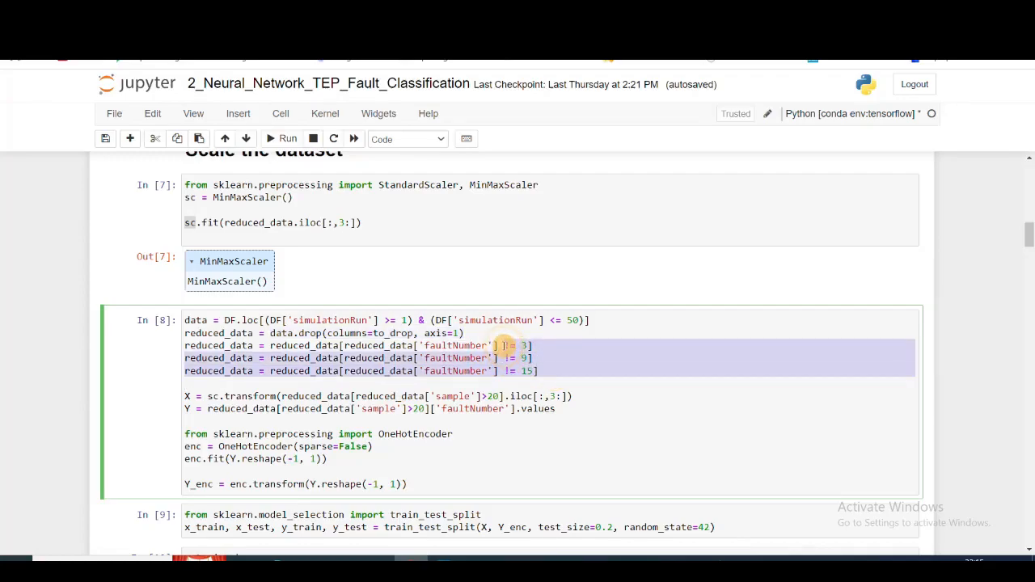
mouse_move(494, 429)
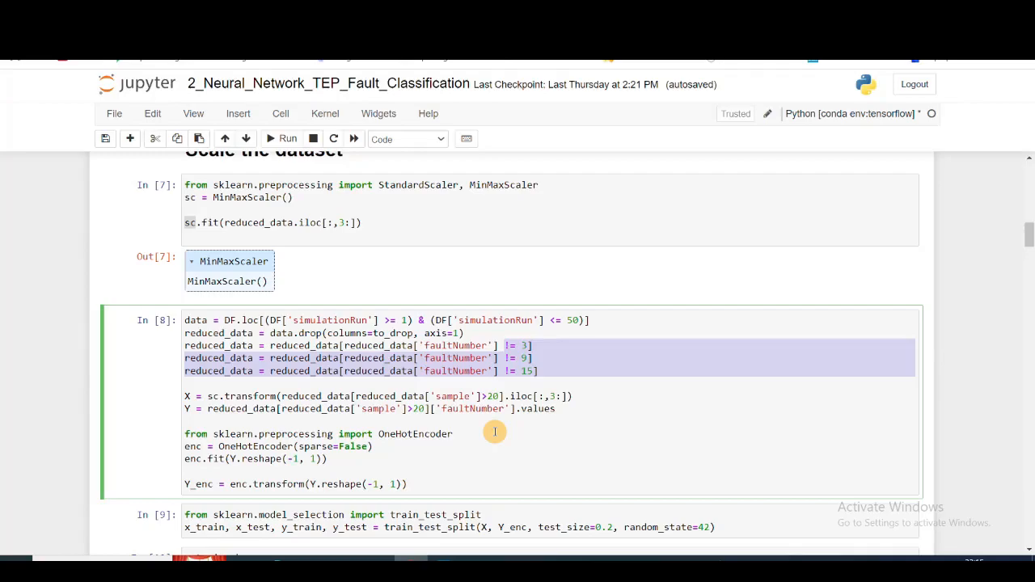
mouse_move(201, 381)
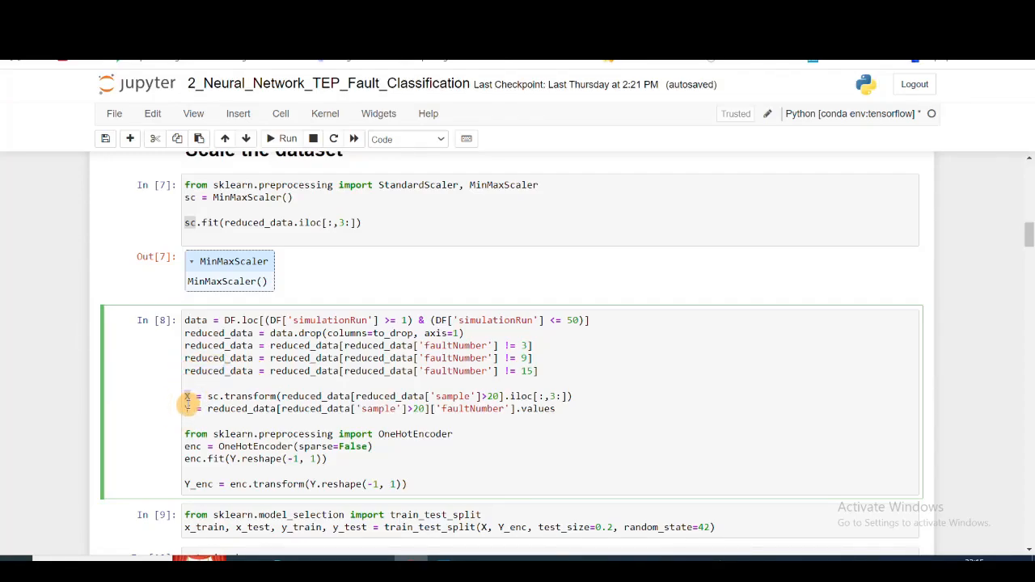
mouse_move(509, 408)
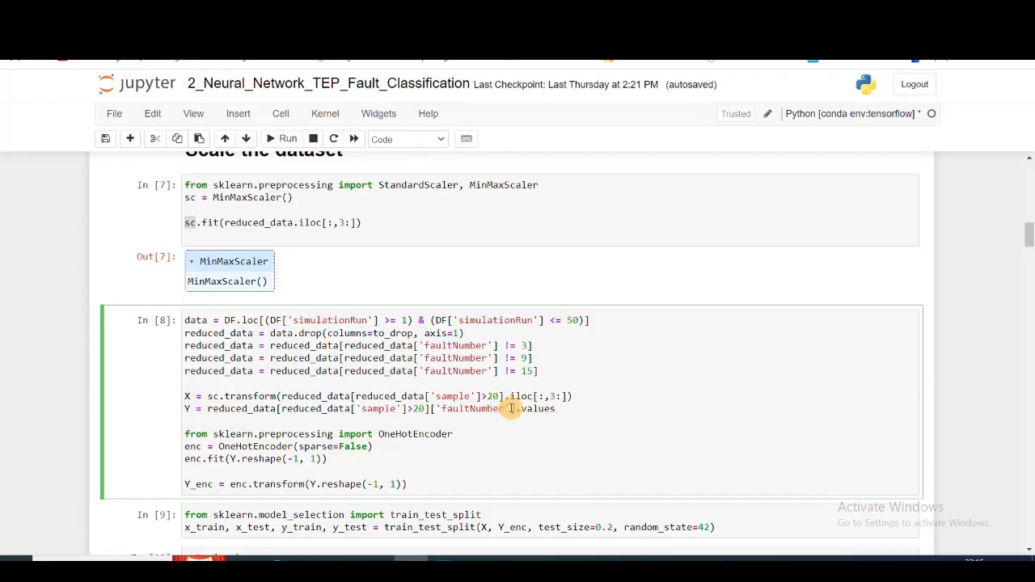
double_click(473, 408)
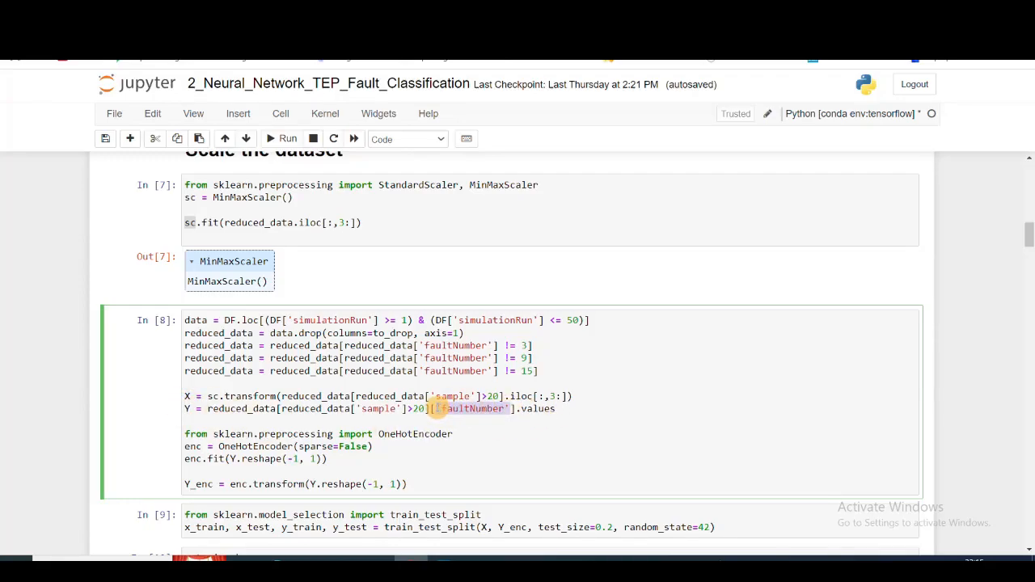
scroll(down, 3)
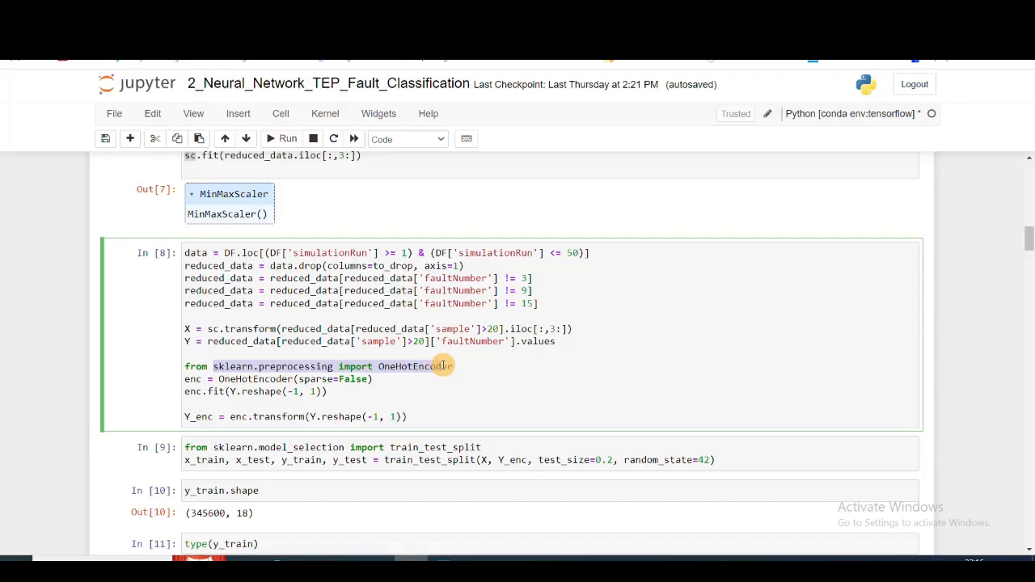
mouse_move(202, 379)
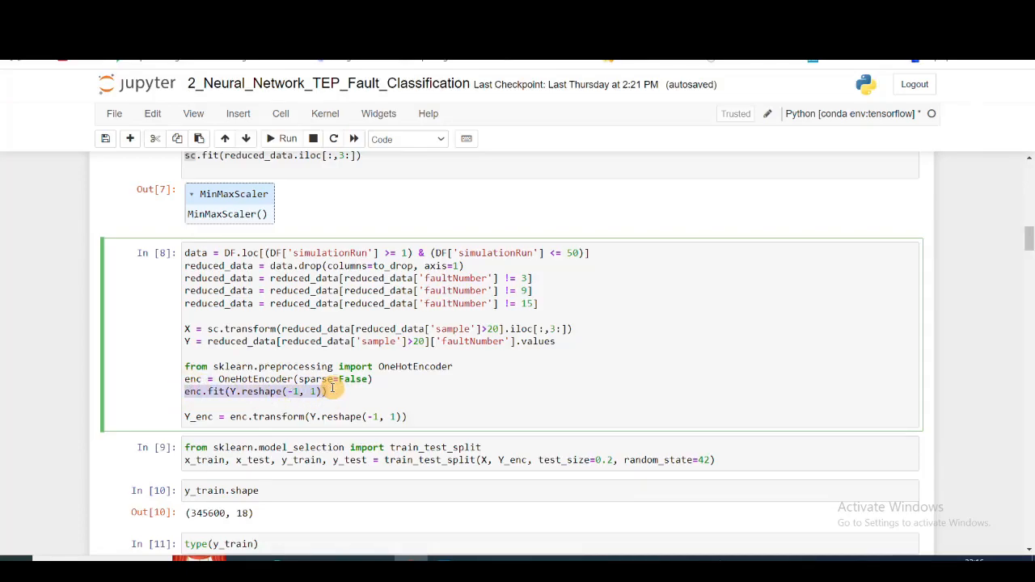
scroll(down, 3)
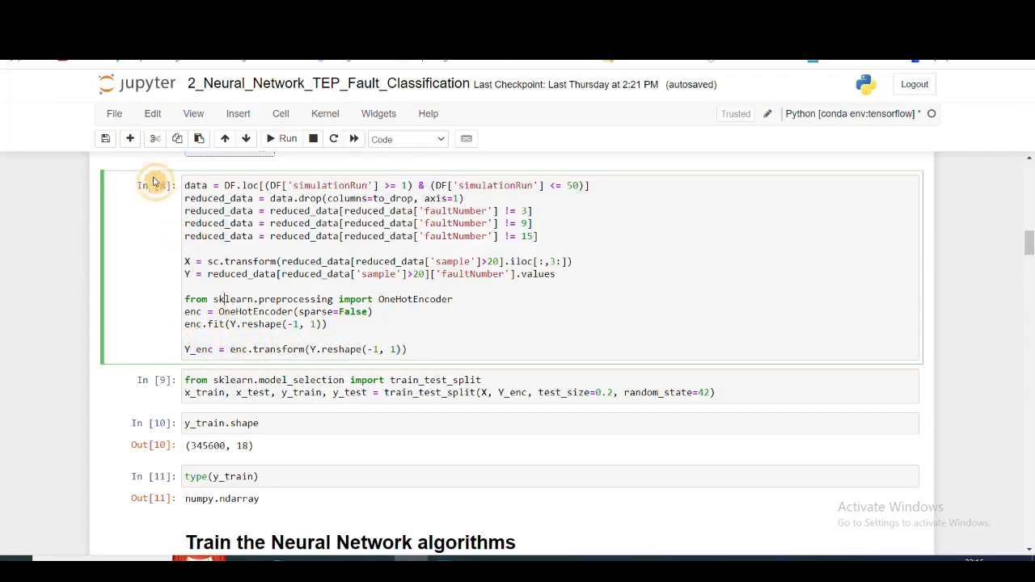
Step: Add a cell after the encoding cell showing Y_enc.shape as (432000, 18)
click(129, 138)
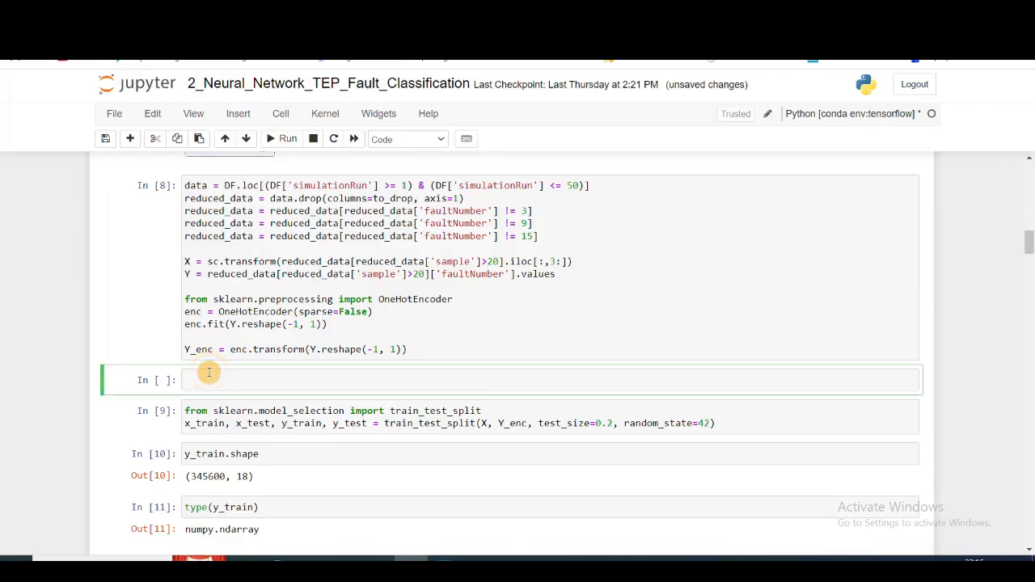
text(Y_)
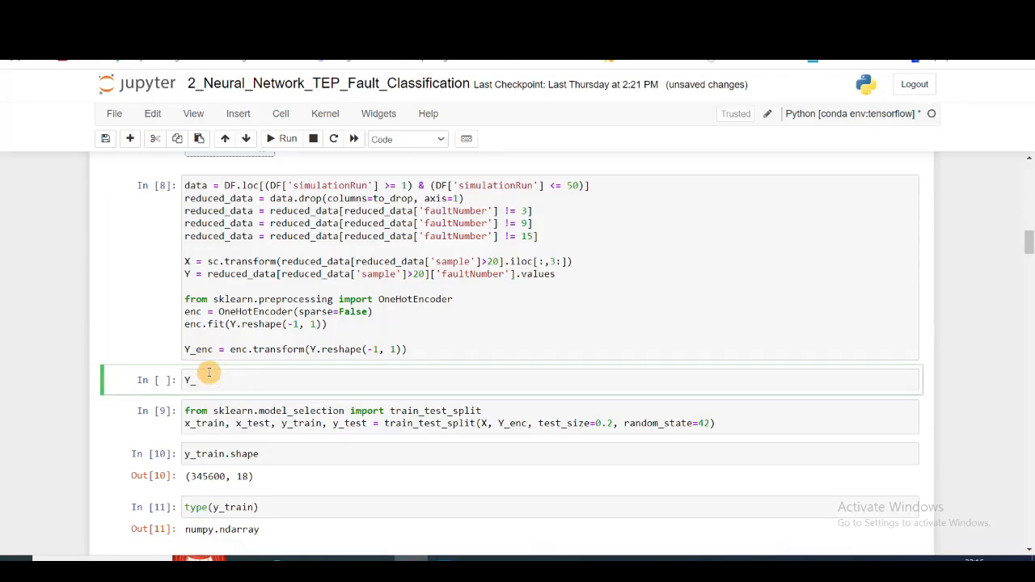
text(enc.)
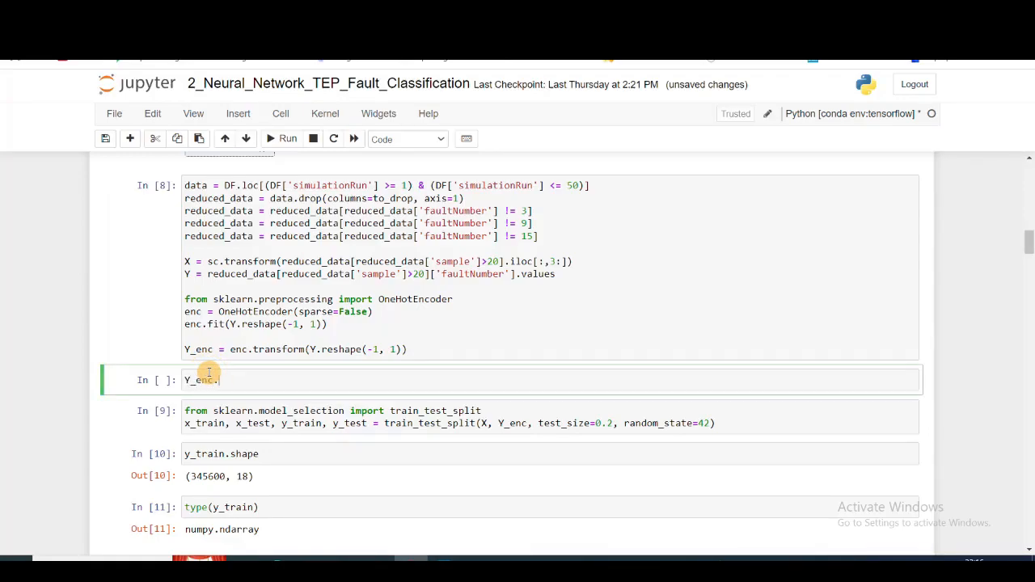
click(288, 138)
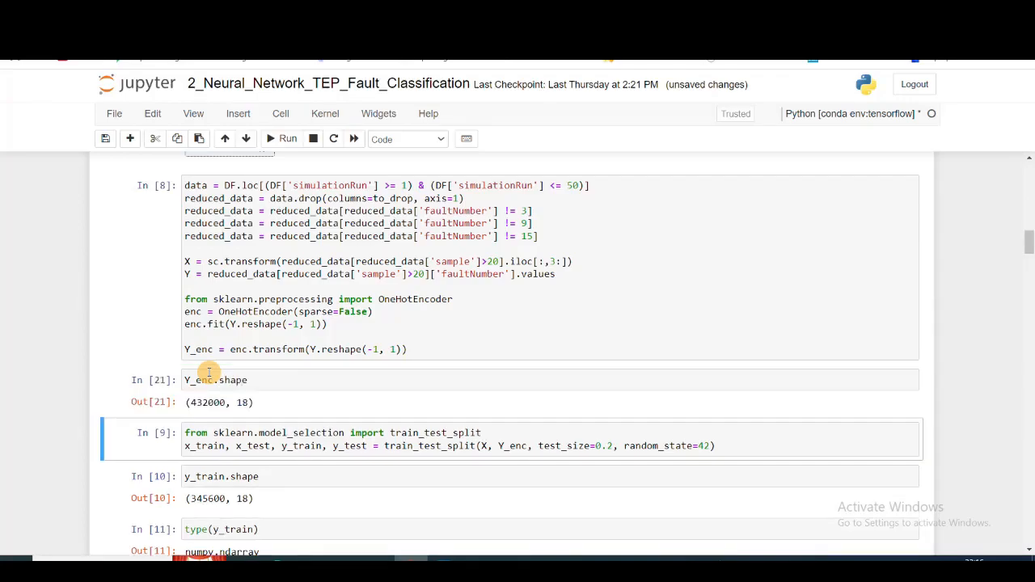
Step: Scroll down to the Keras model definition cell and select it for editing
scroll(down, 3)
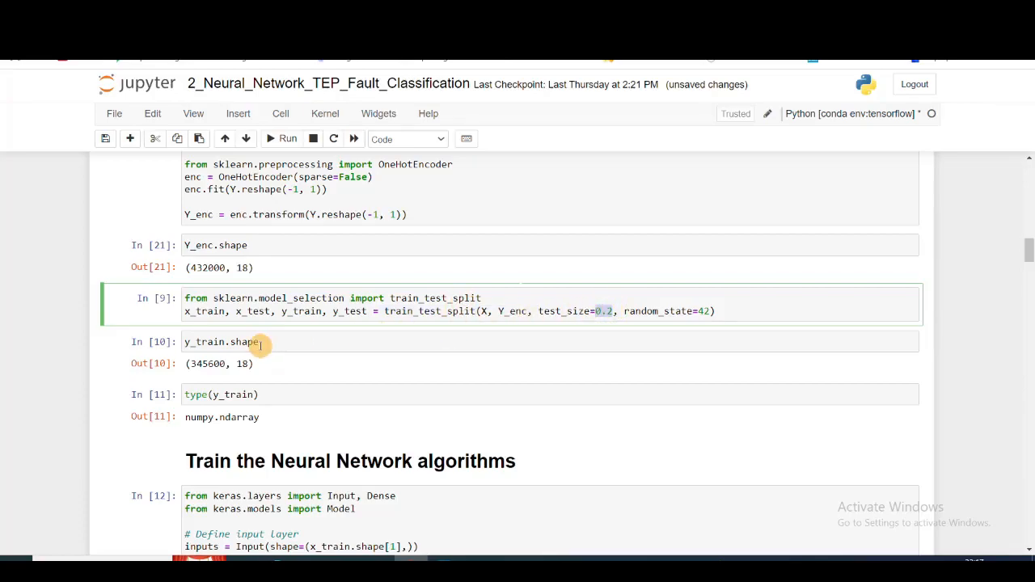
scroll(down, 3)
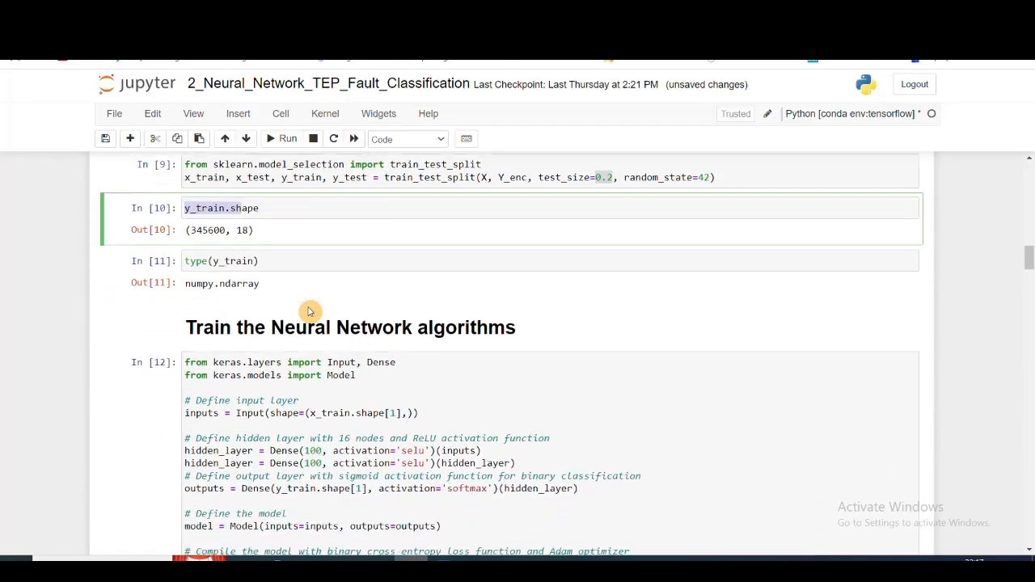
scroll(down, 3)
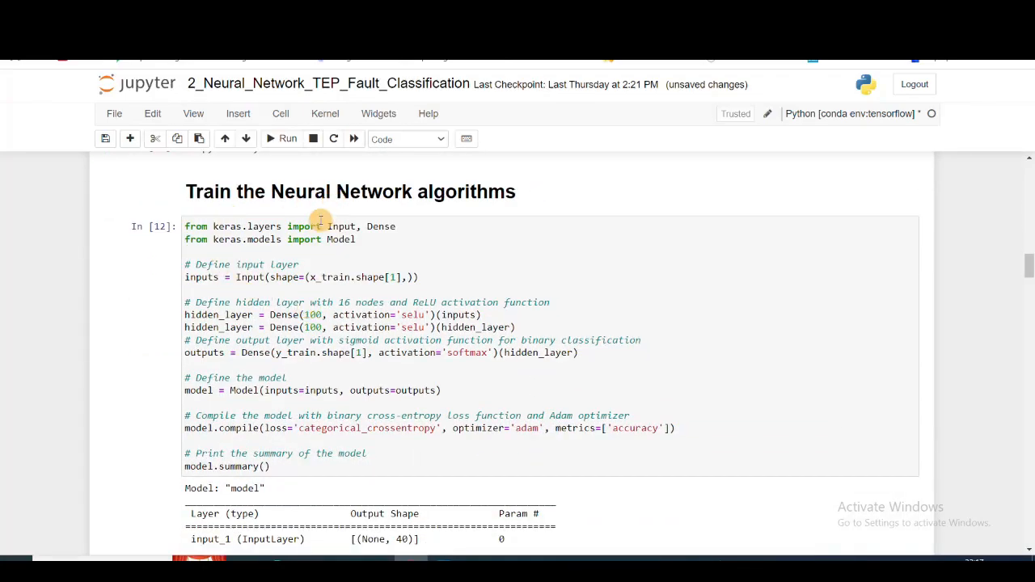
mouse_move(302, 219)
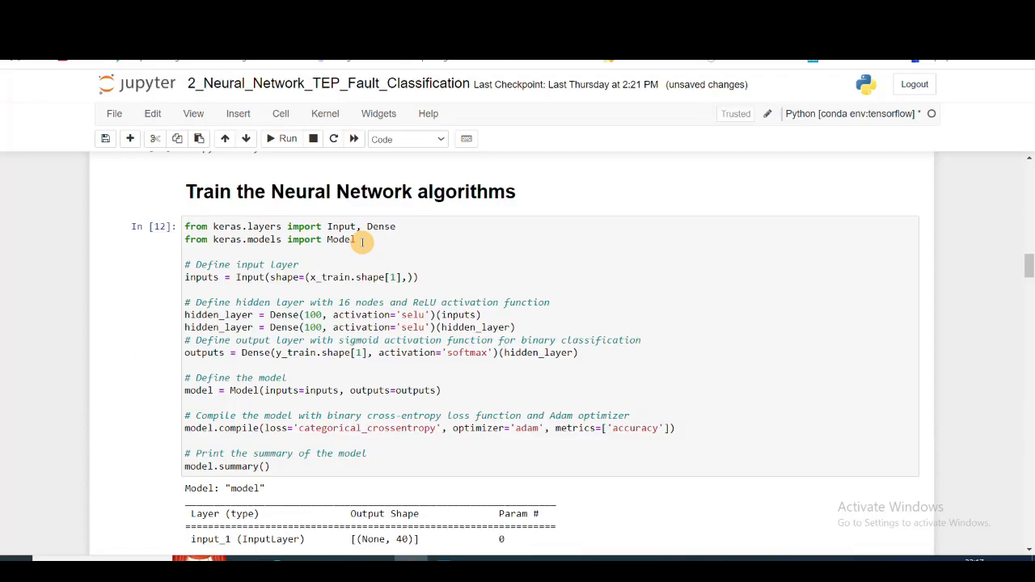
click(424, 228)
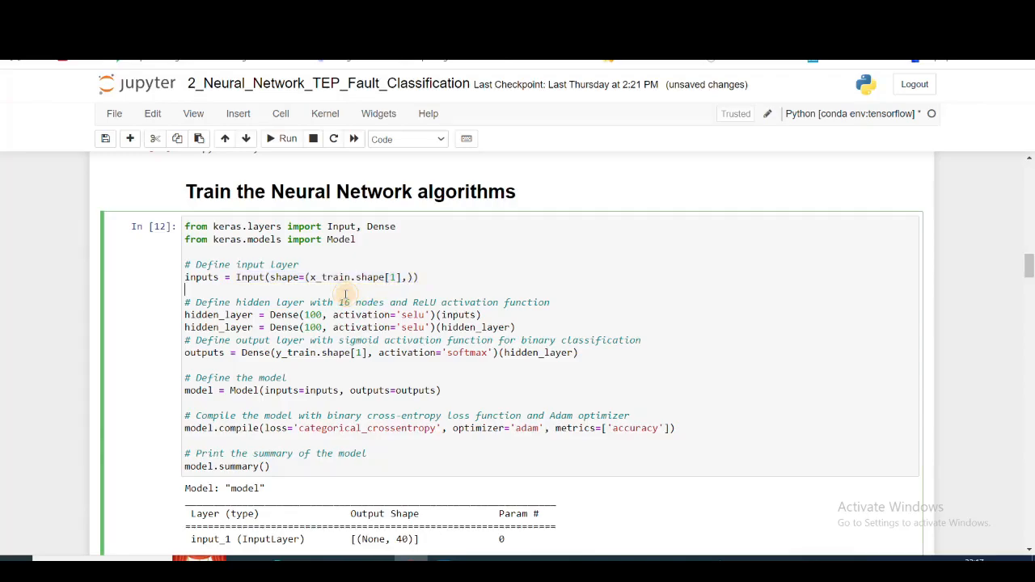
Step: Review the model layers, highlighting the second hidden_layer variable and the output layer size
scroll(up, 3)
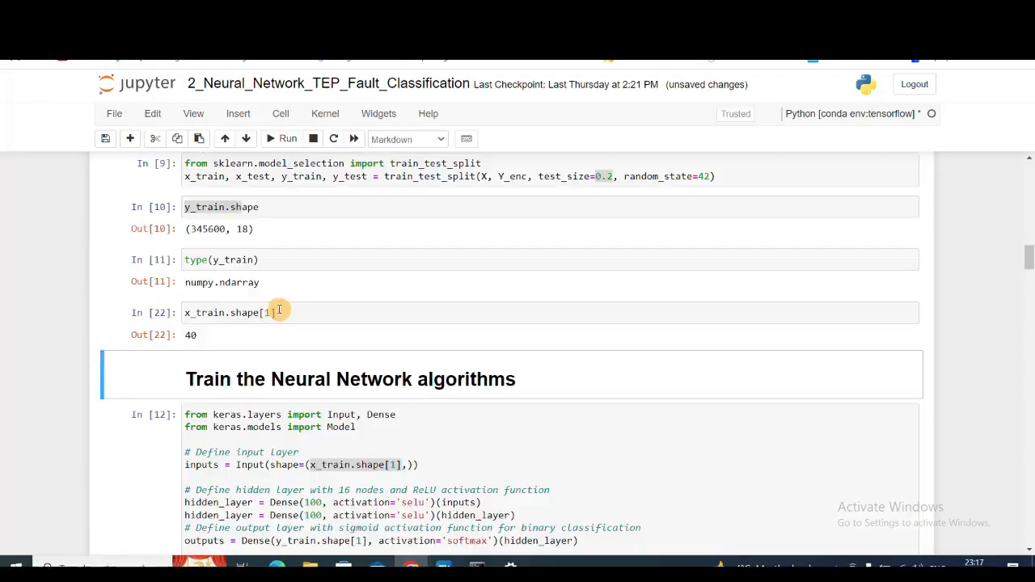
scroll(down, 3)
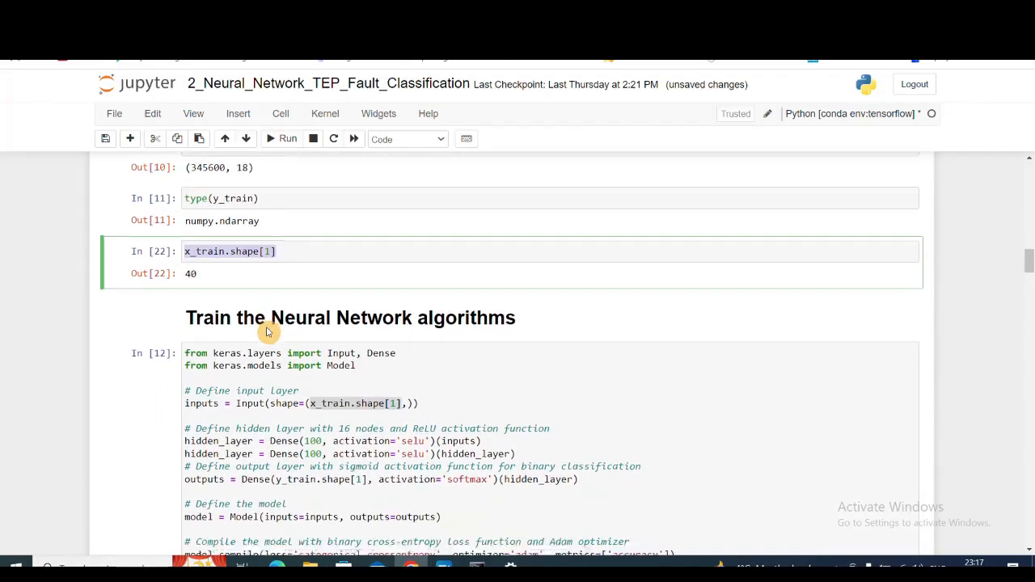
scroll(up, 3)
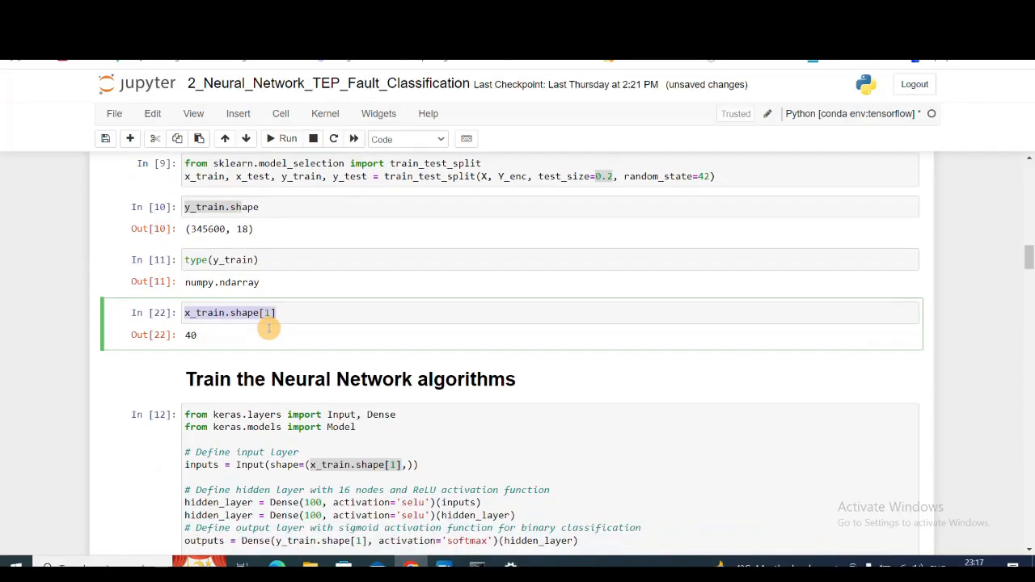
scroll(down, 3)
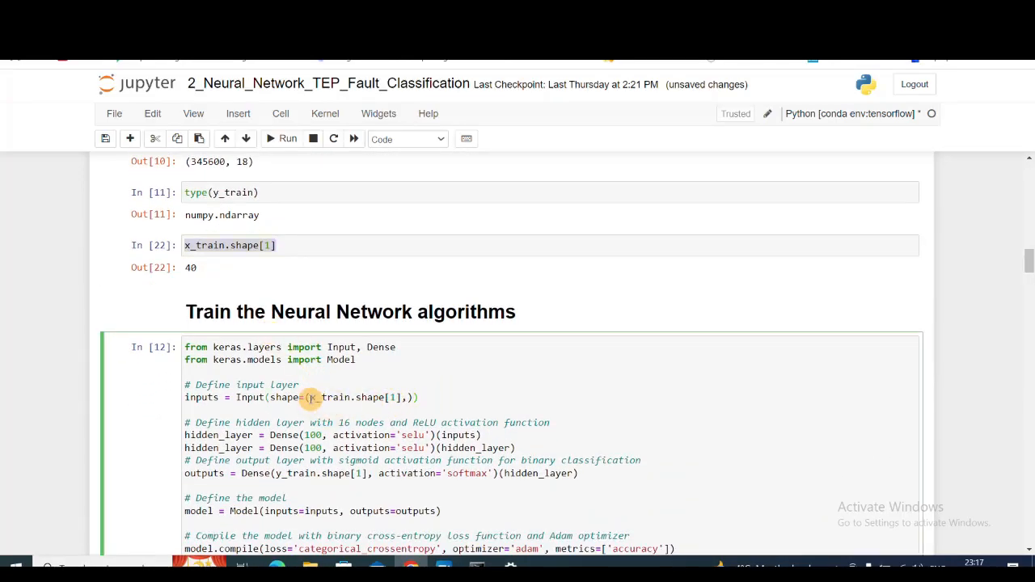
scroll(down, 3)
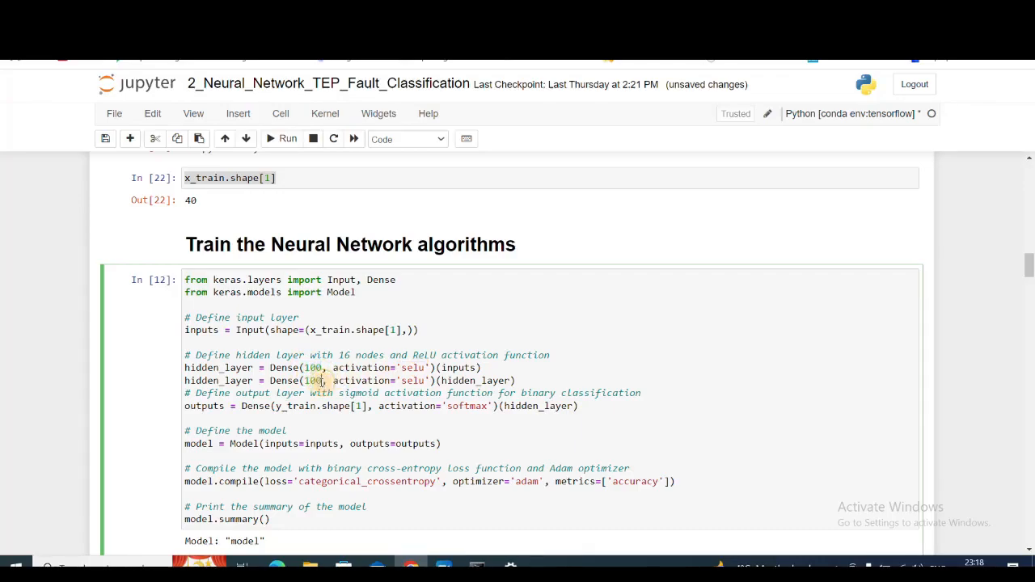
mouse_move(505, 380)
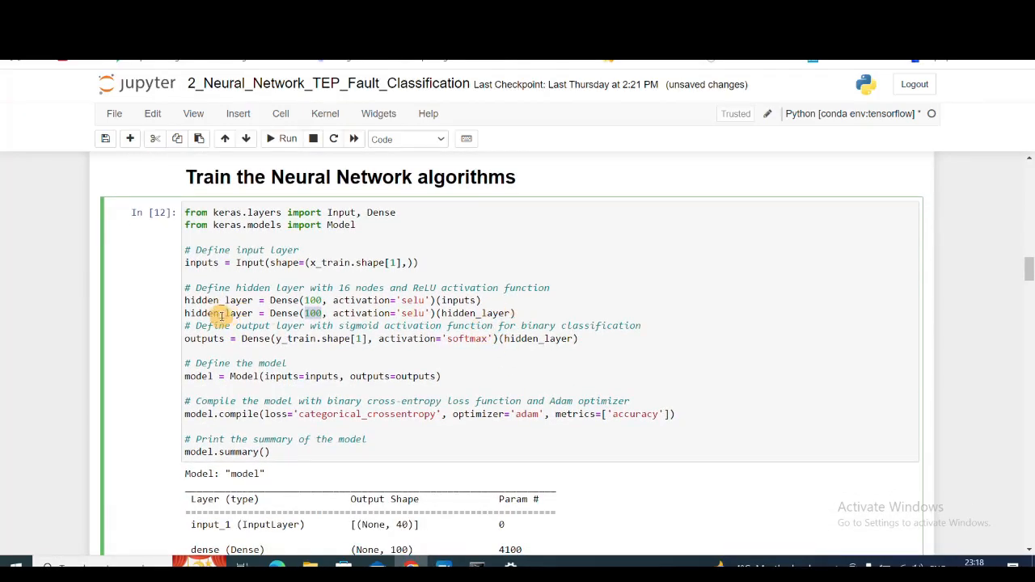
double_click(217, 313)
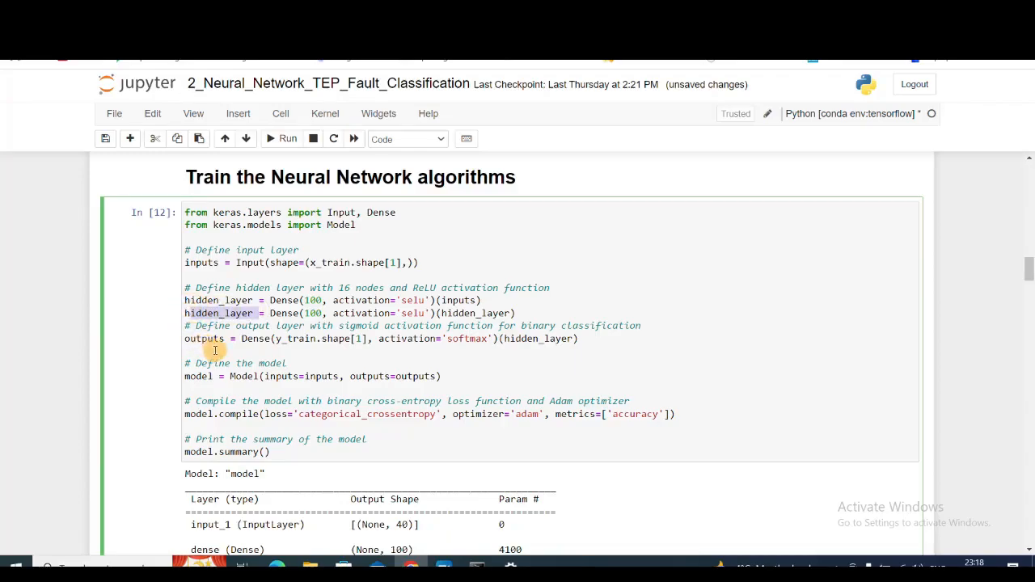
double_click(204, 338)
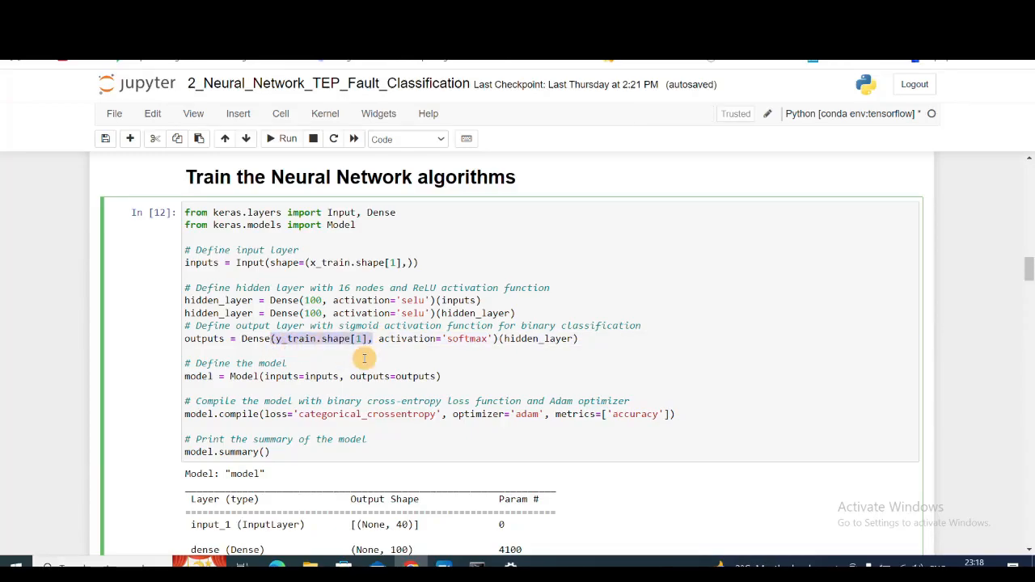
scroll(up, 3)
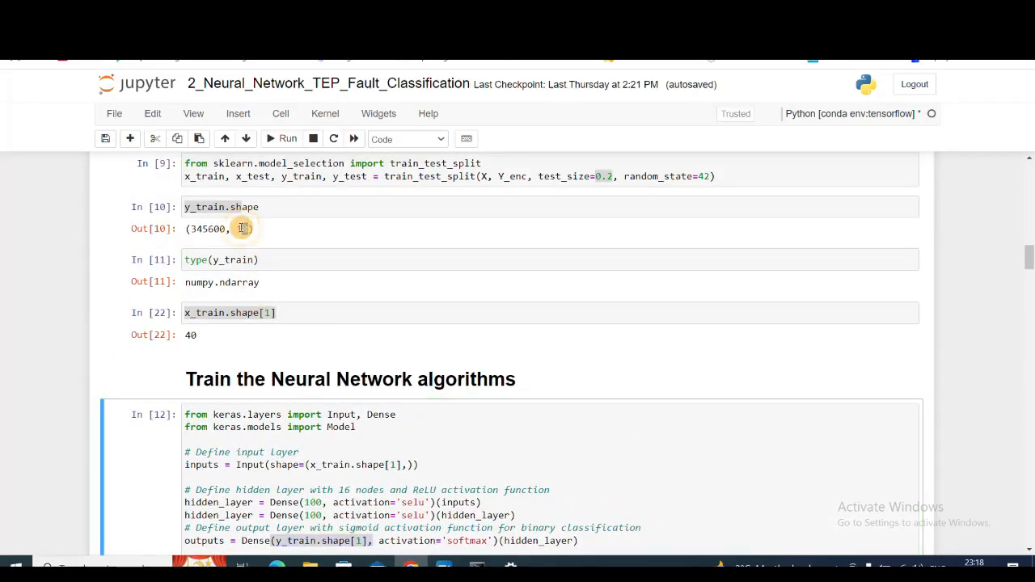
scroll(down, 3)
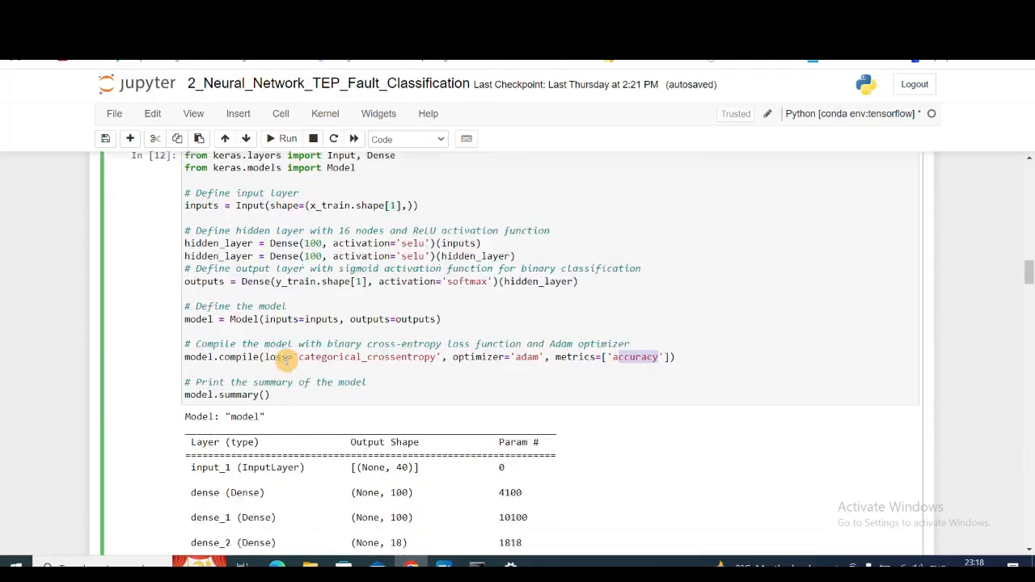
scroll(down, 3)
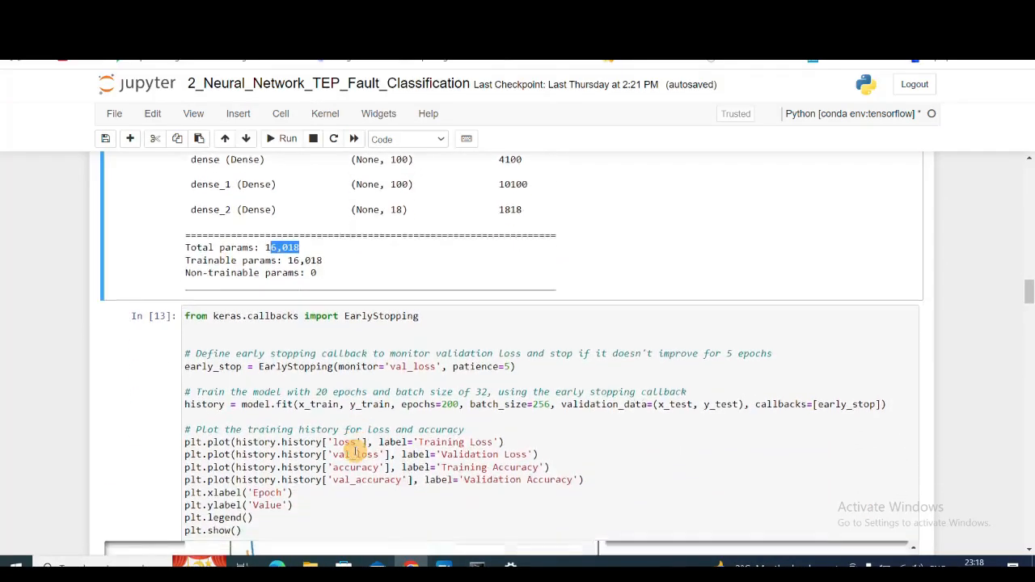
scroll(down, 3)
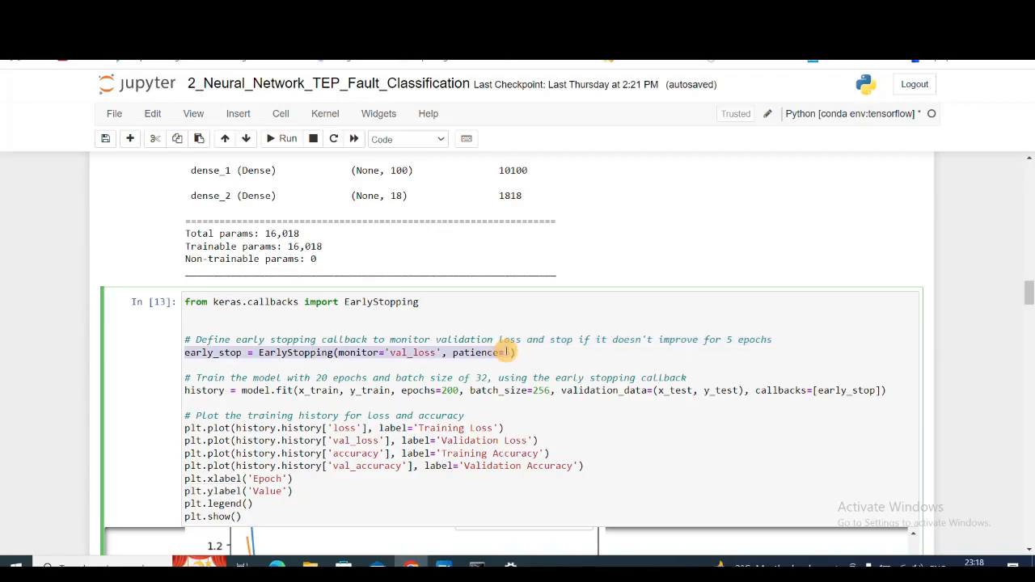
text(5)
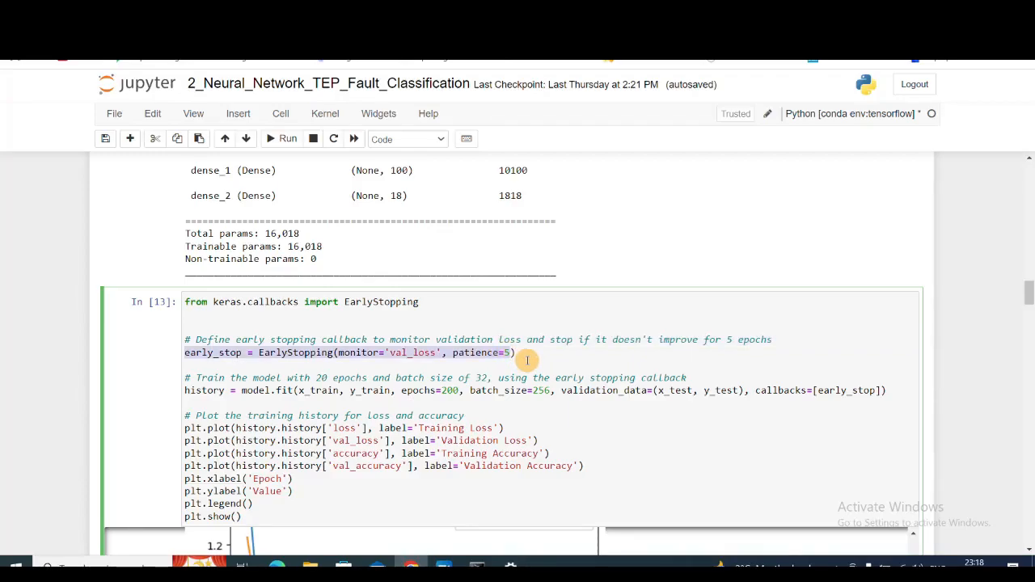
scroll(down, 3)
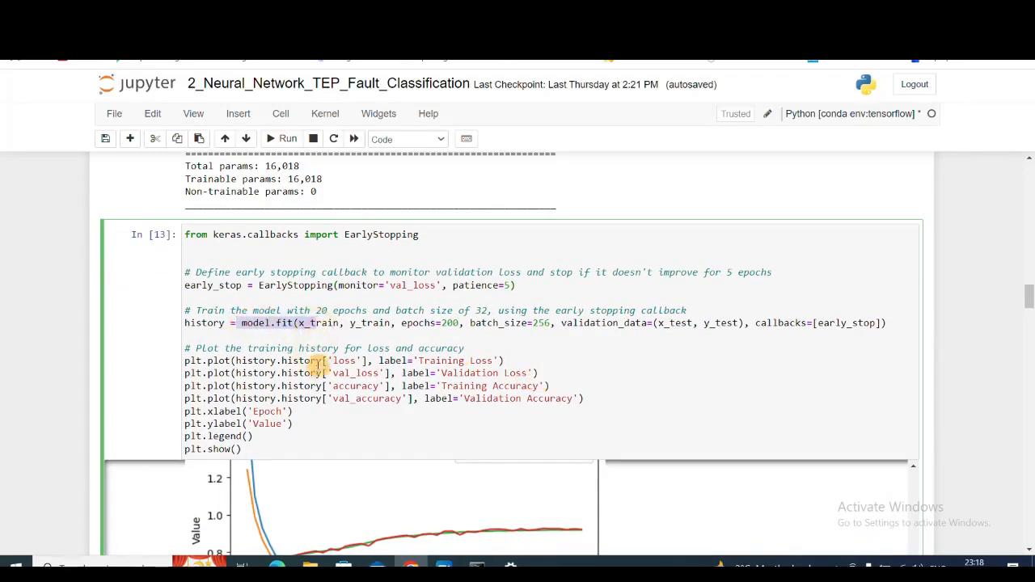
scroll(down, 3)
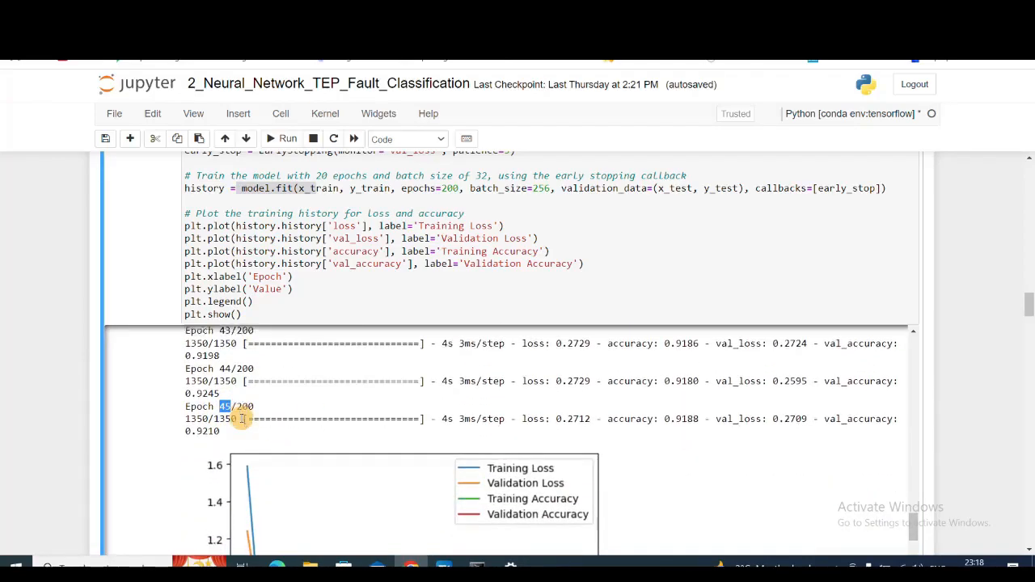
scroll(down, 3)
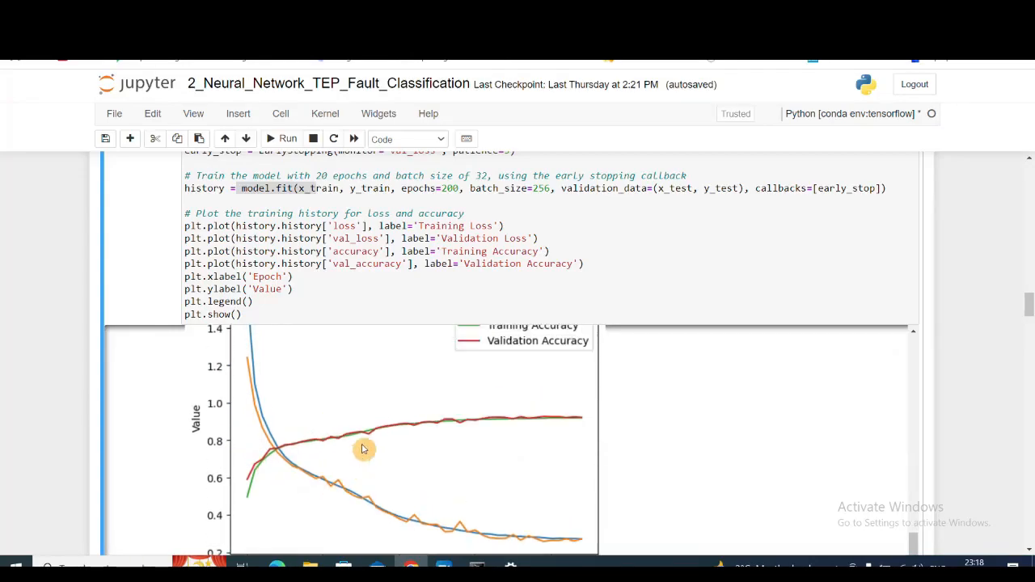
scroll(down, 3)
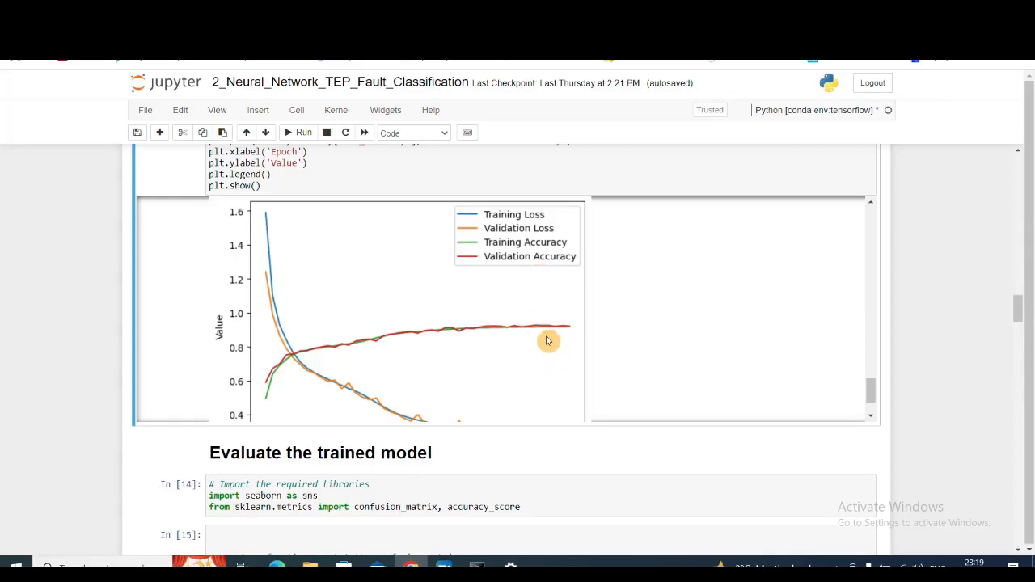
scroll(down, 3)
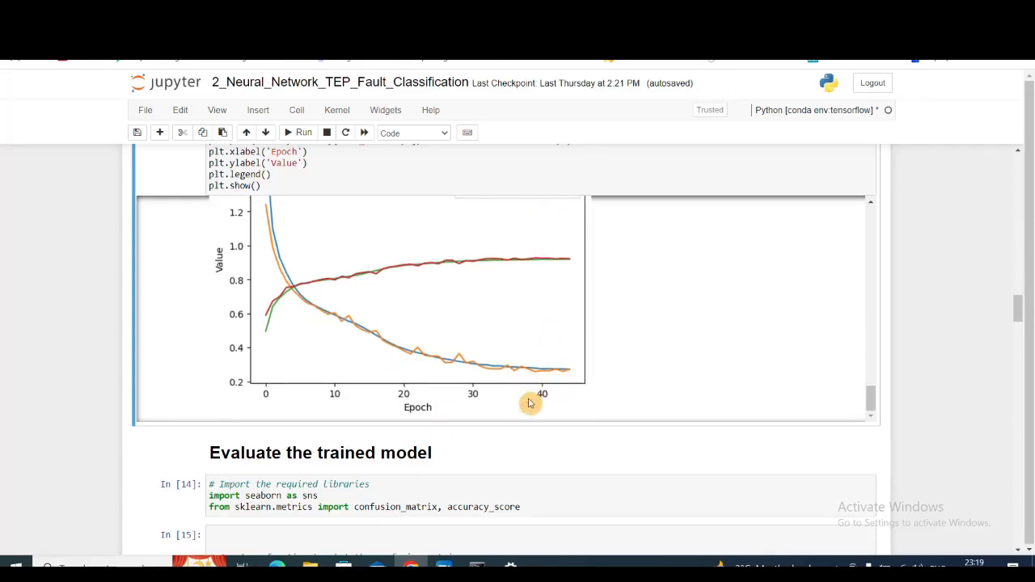
scroll(down, 3)
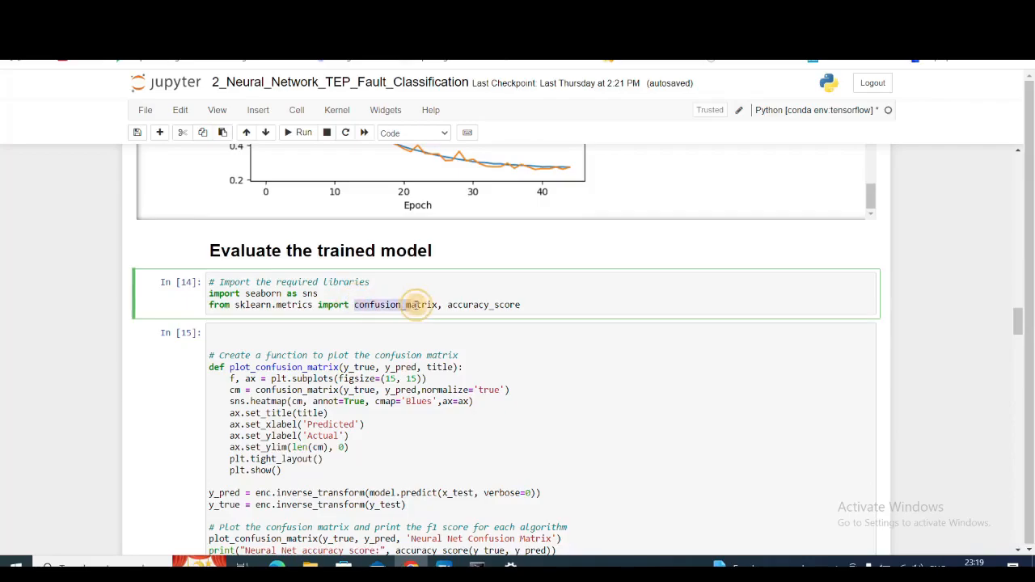
scroll(down, 3)
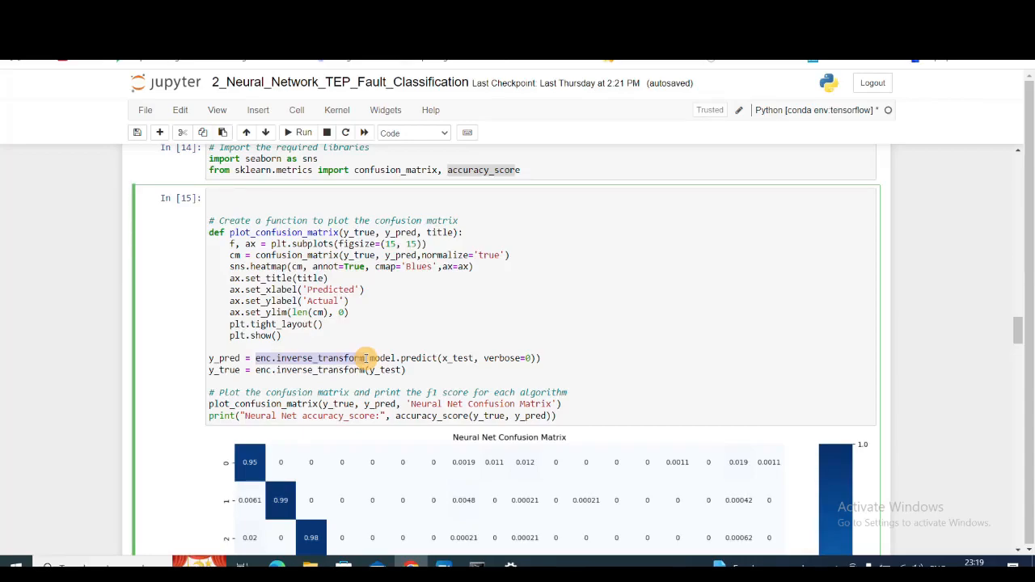
mouse_move(243, 370)
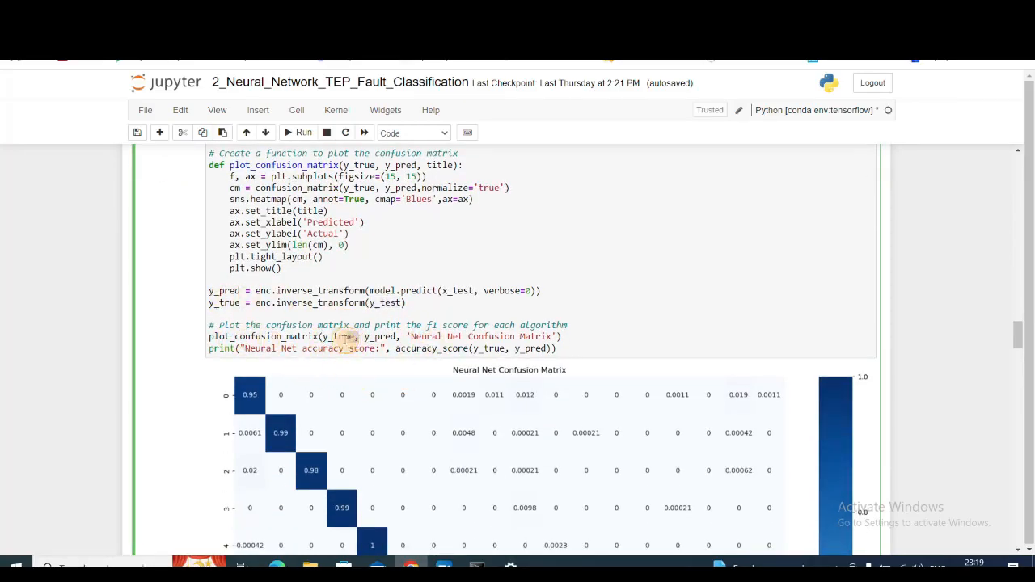
scroll(down, 3)
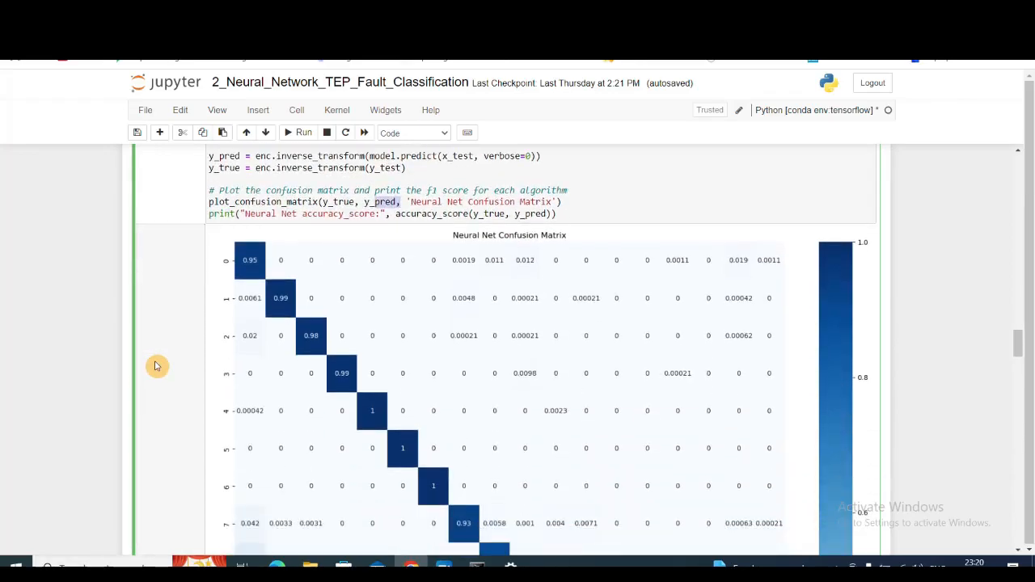
scroll(down, 3)
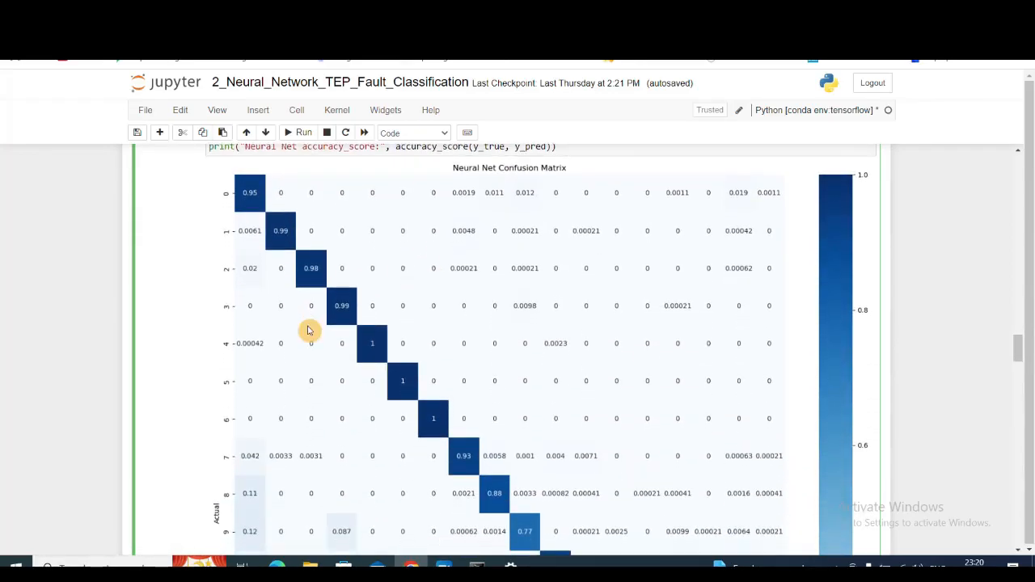
scroll(down, 3)
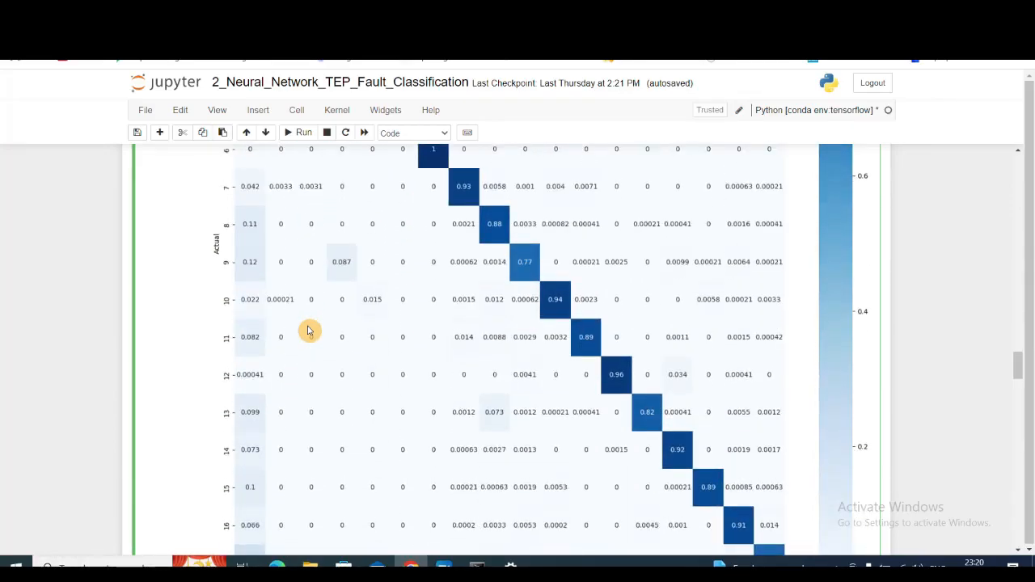
scroll(down, 3)
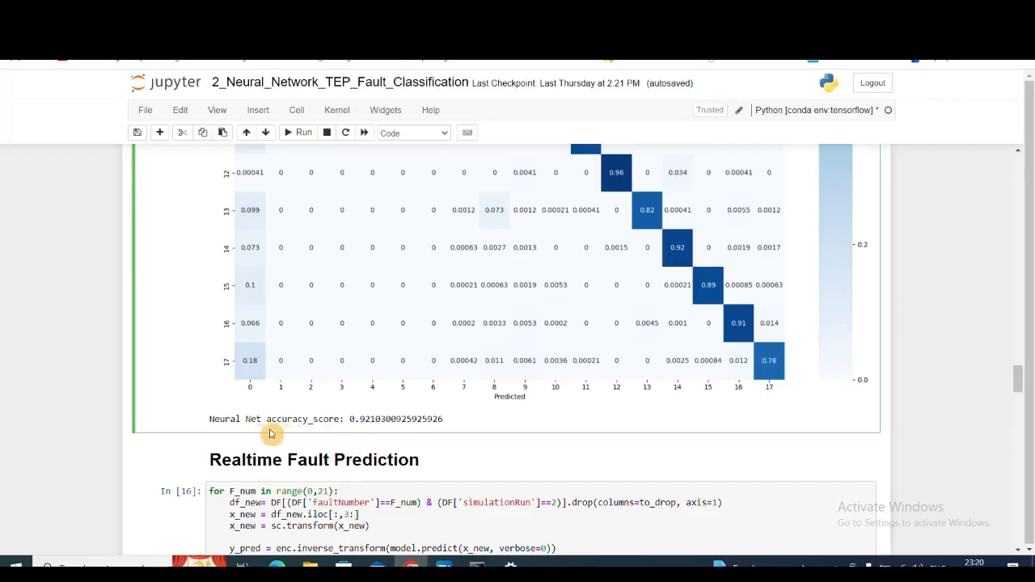
mouse_move(214, 419)
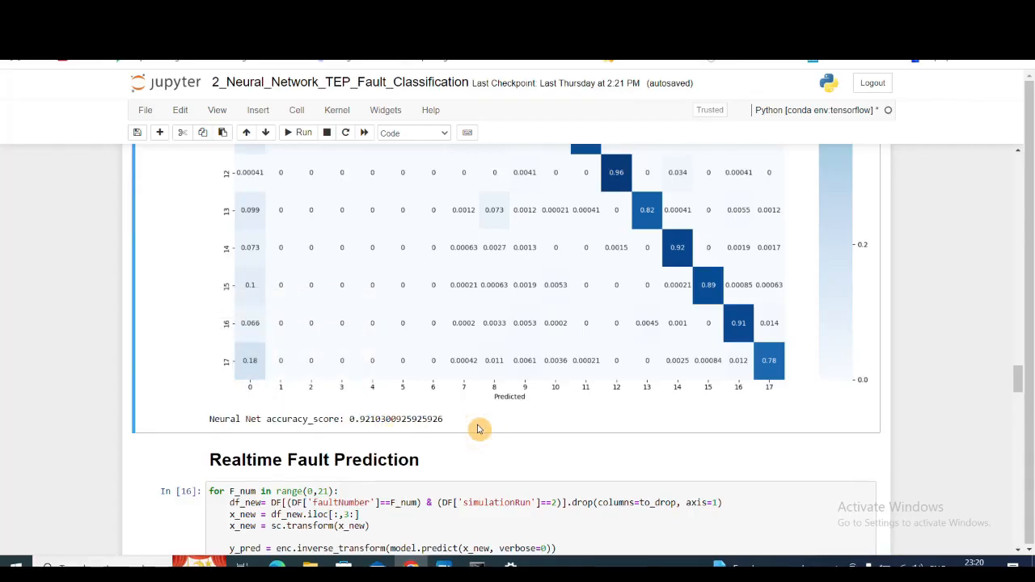
scroll(down, 3)
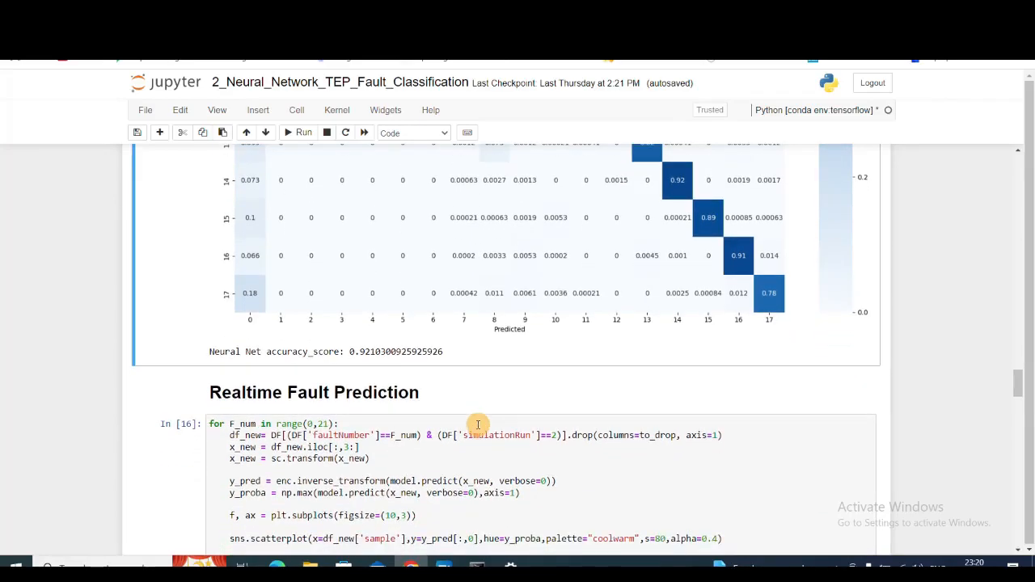
scroll(down, 3)
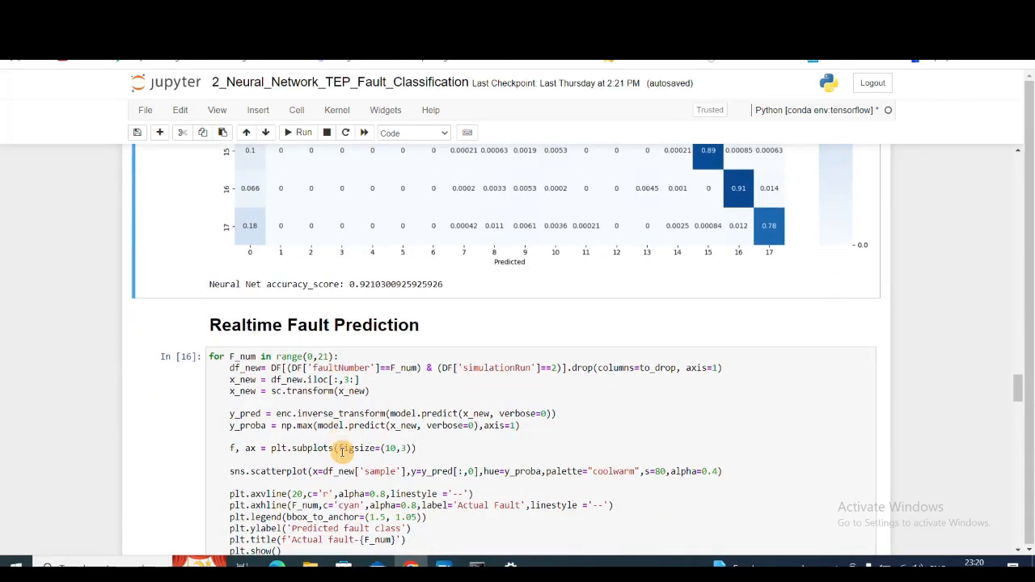
scroll(down, 3)
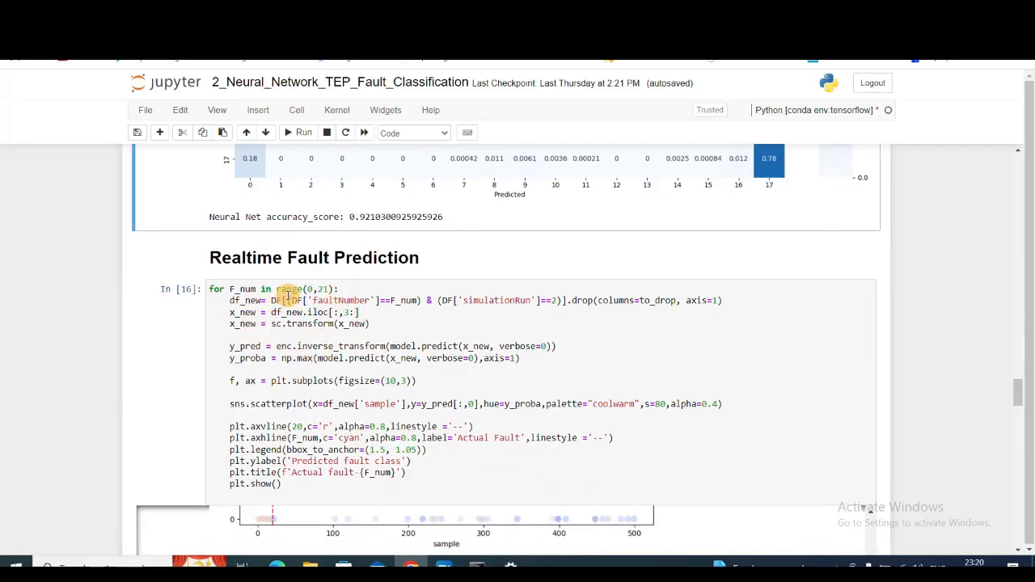
click(324, 288)
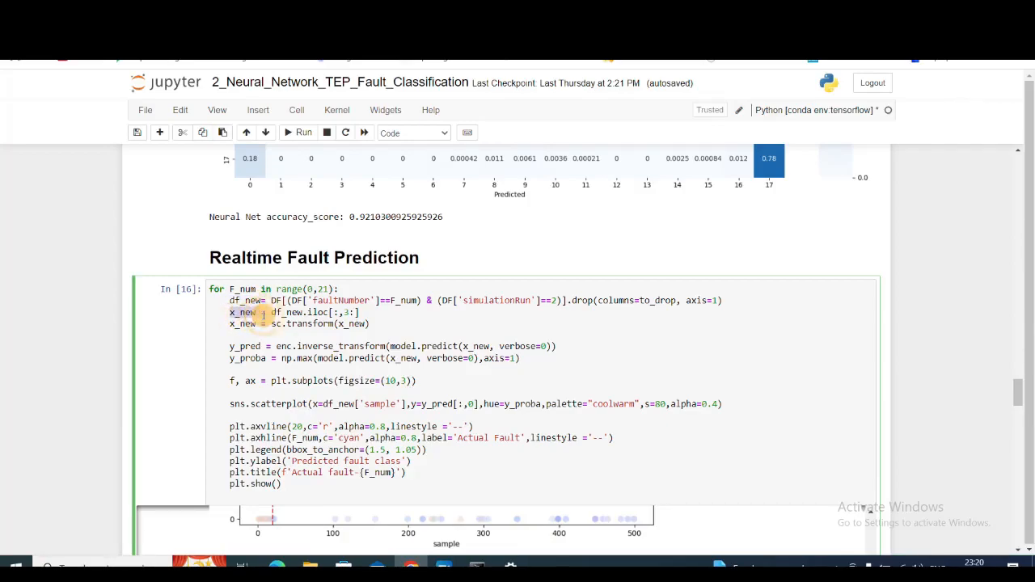
mouse_move(257, 313)
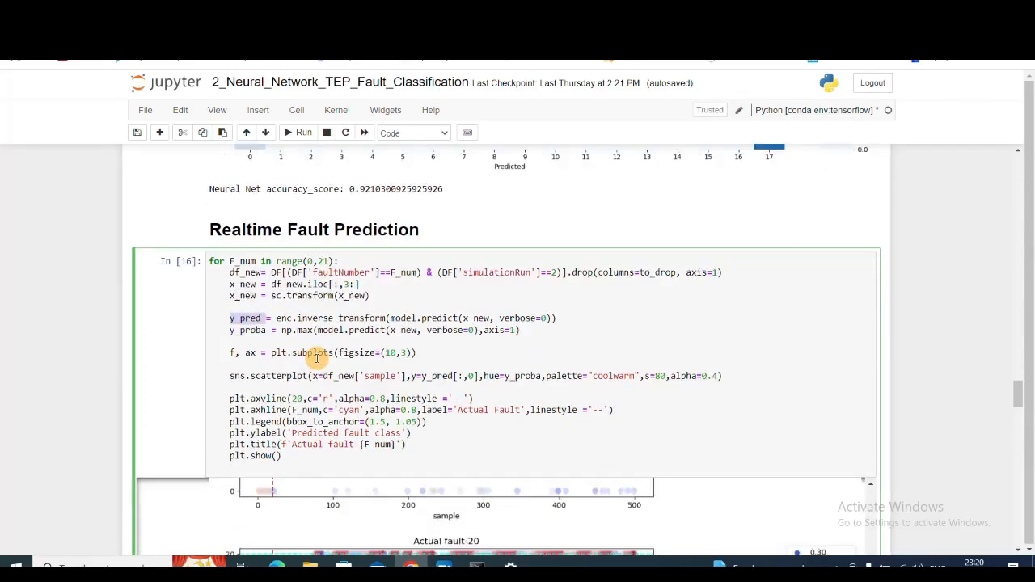
scroll(up, 3)
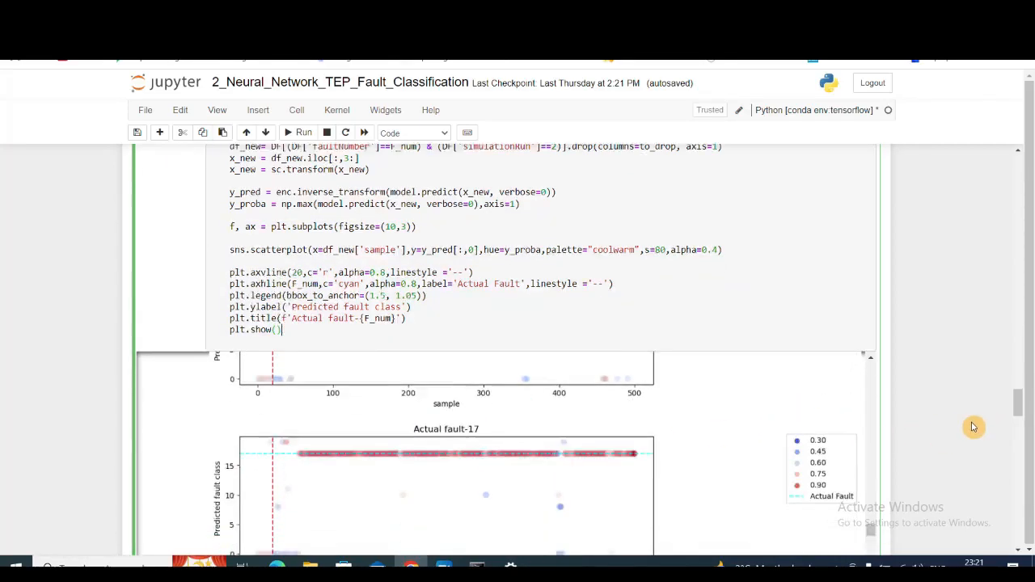
Step: Scroll through the per-fault prediction plots to Actual fault-20 and the accuracy heading
scroll(down, 3)
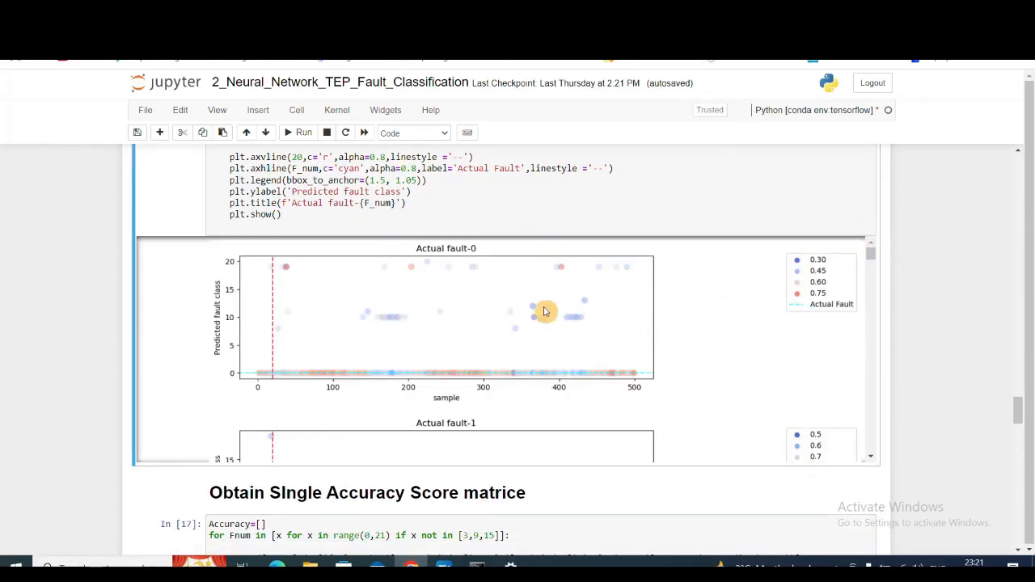
mouse_move(392, 404)
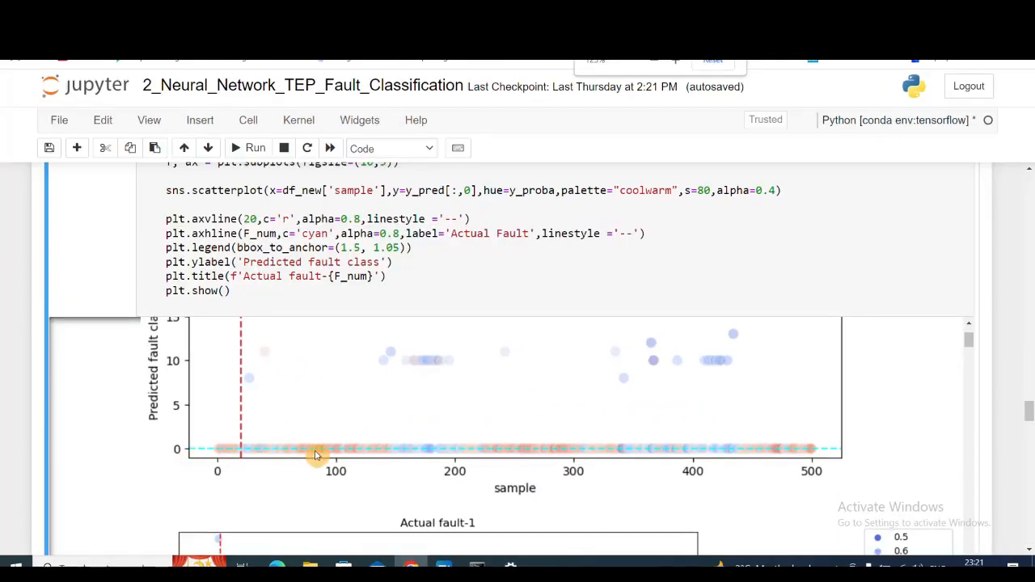
mouse_move(388, 460)
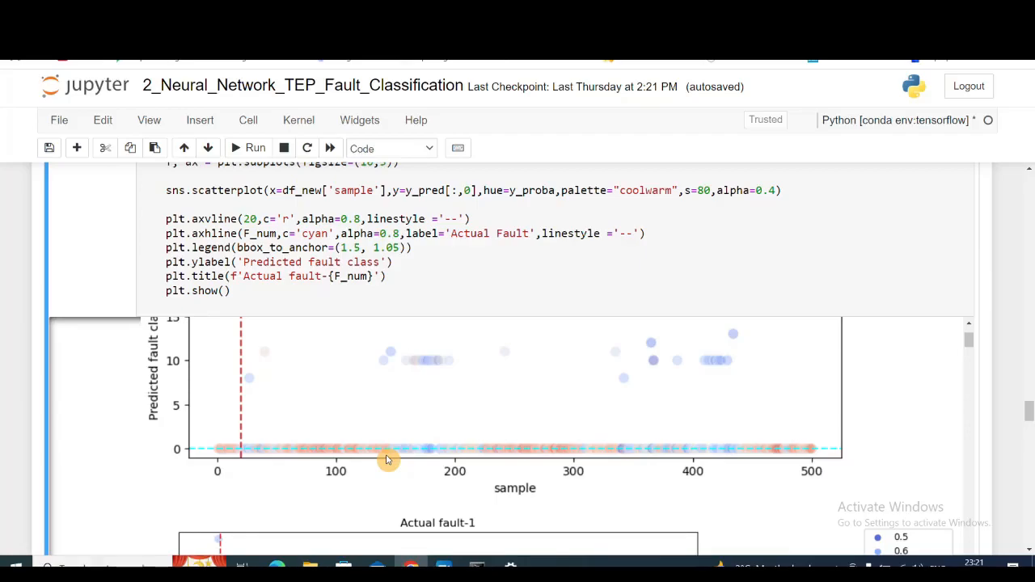
mouse_move(290, 468)
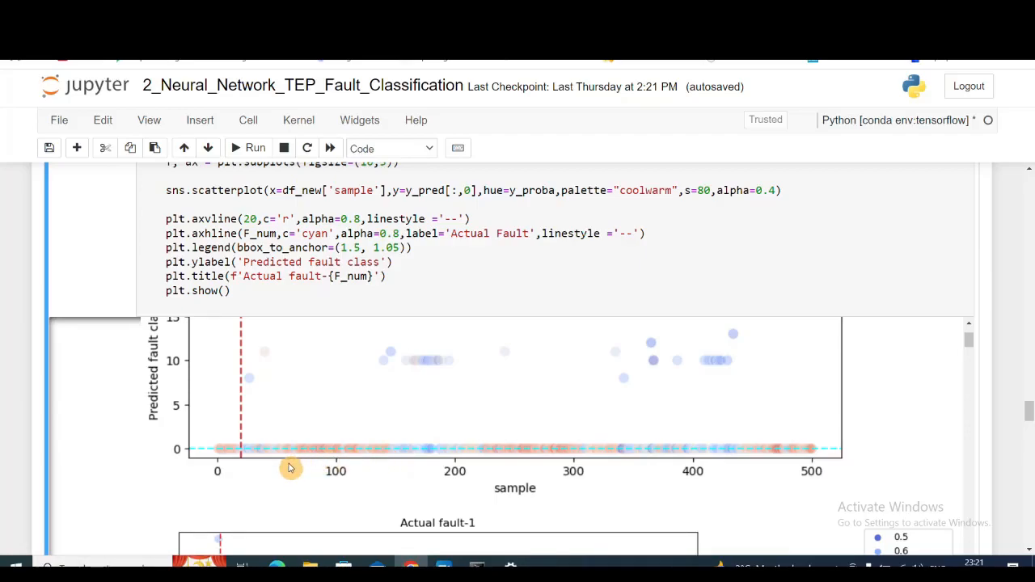
scroll(down, 3)
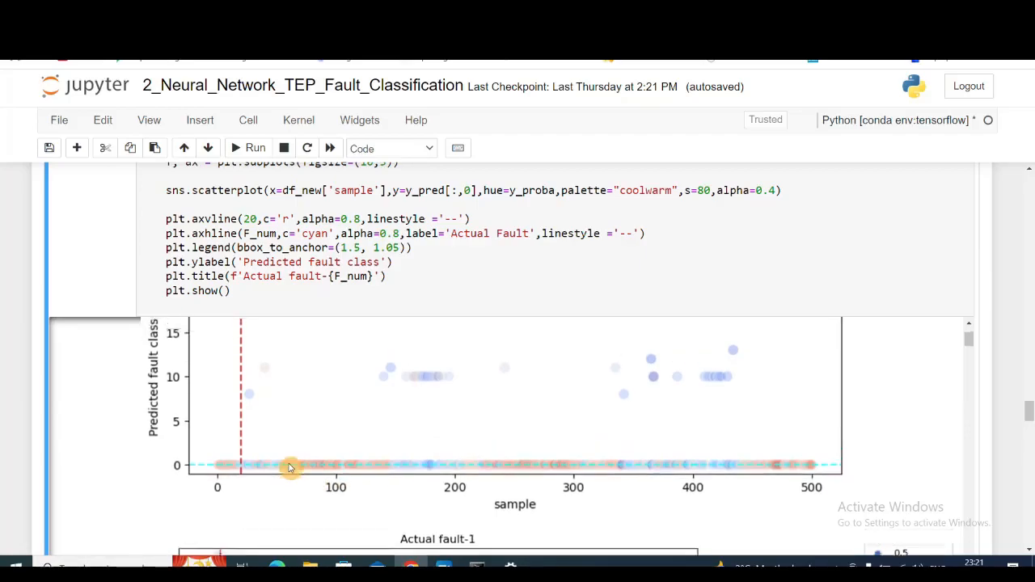
scroll(down, 3)
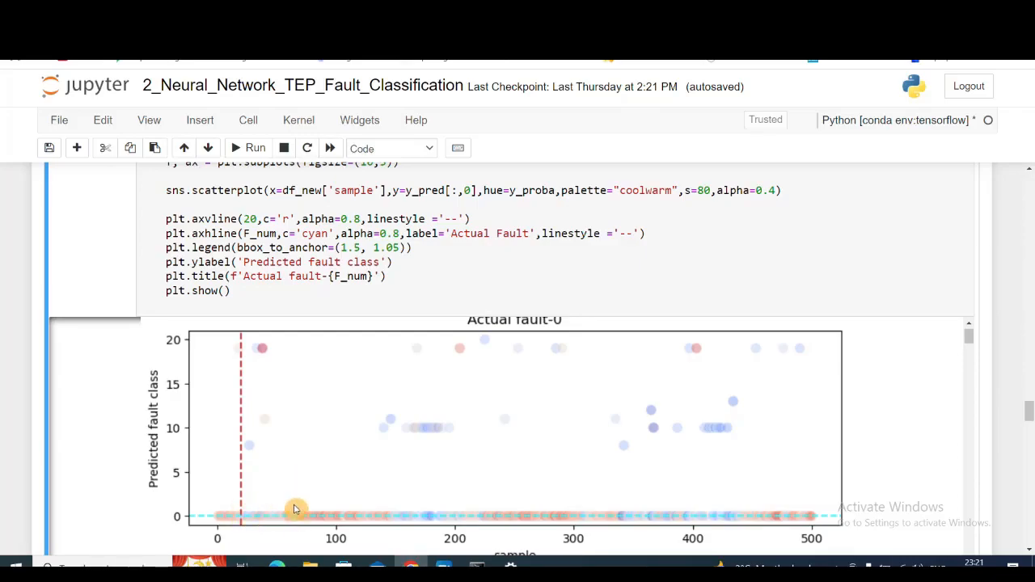
mouse_move(464, 501)
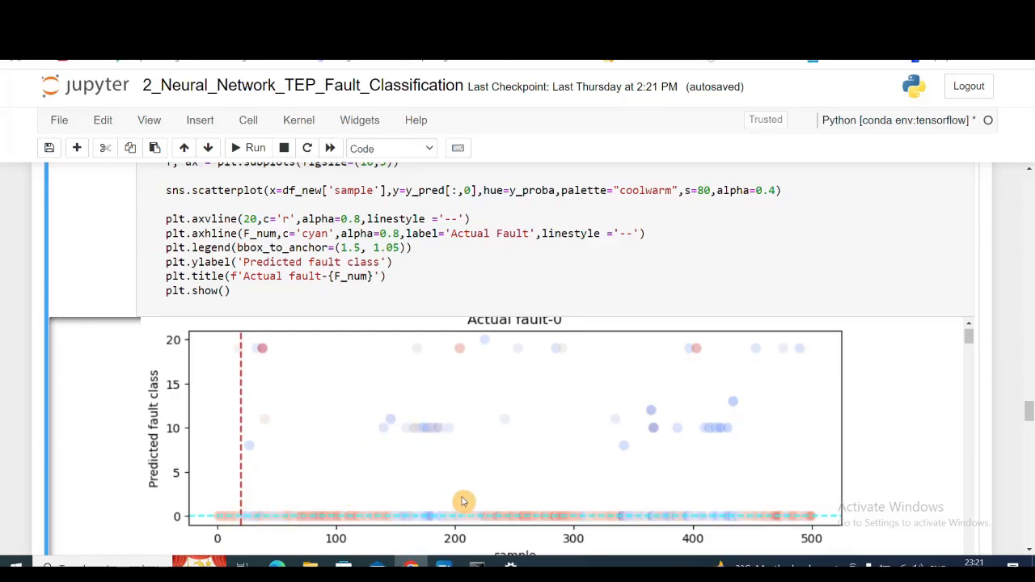
mouse_move(330, 534)
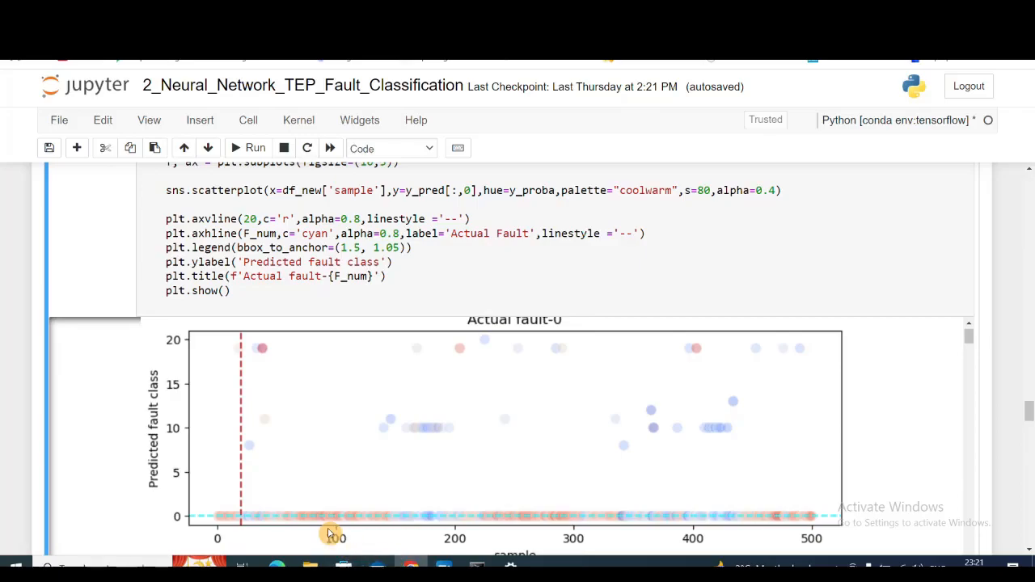
mouse_move(504, 526)
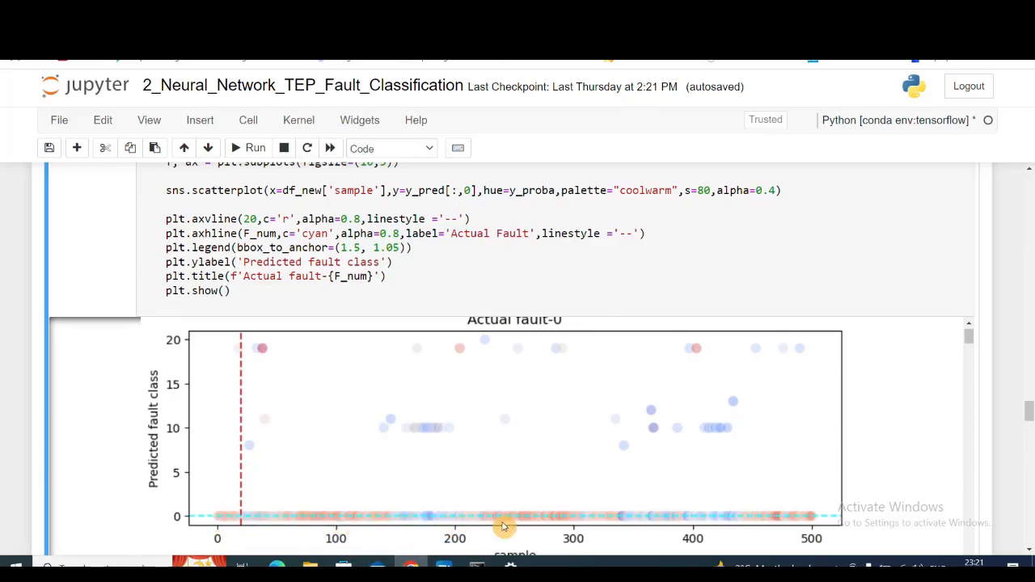
mouse_move(830, 378)
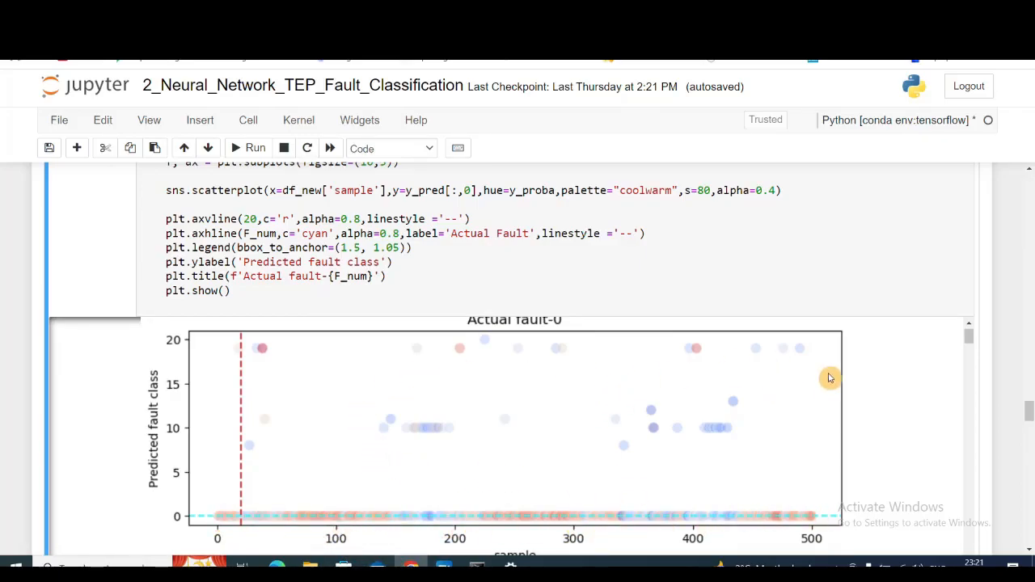
scroll(down, 3)
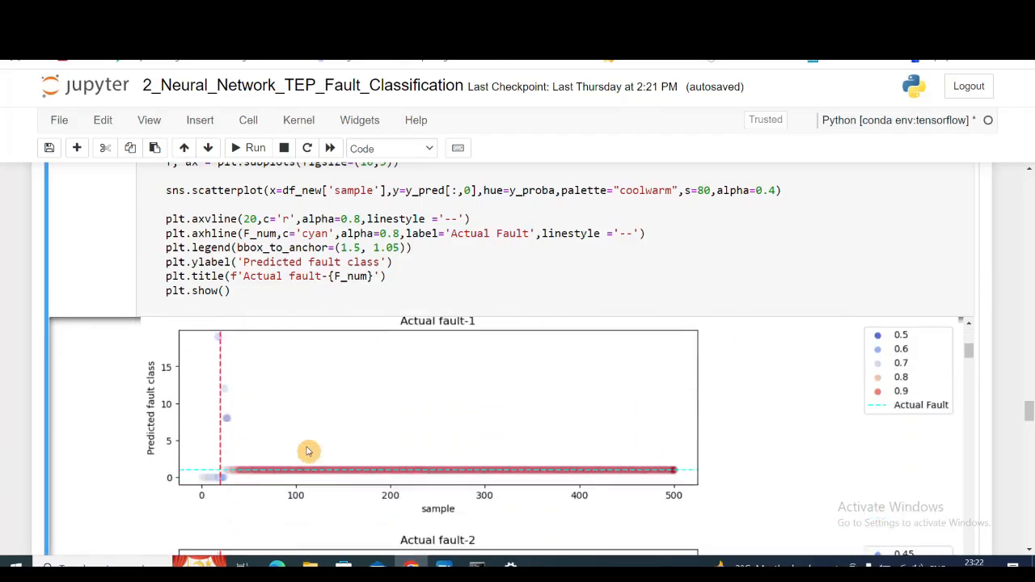
mouse_move(643, 470)
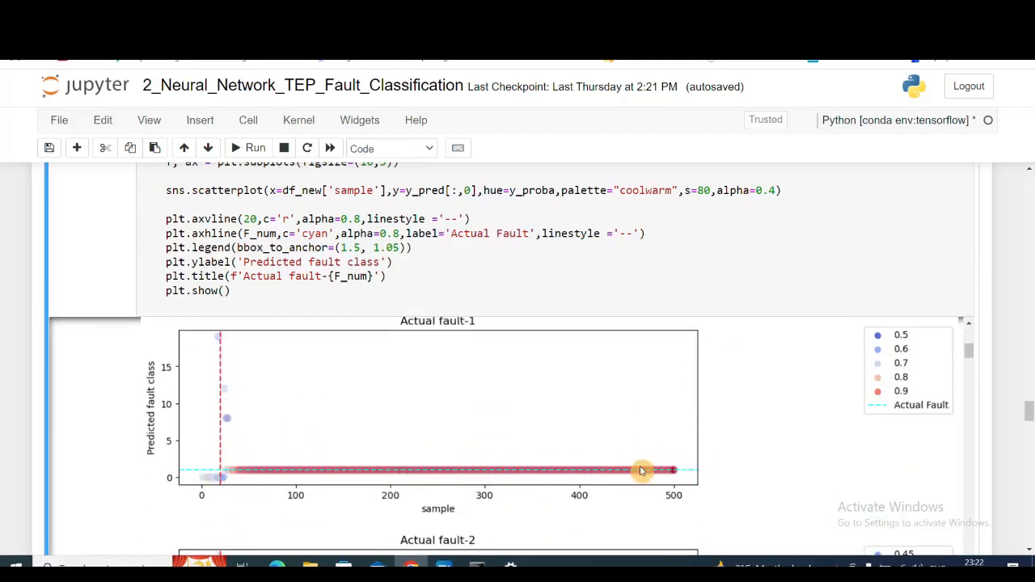
scroll(down, 3)
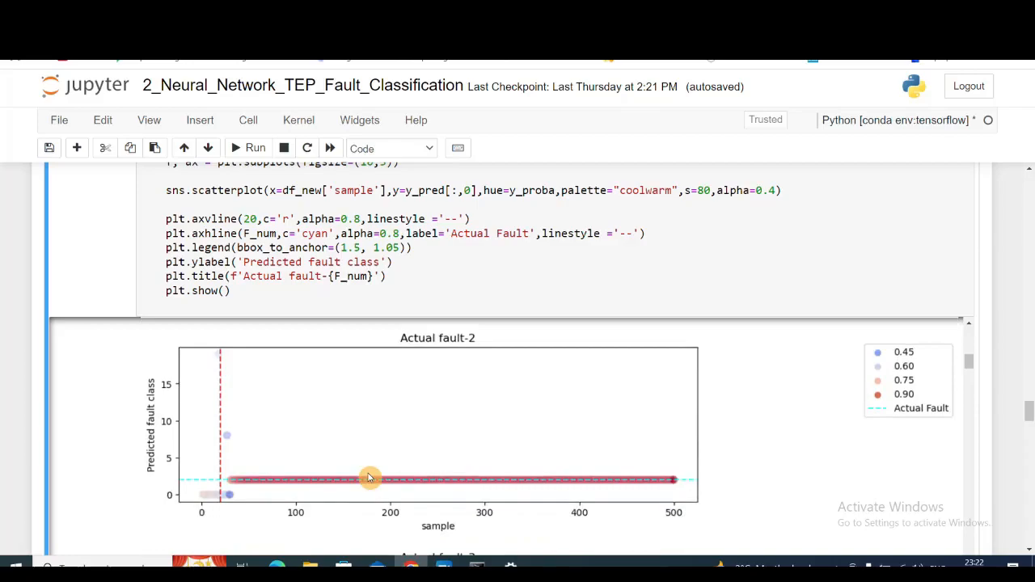
scroll(down, 3)
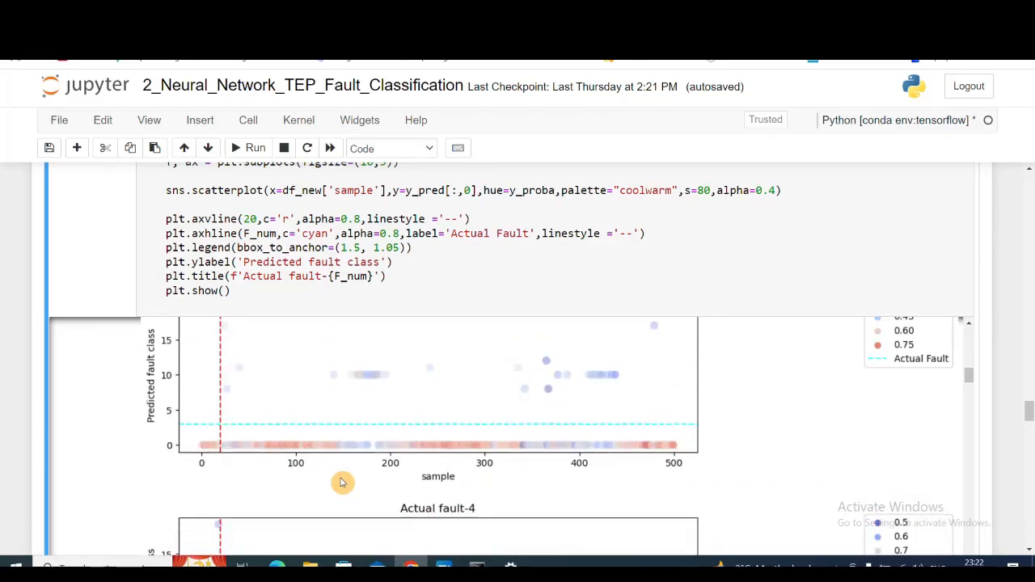
scroll(down, 3)
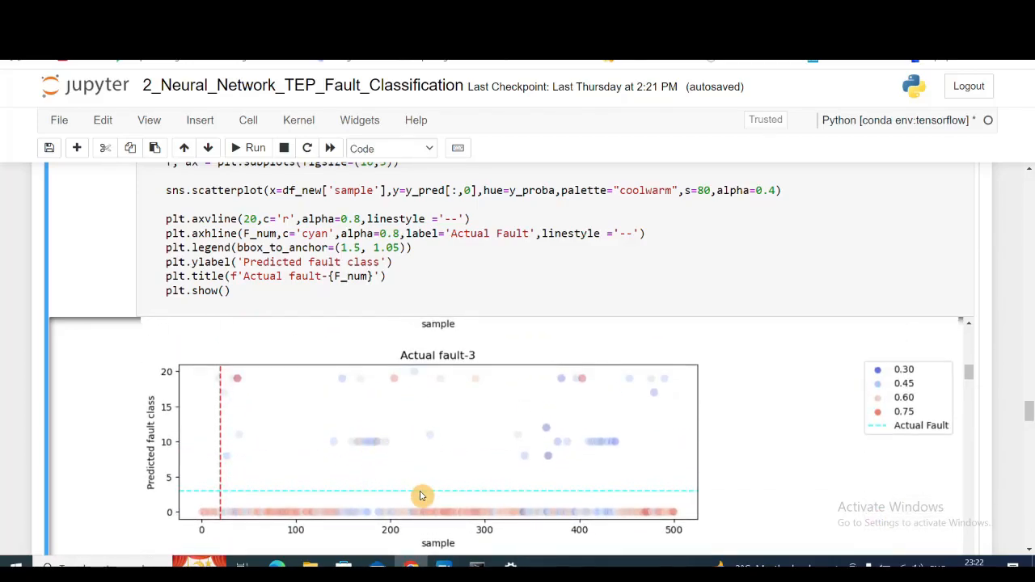
mouse_move(410, 408)
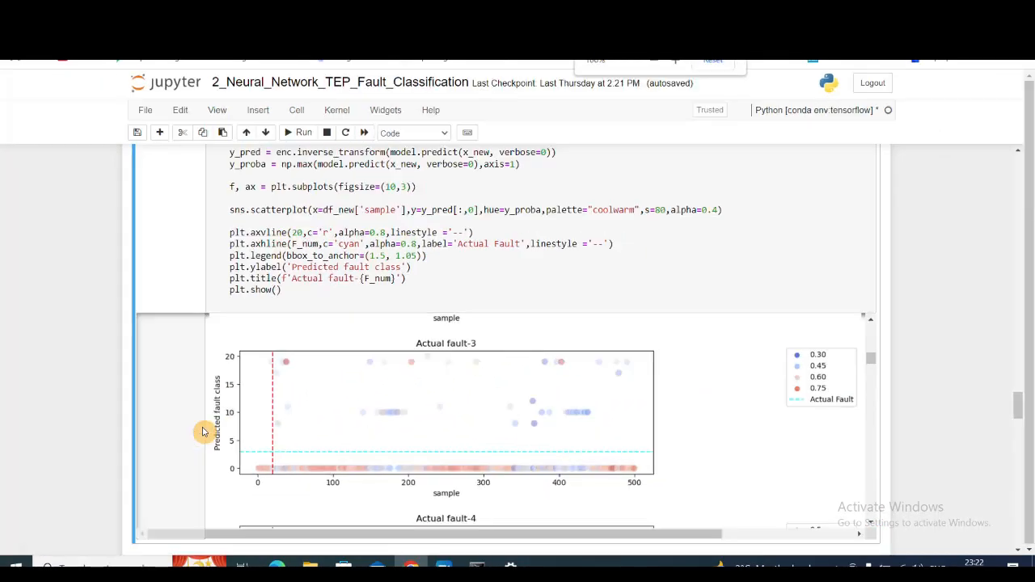
scroll(down, 3)
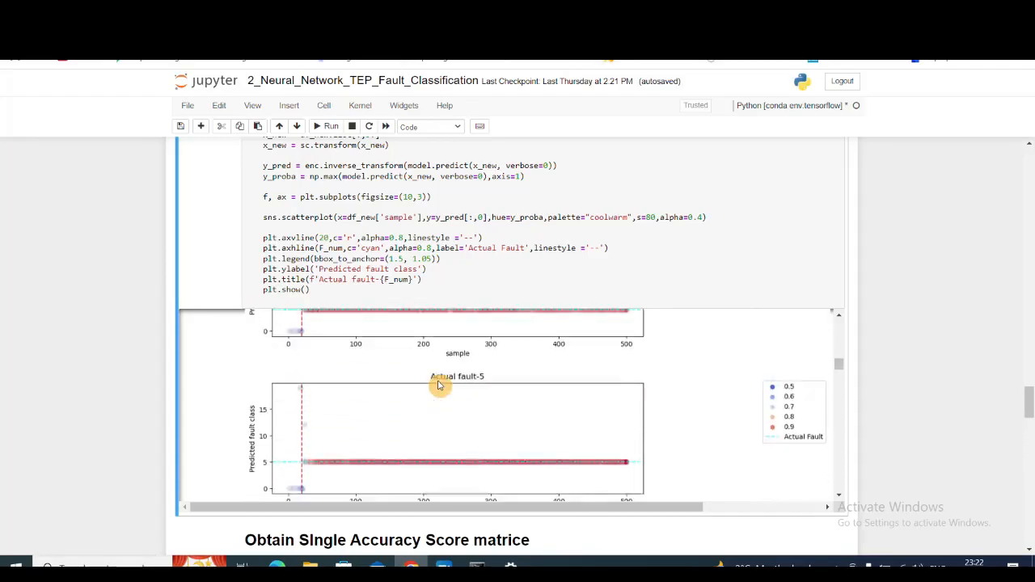
scroll(down, 3)
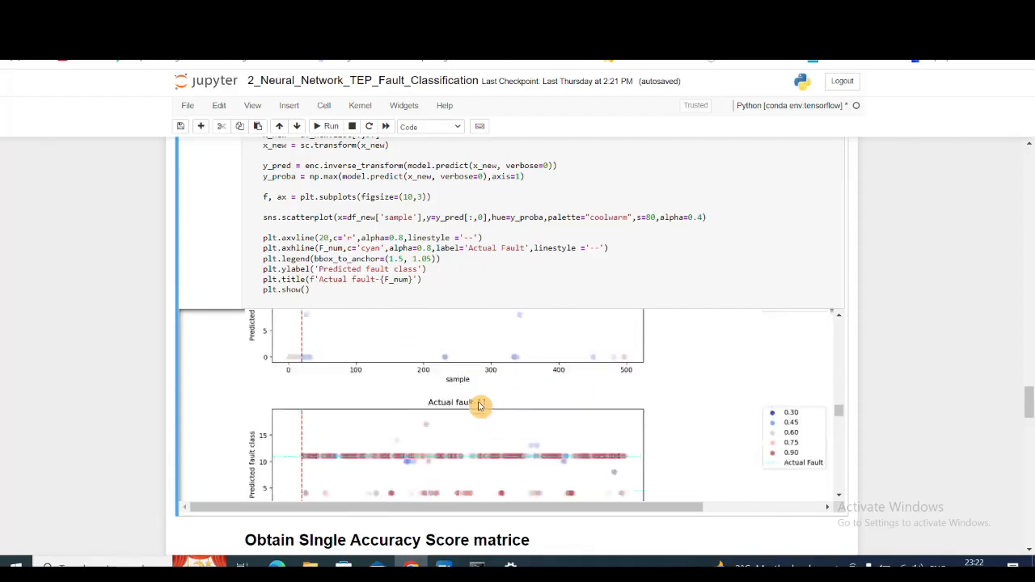
scroll(down, 3)
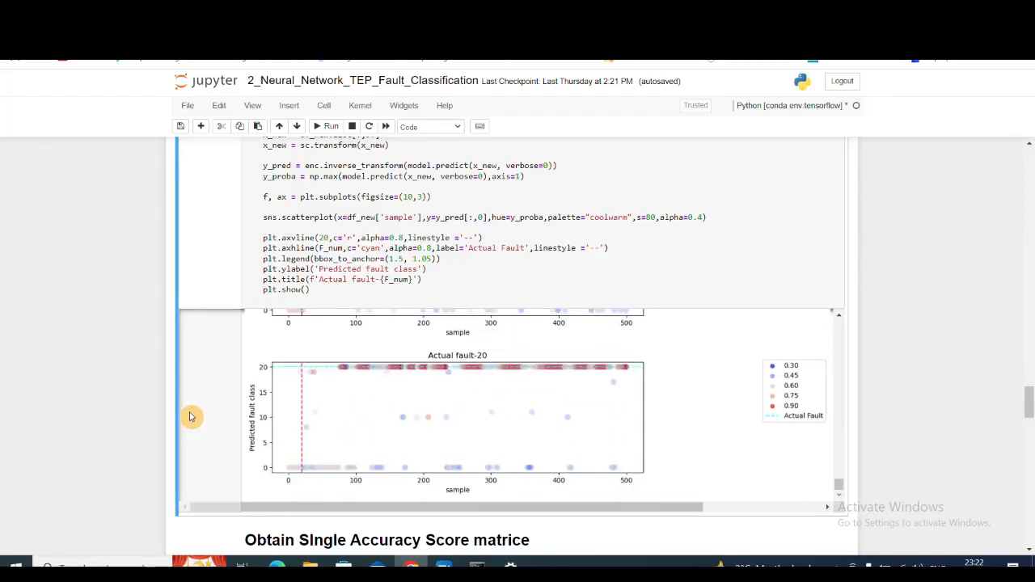
scroll(down, 3)
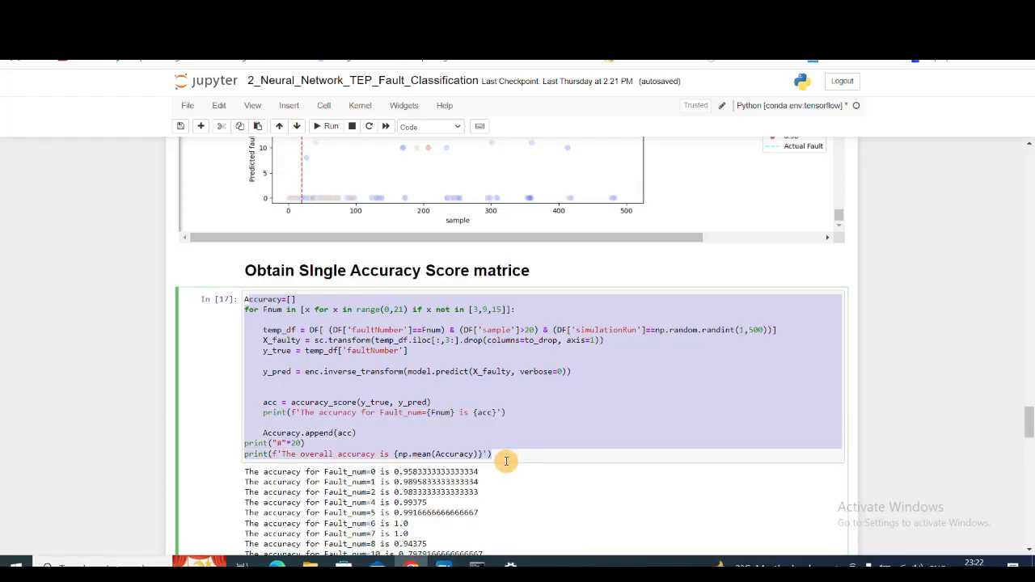
Step: Select the accuracy cell and view per-fault accuracies and the 0.919 overall accuracy
click(670, 339)
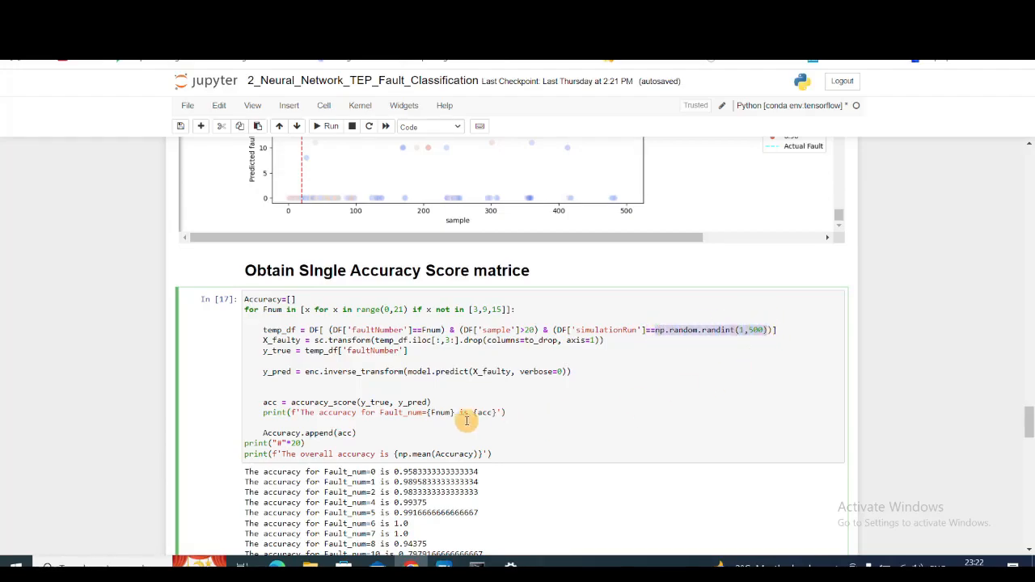
scroll(down, 3)
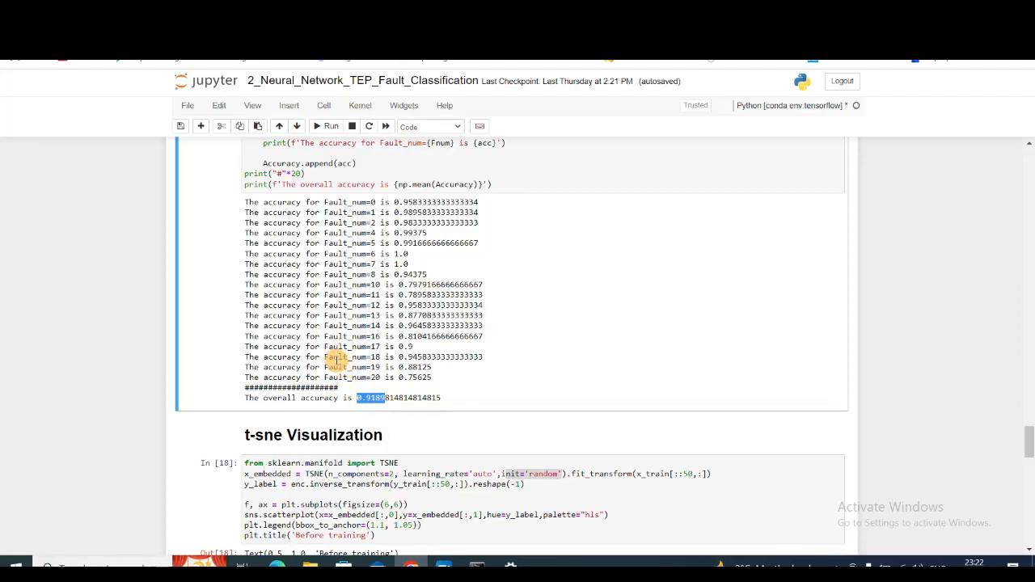
mouse_move(220, 369)
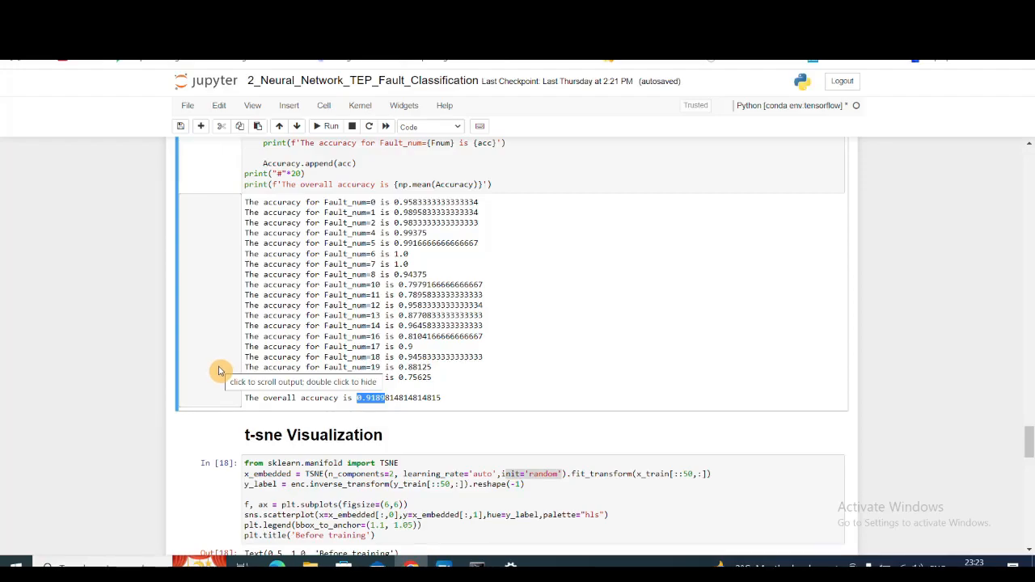
scroll(down, 3)
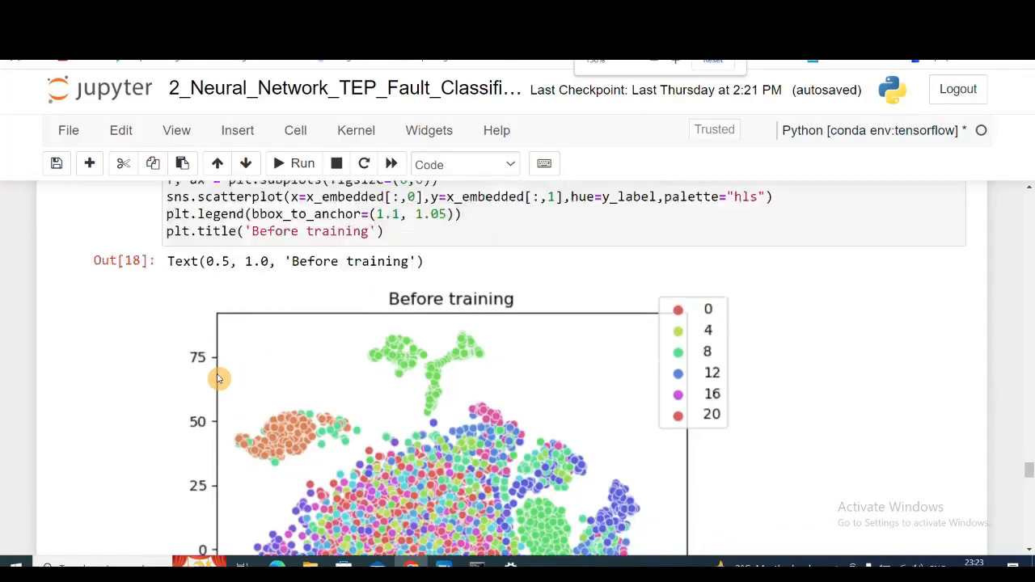
Step: Type 2 into the t-SNE cell's code and review its Before training scatter plot
scroll(up, 3)
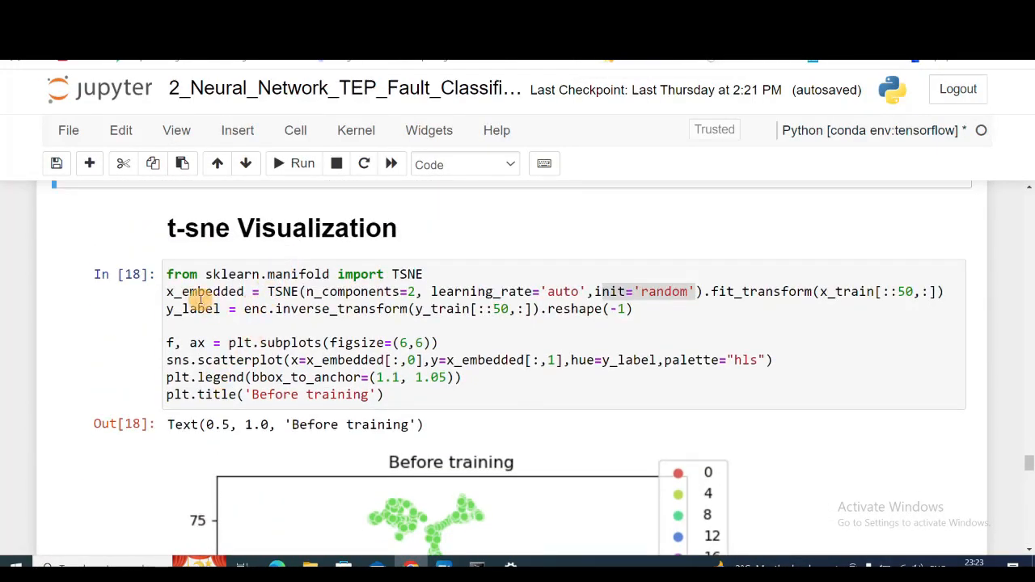
click(246, 292)
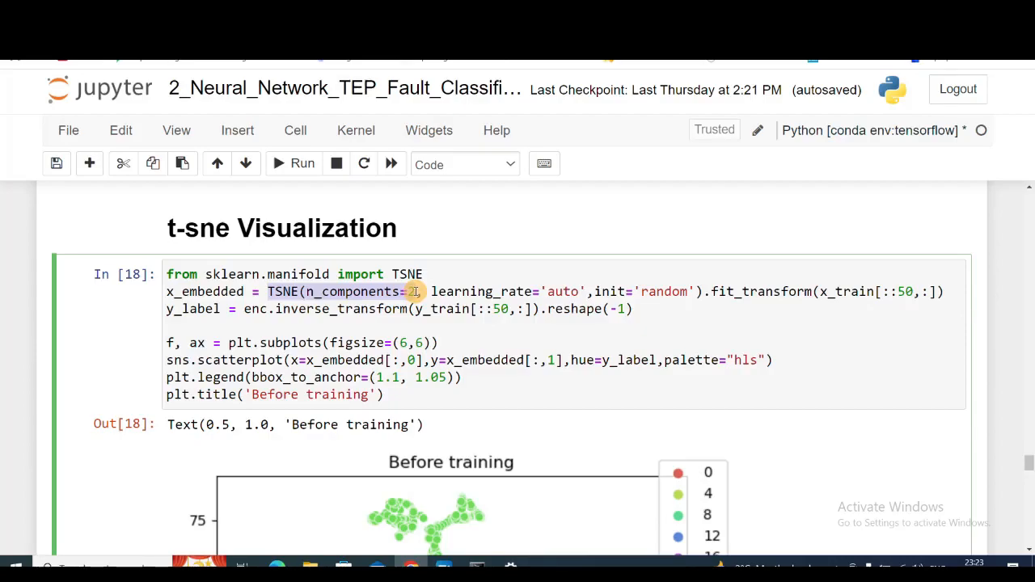
text(2)
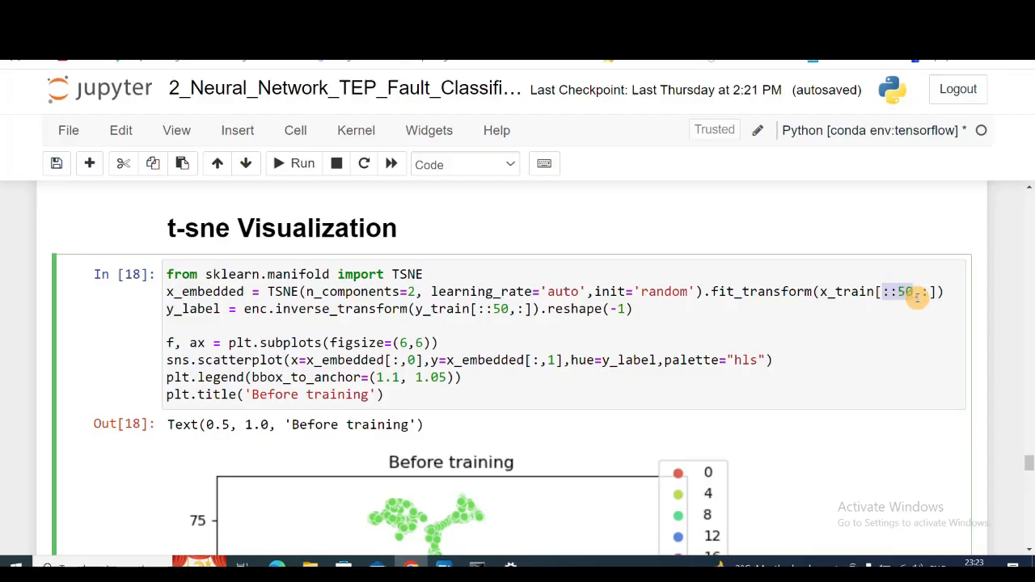
mouse_move(295, 324)
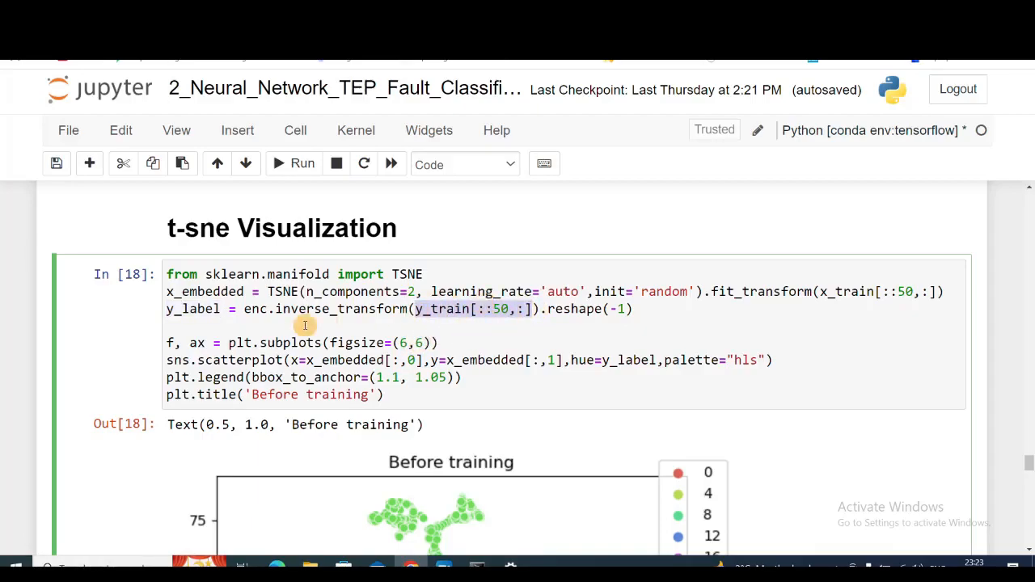
mouse_move(210, 356)
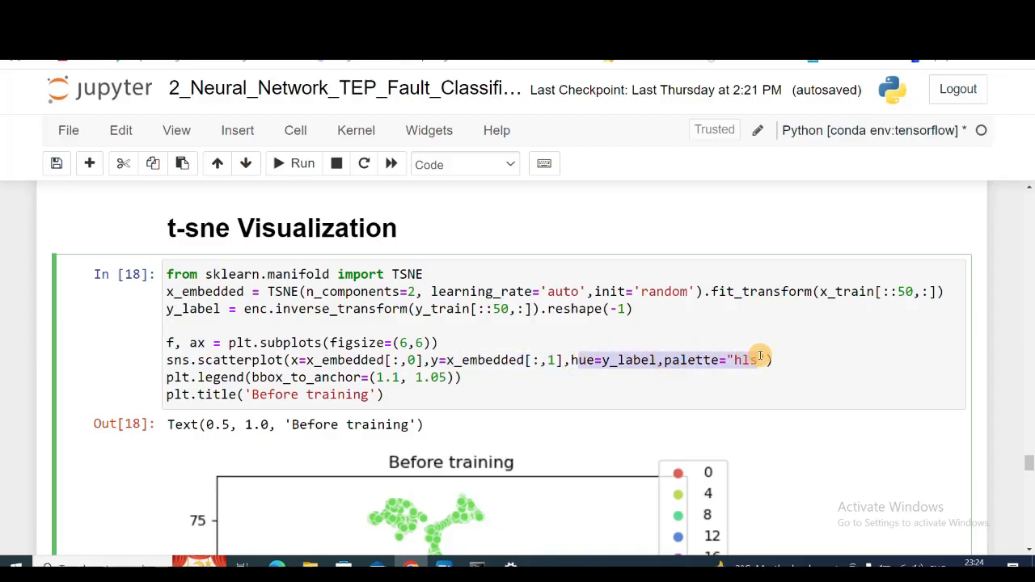
scroll(down, 3)
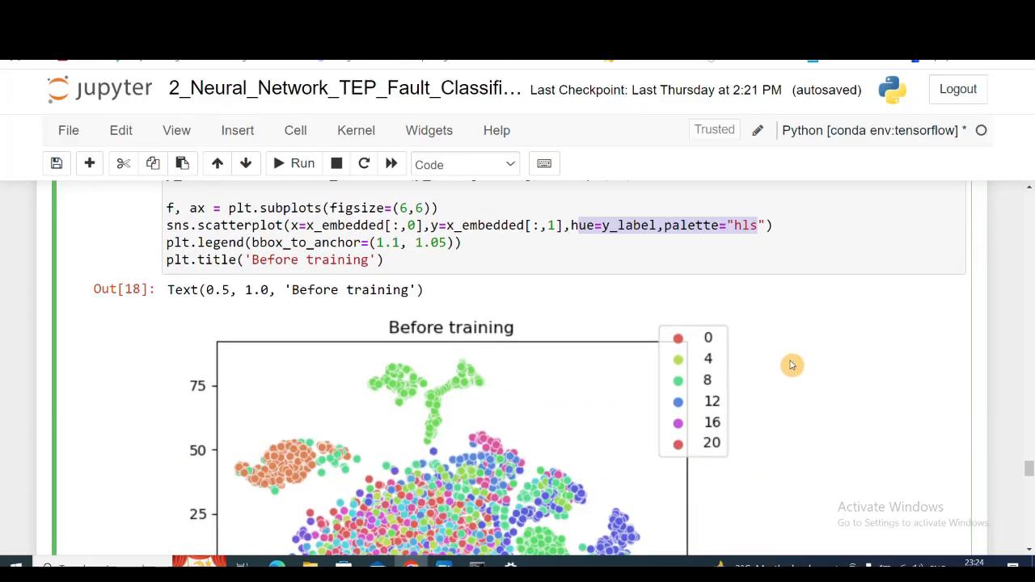
scroll(up, 3)
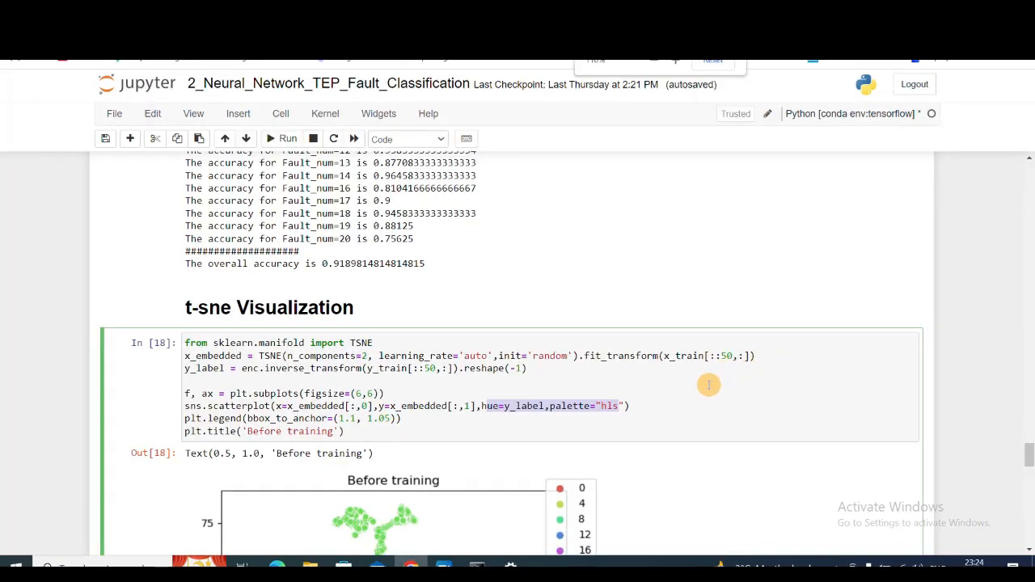
scroll(up, 3)
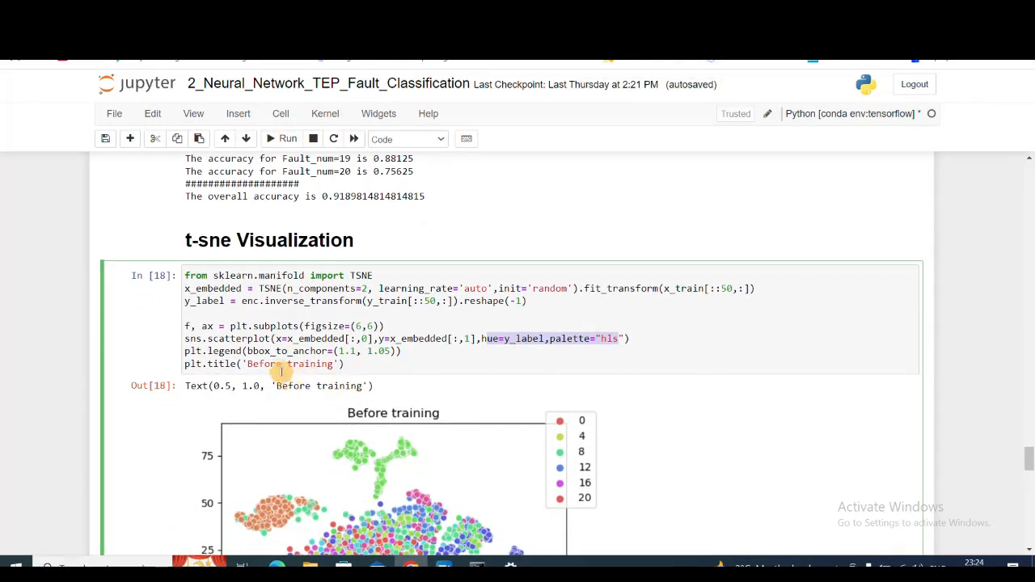
scroll(down, 3)
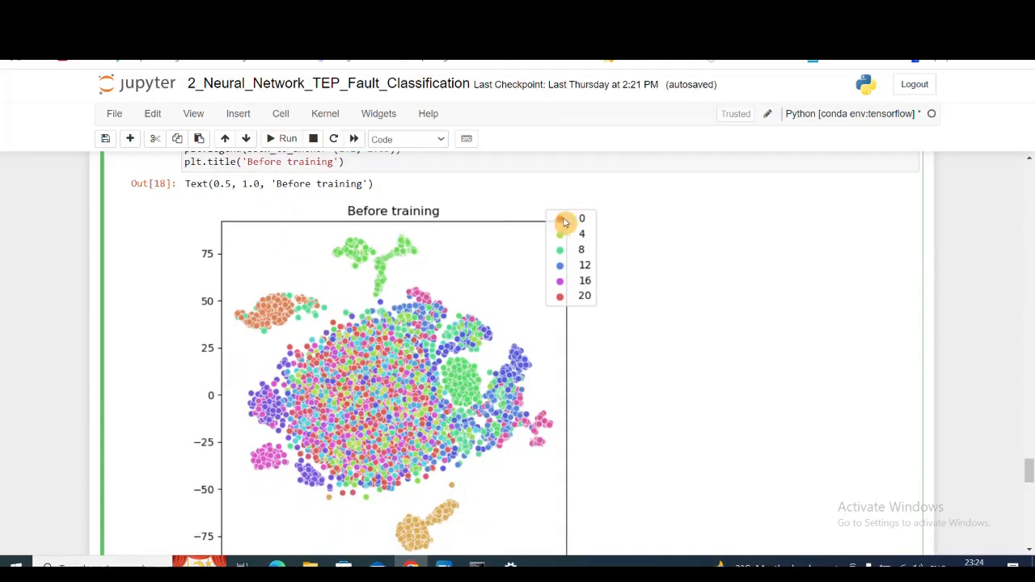
mouse_move(570, 313)
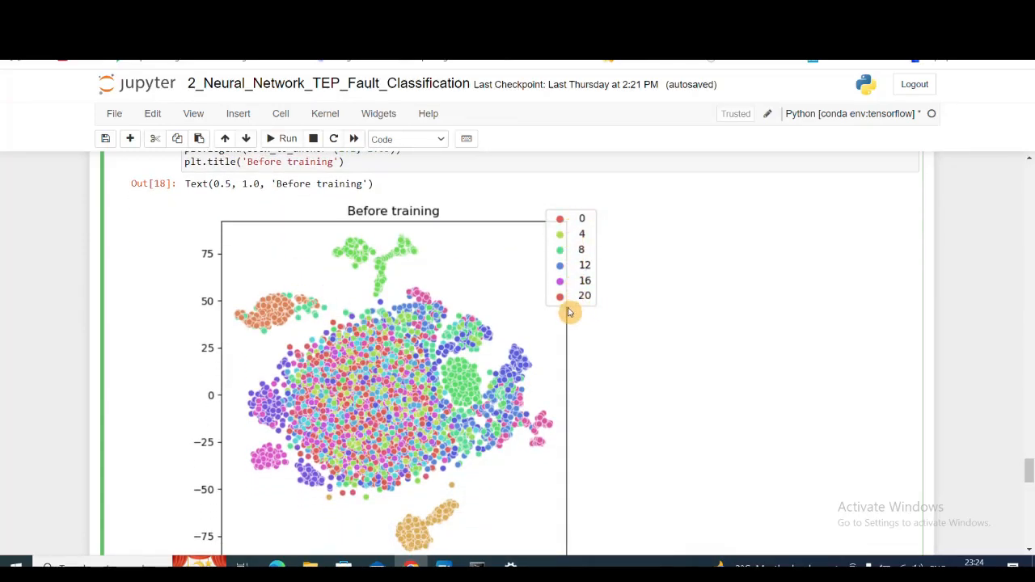
scroll(down, 3)
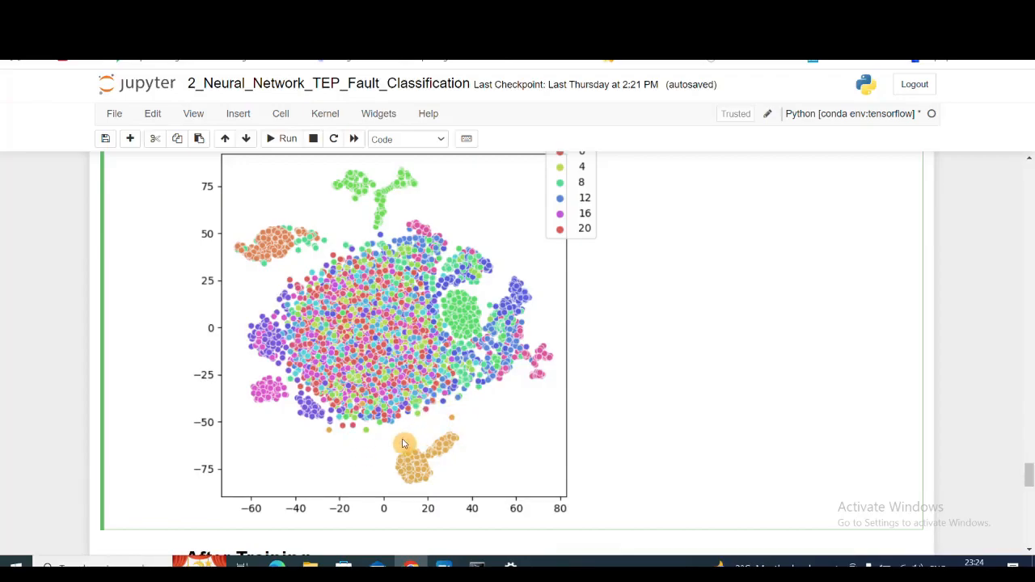
mouse_move(406, 219)
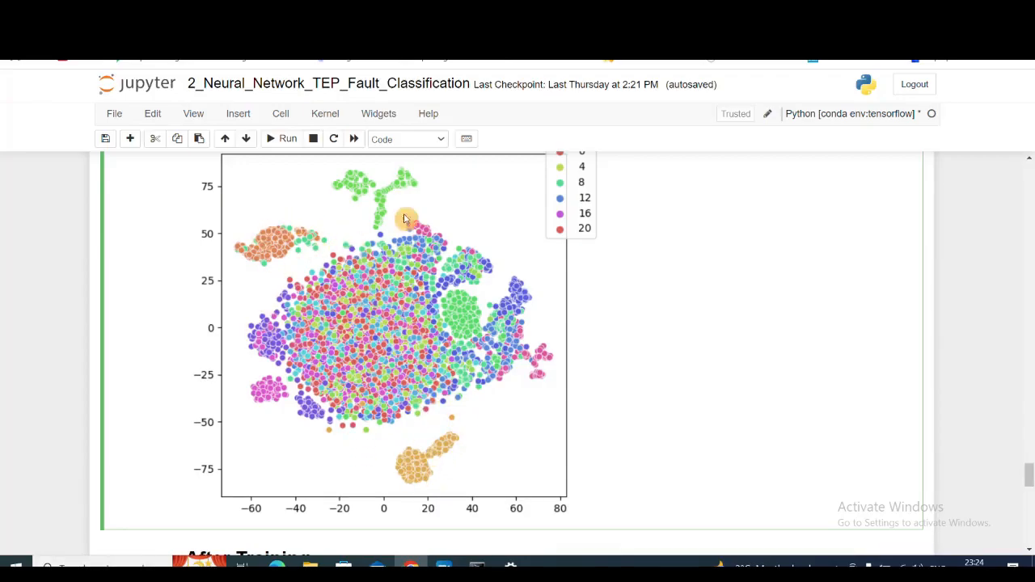
scroll(up, 3)
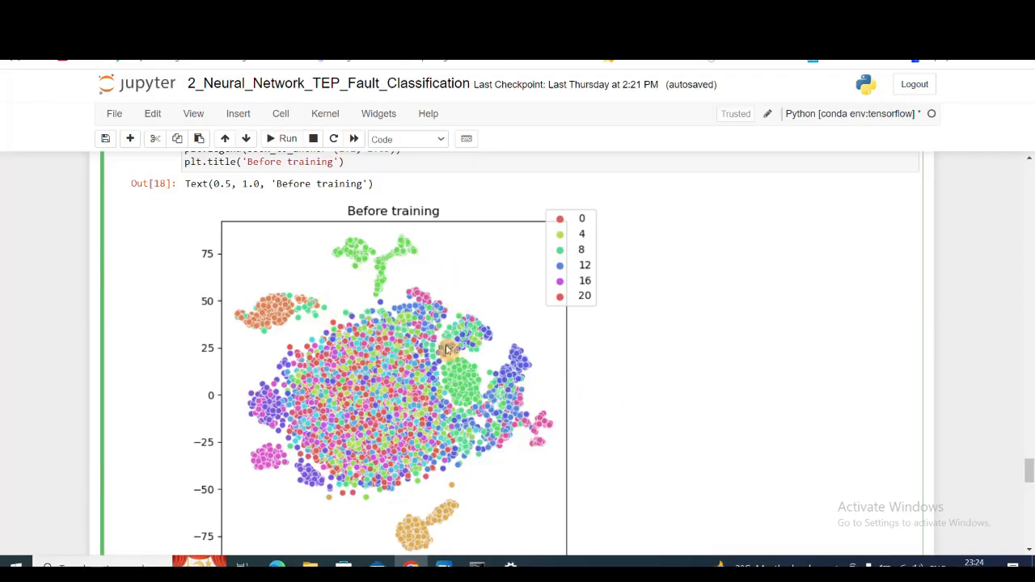
mouse_move(390, 348)
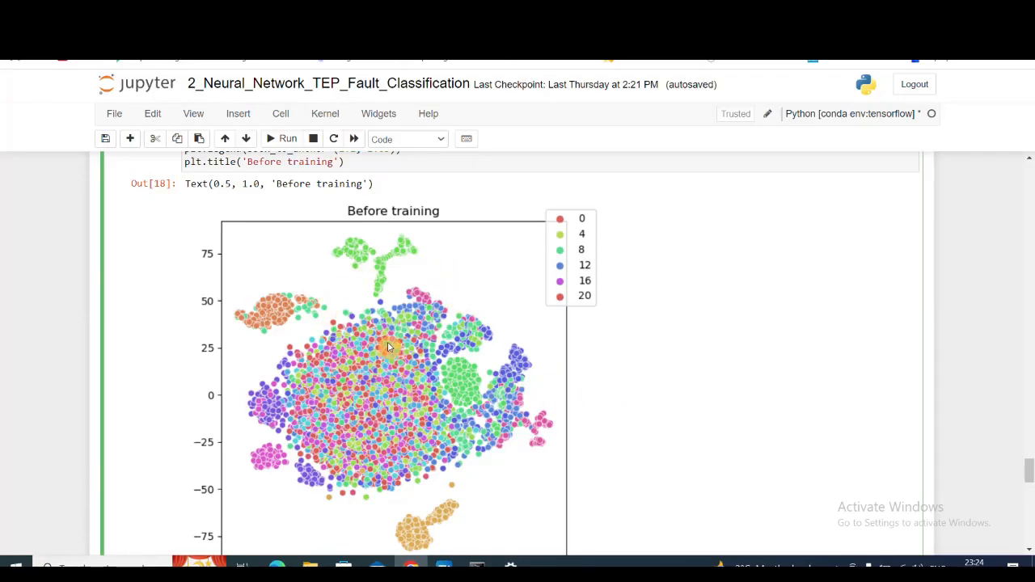
scroll(down, 3)
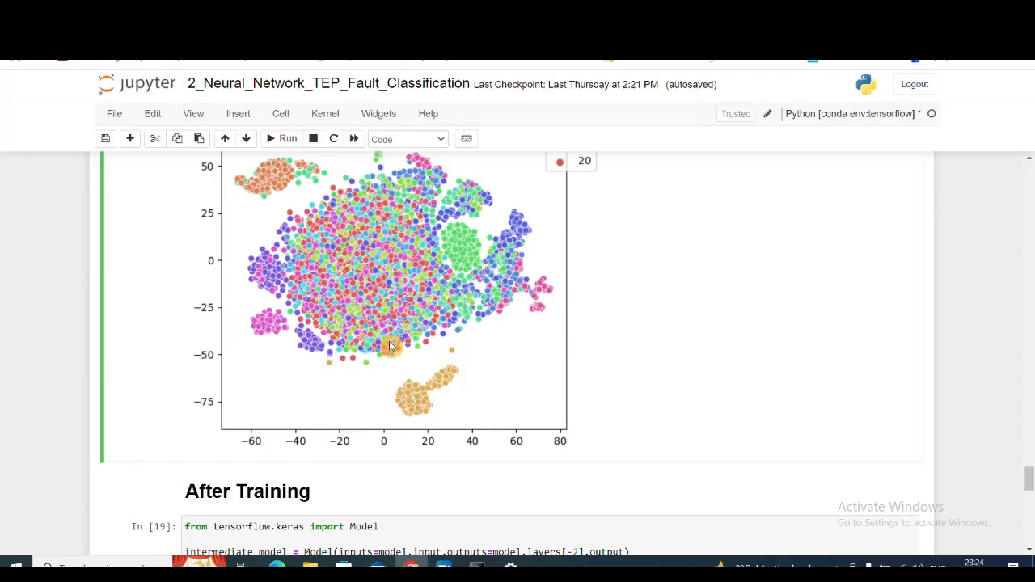
scroll(down, 3)
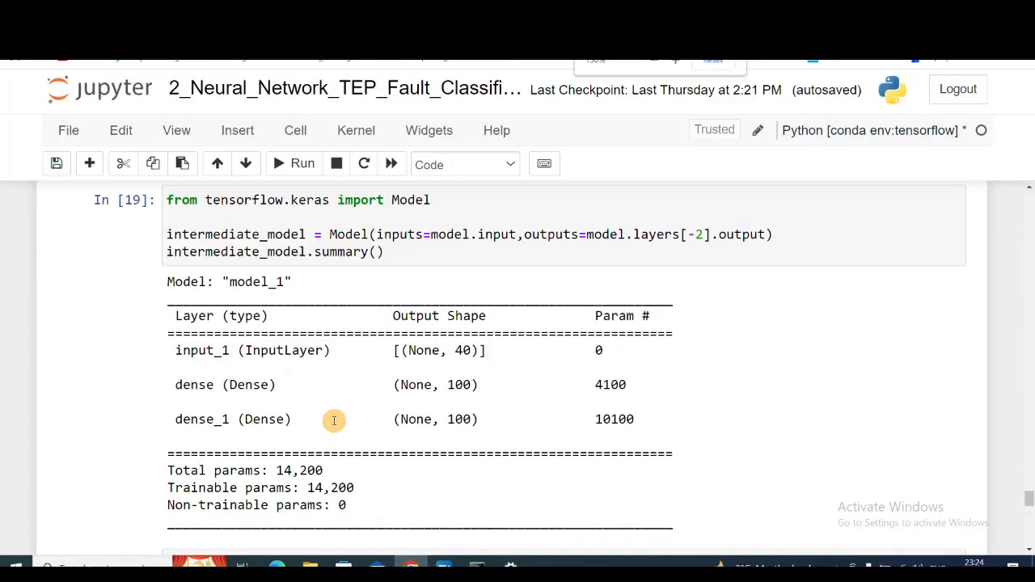
scroll(up, 3)
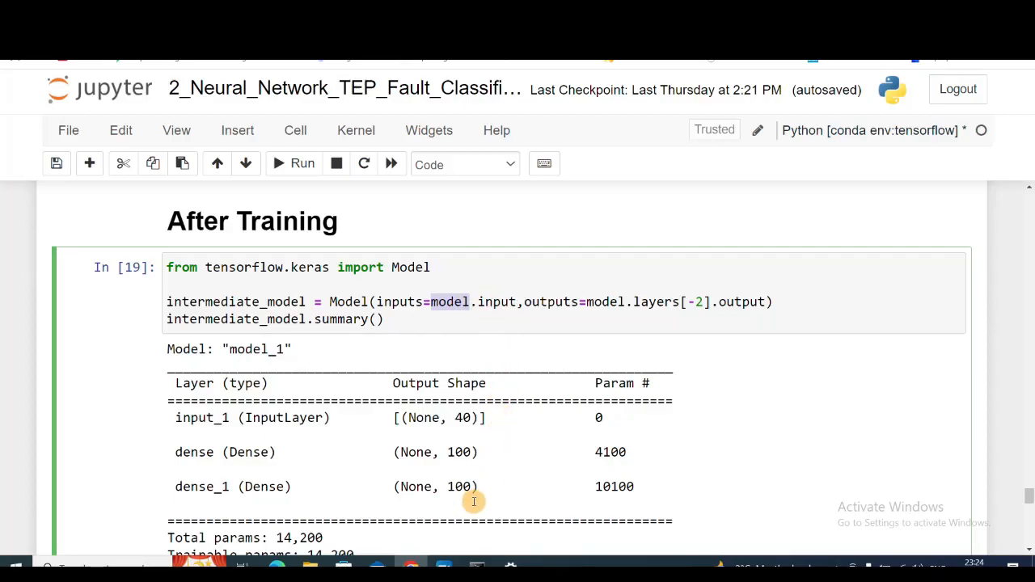
double_click(434, 486)
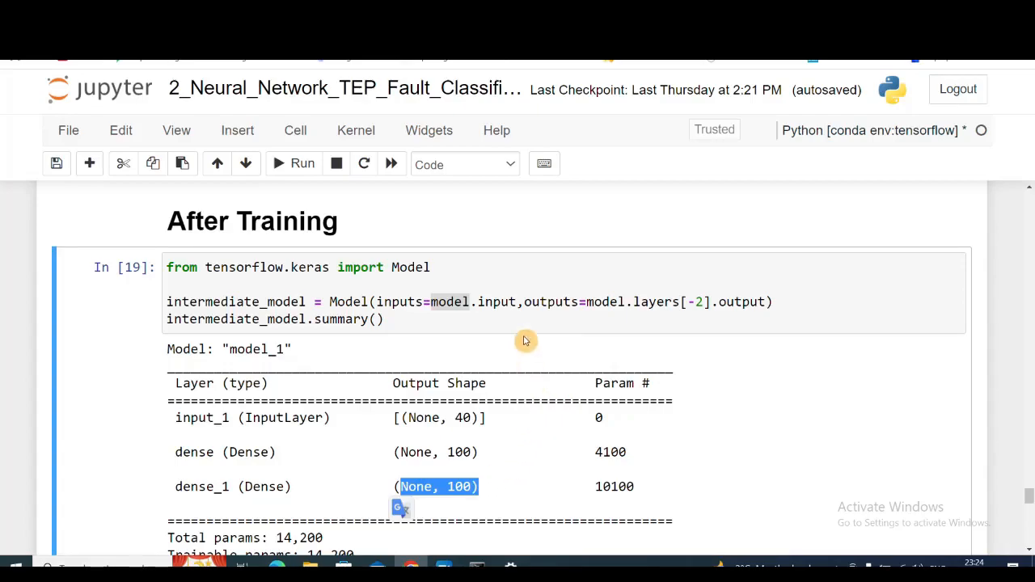
click(712, 301)
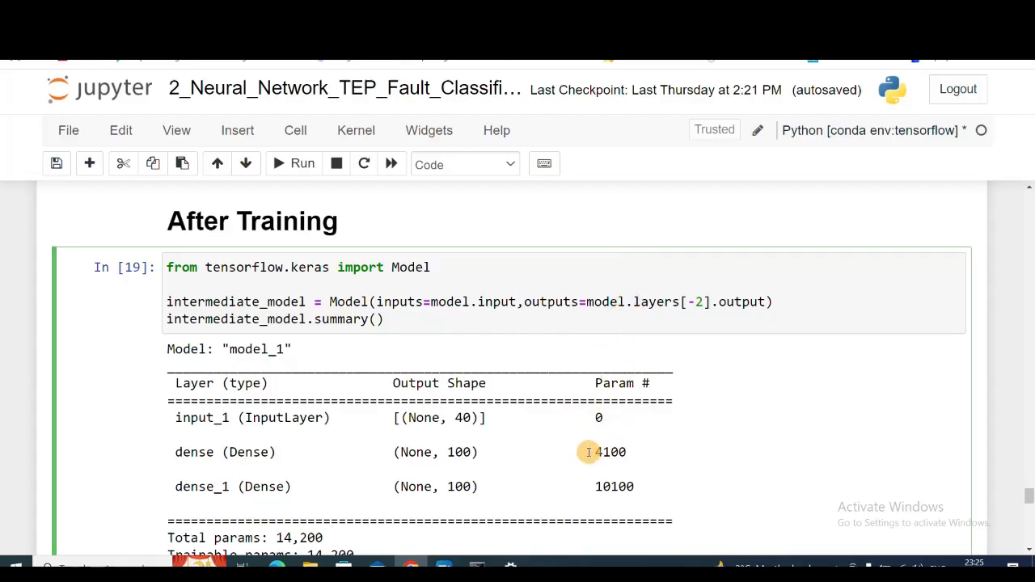
scroll(up, 3)
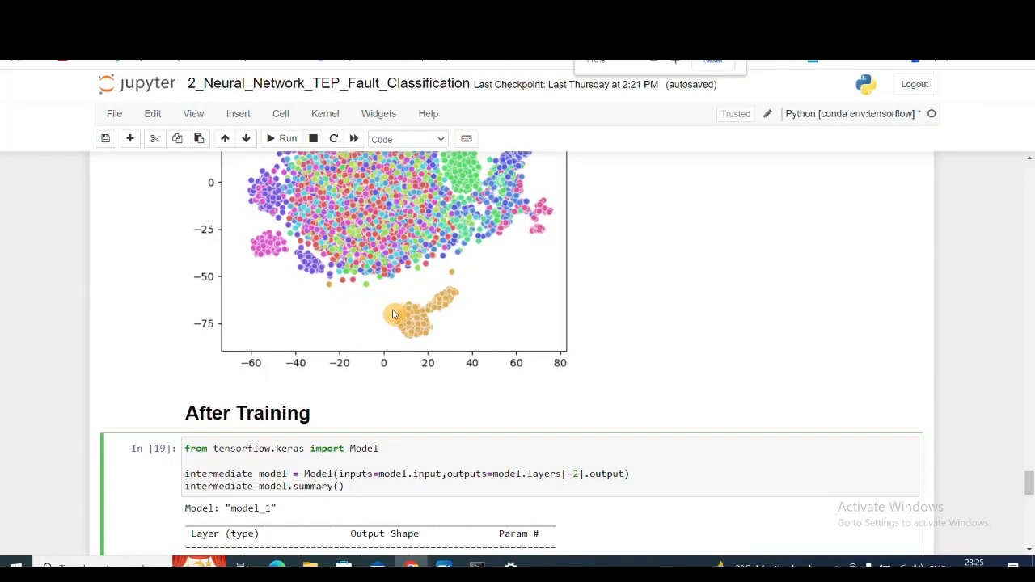
scroll(down, 3)
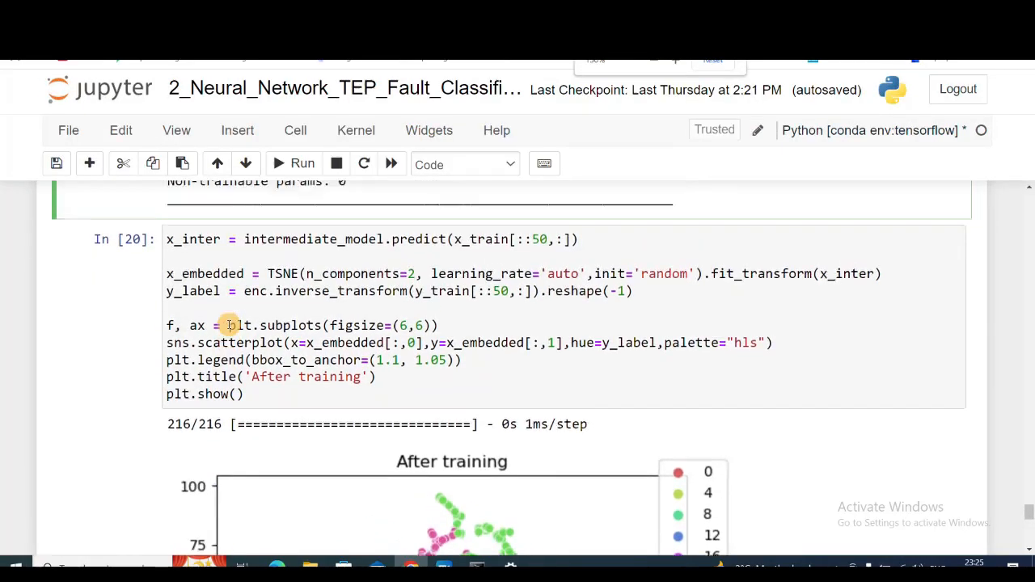
scroll(up, 3)
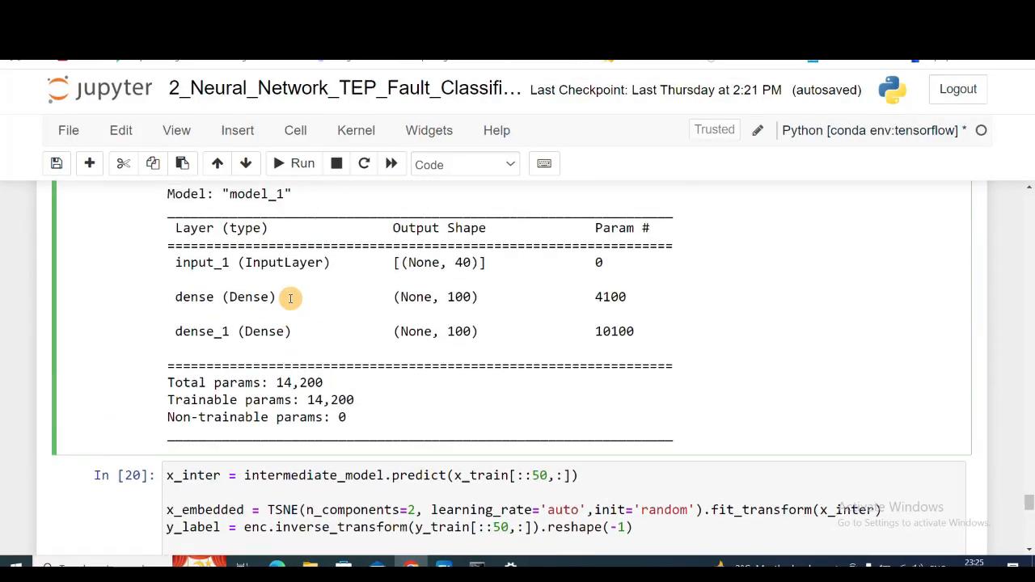
scroll(up, 3)
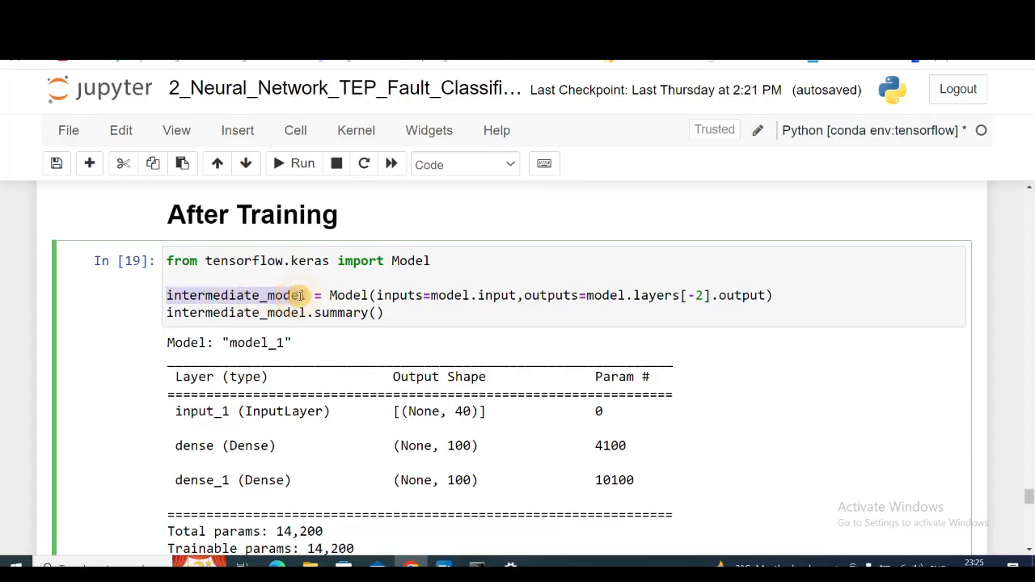
scroll(down, 3)
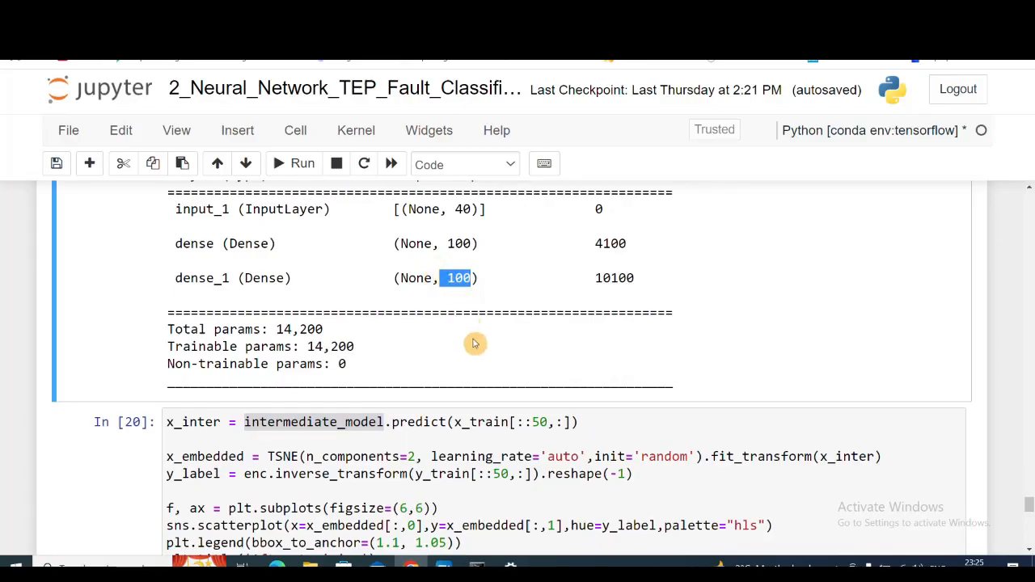
click(530, 422)
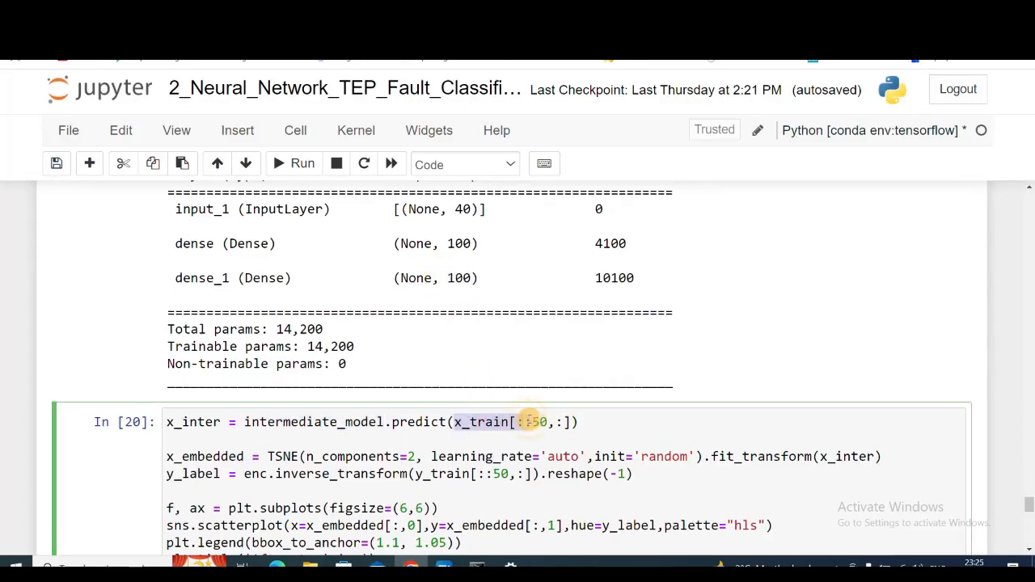
scroll(down, 3)
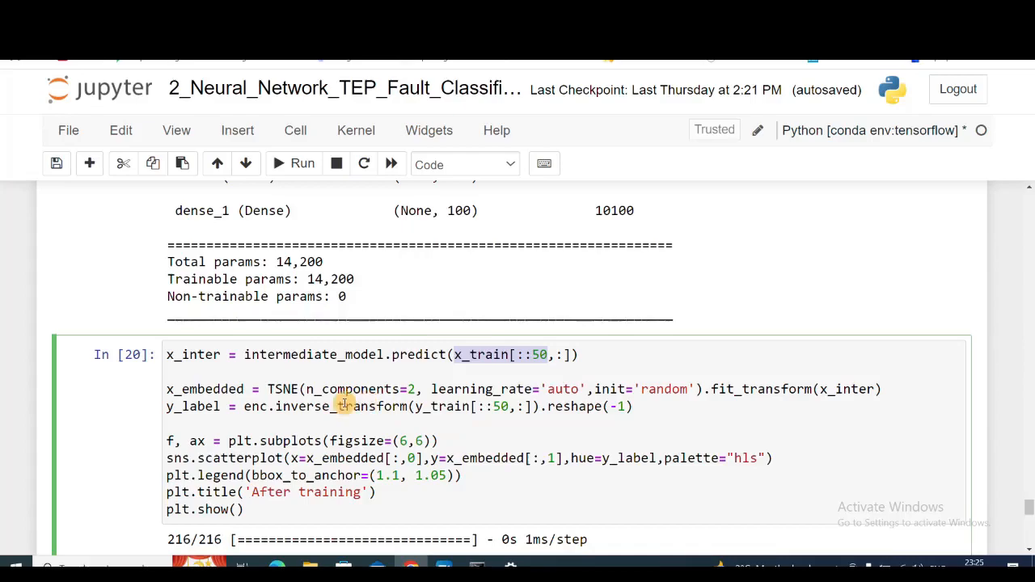
double_click(192, 355)
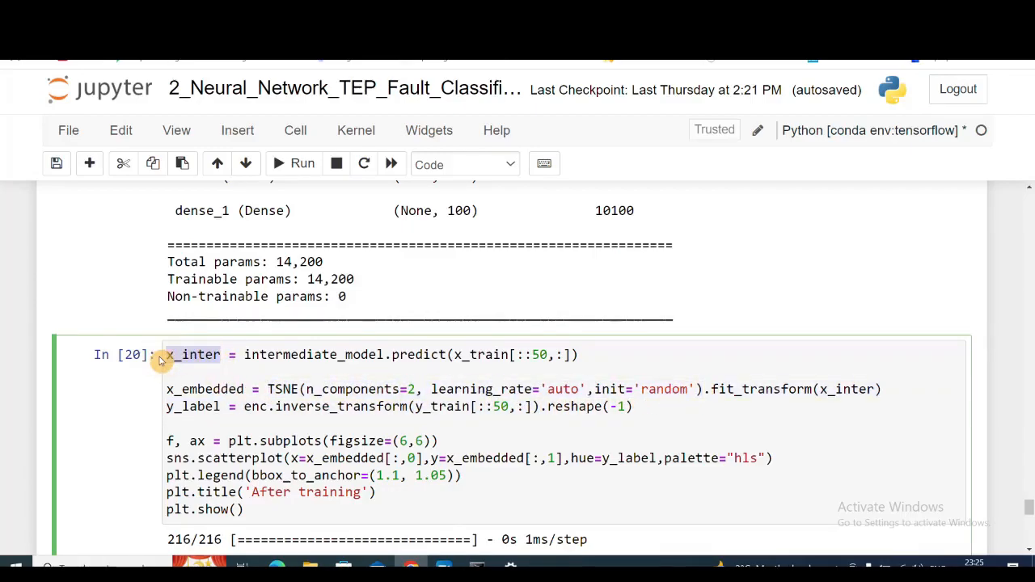
scroll(up, 3)
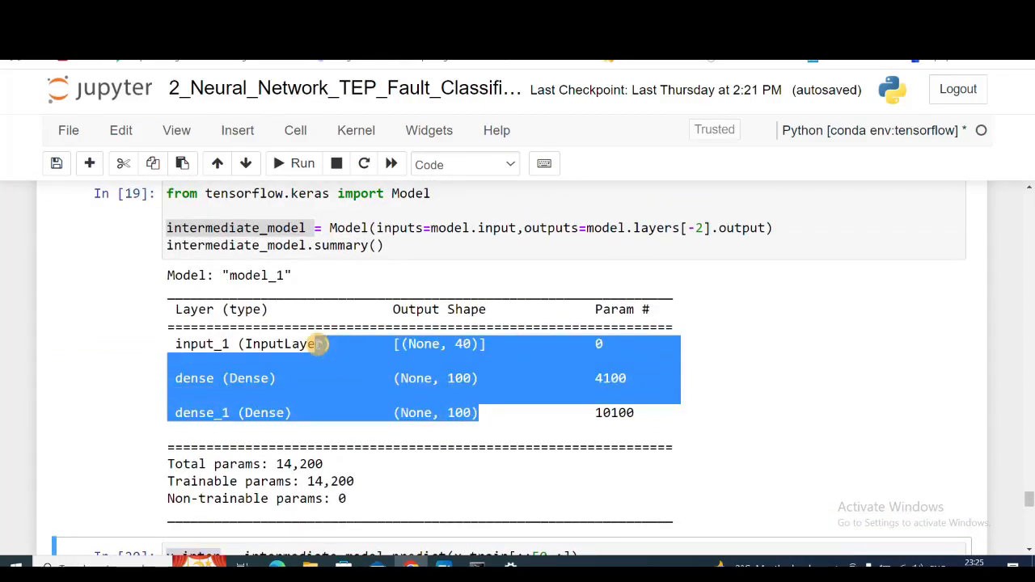
scroll(down, 3)
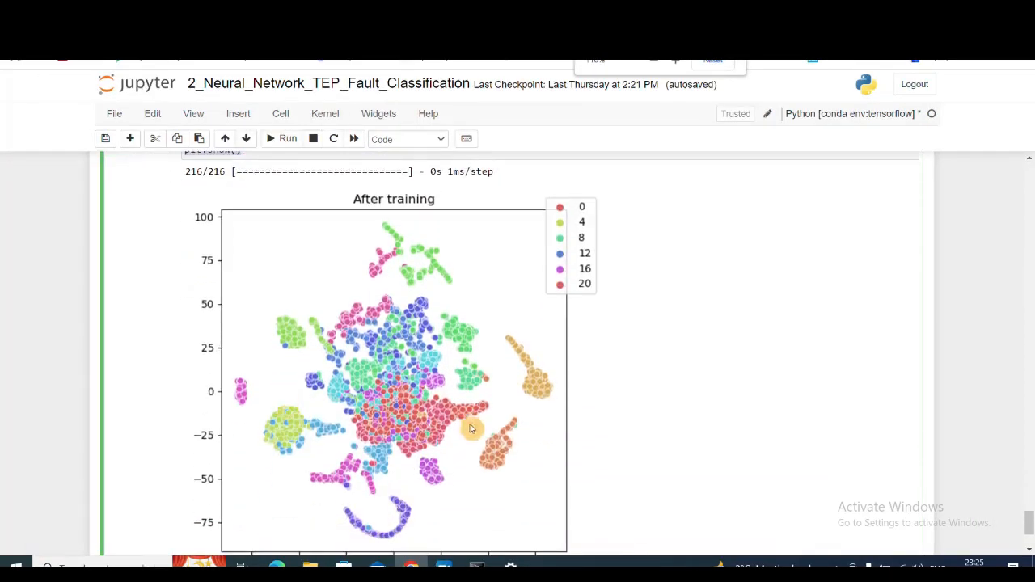
mouse_move(481, 419)
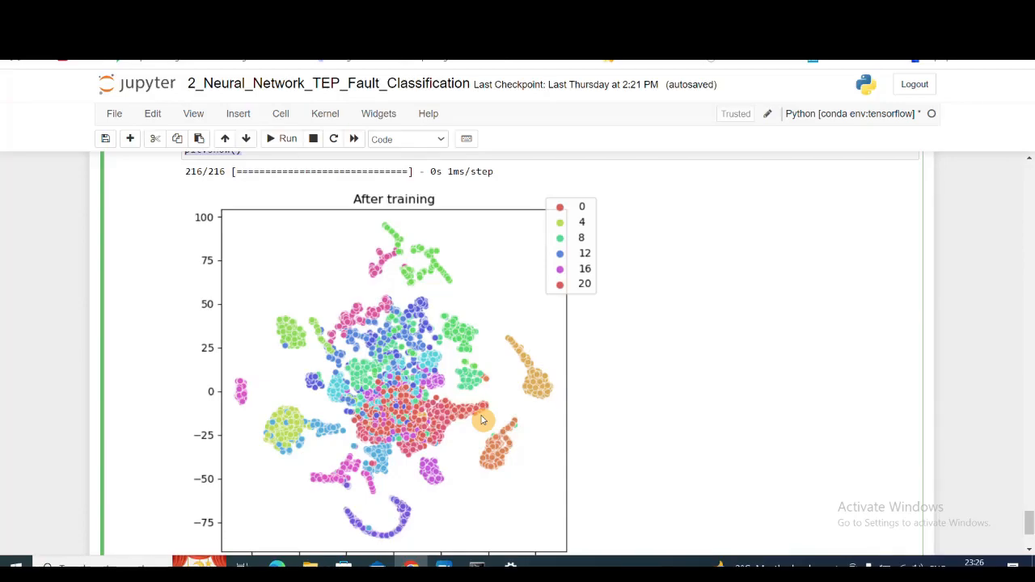
mouse_move(469, 294)
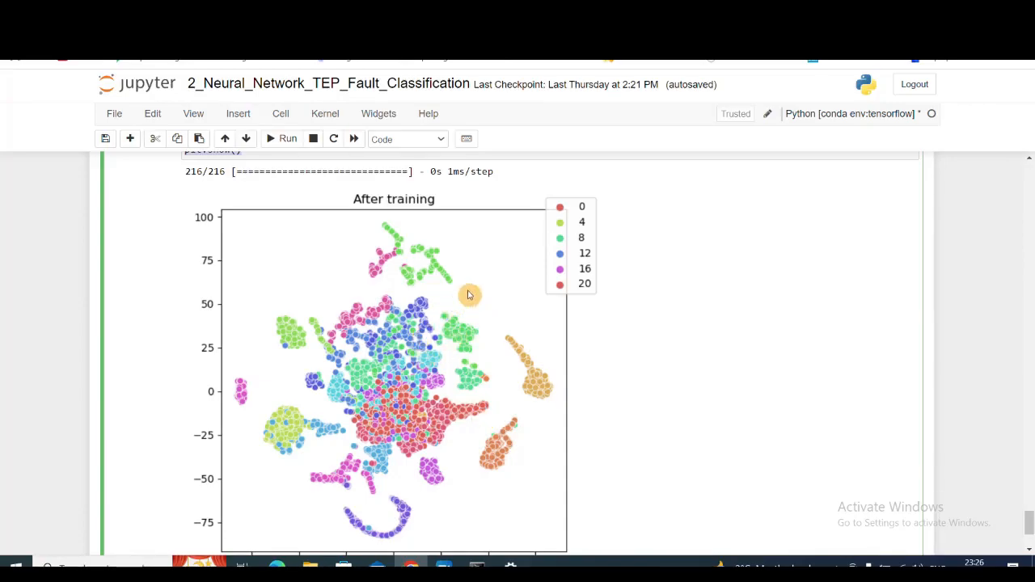
scroll(down, 3)
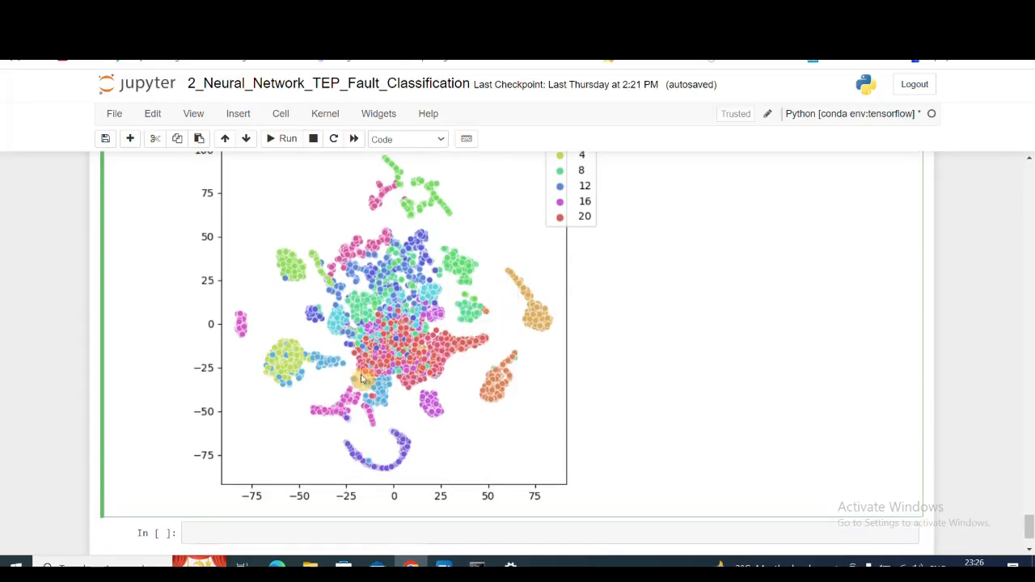
scroll(up, 3)
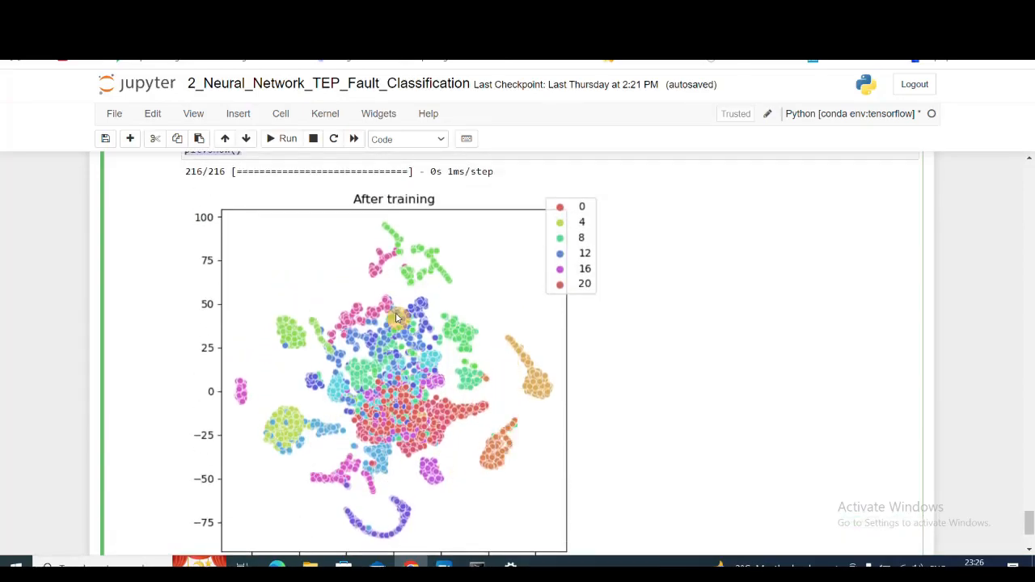
mouse_move(377, 328)
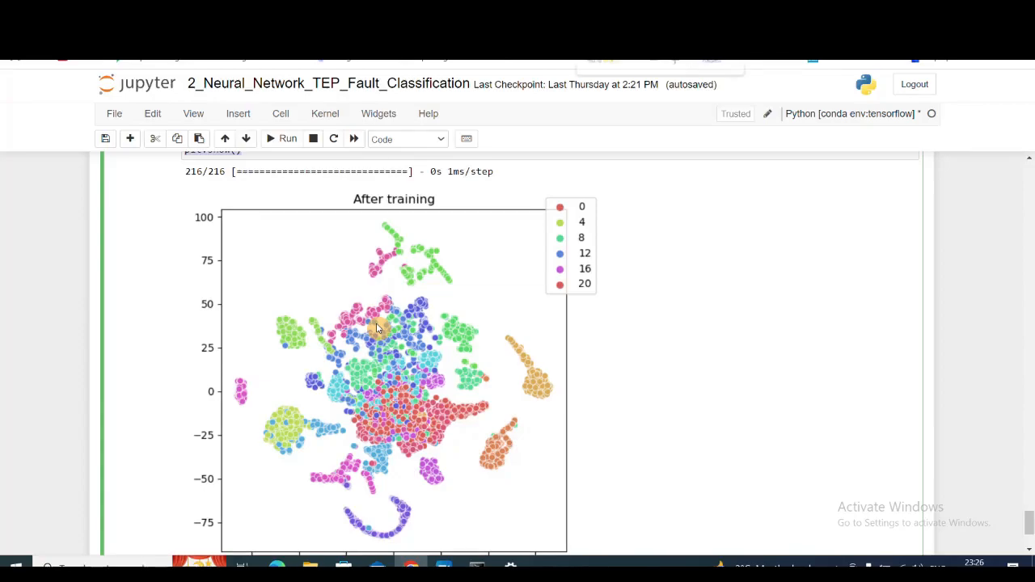
scroll(down, 3)
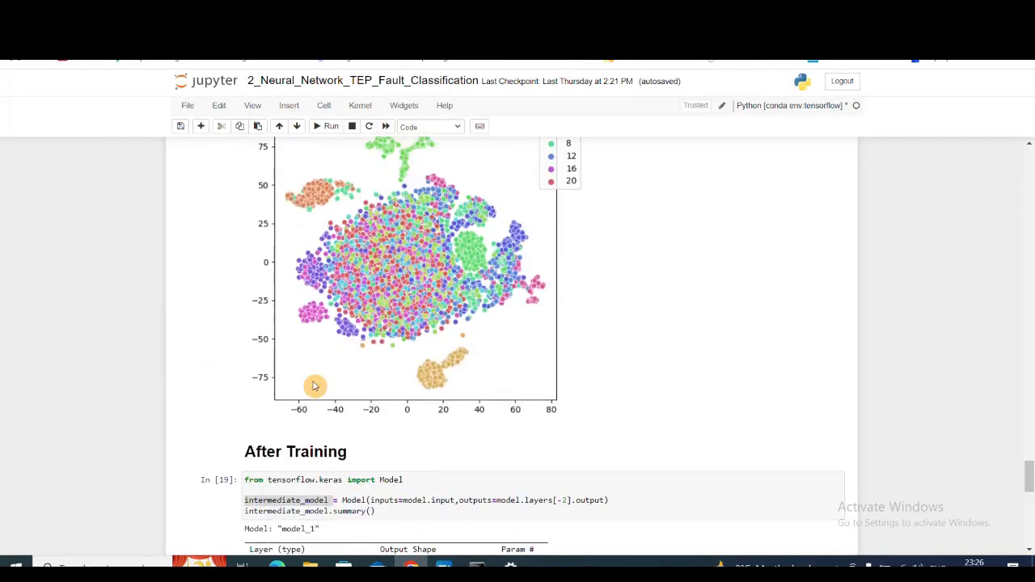
scroll(down, 3)
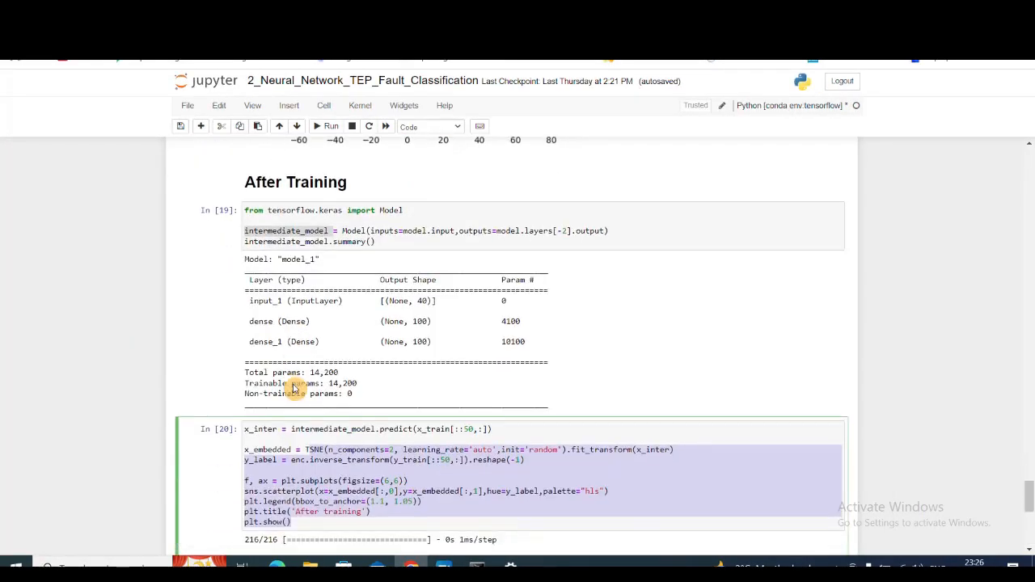